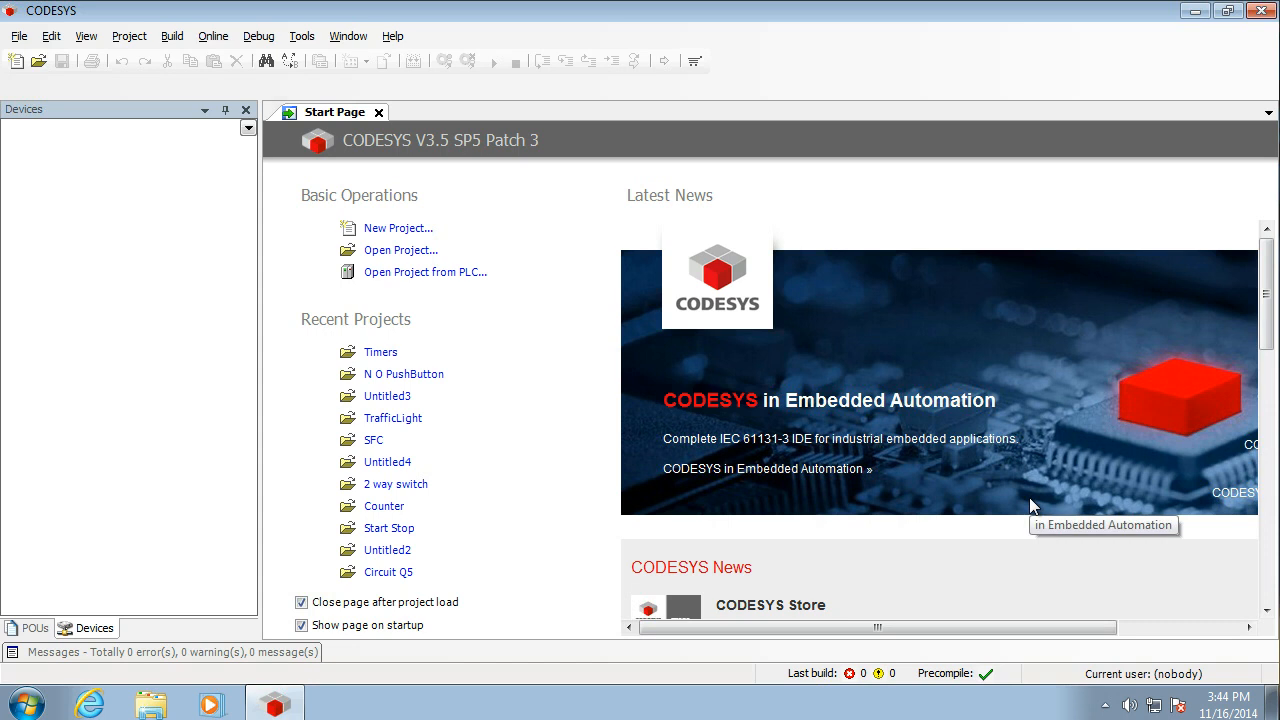
mouse_move(373, 439)
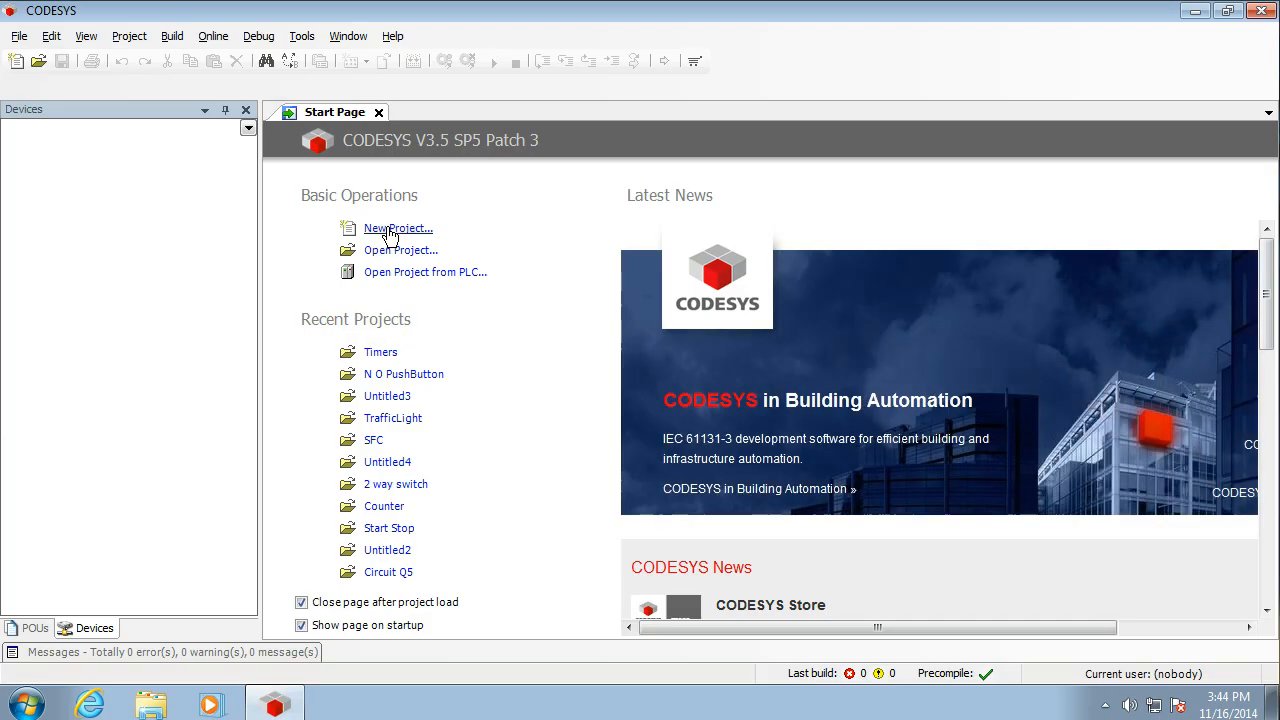
Step: Create a new standard project named 'test Ladder'
left_click(398, 228)
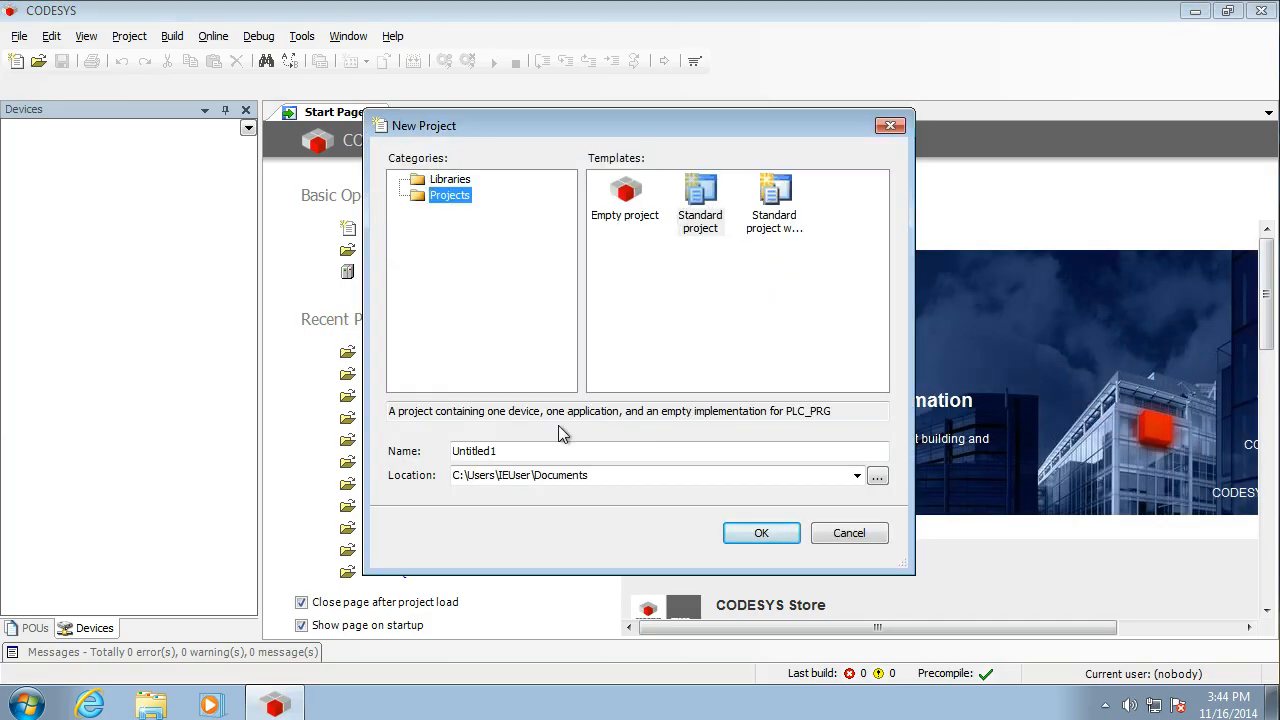
left_click(668, 451)
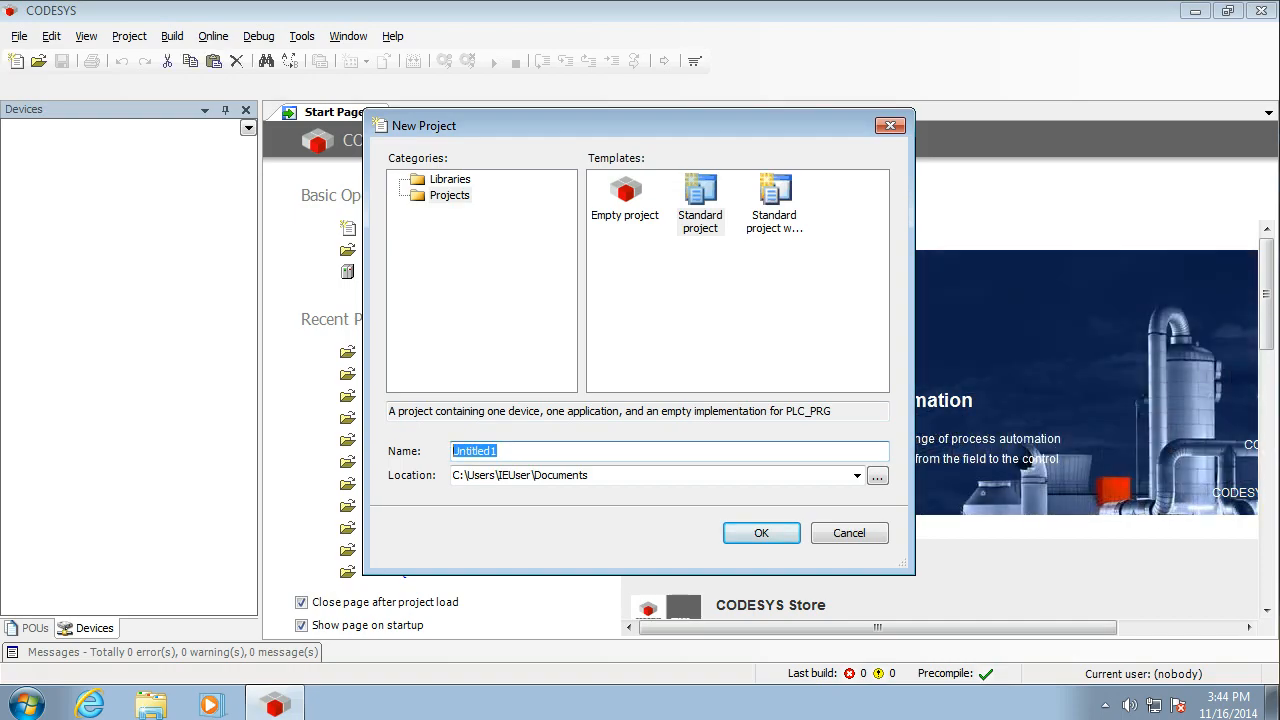
type("test Ladder")
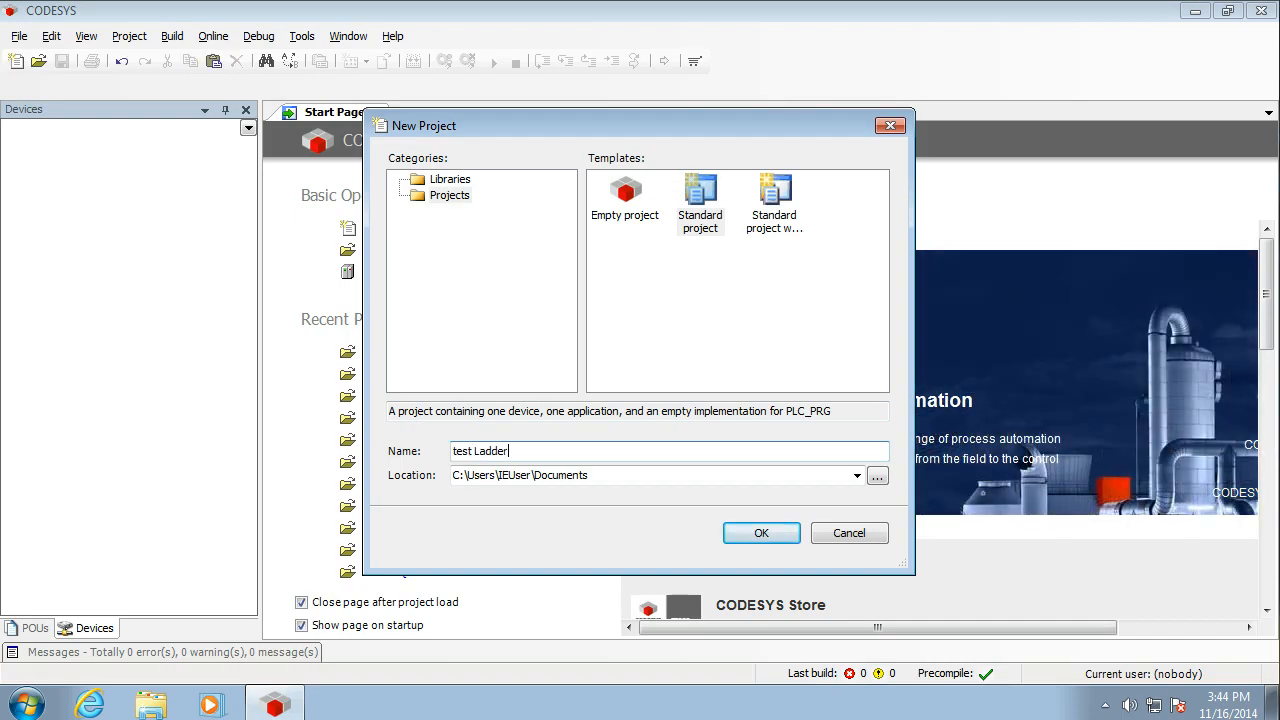
left_click(761, 532)
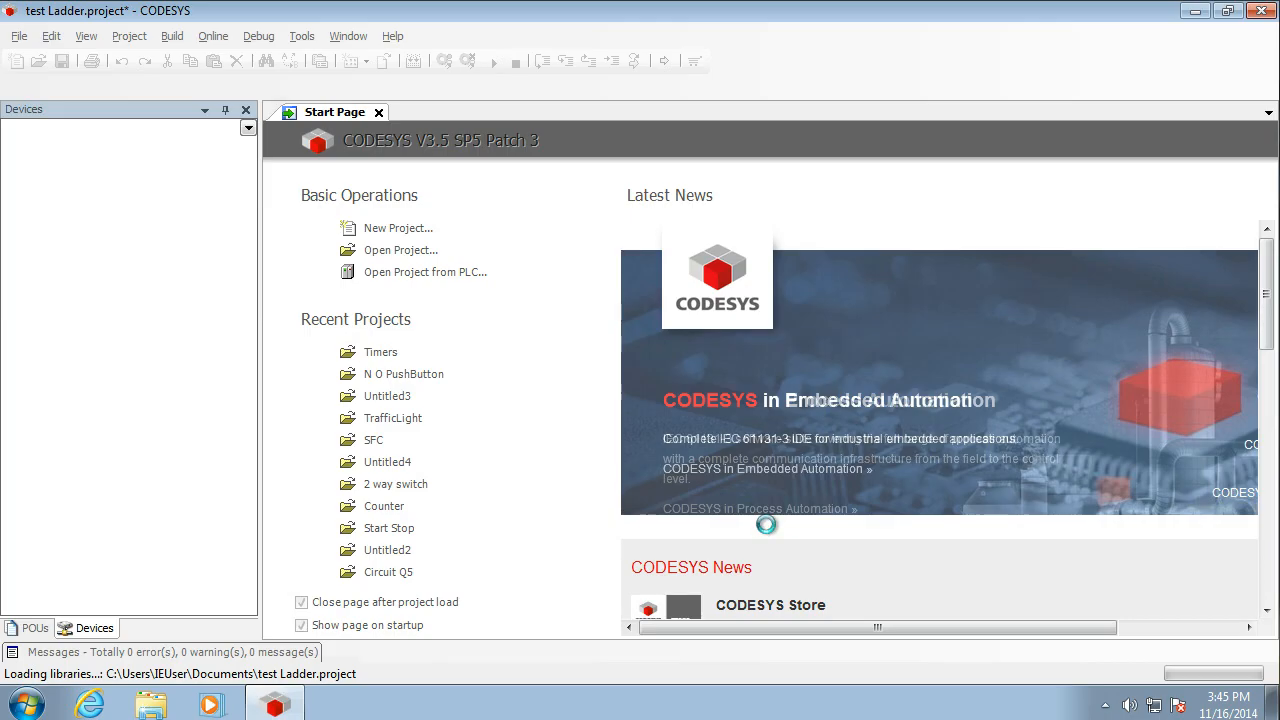
Step: Set PLC_PRG to Ladder Logic Diagram (LD) in the Standard Project wizard and confirm
left_click(398, 228)
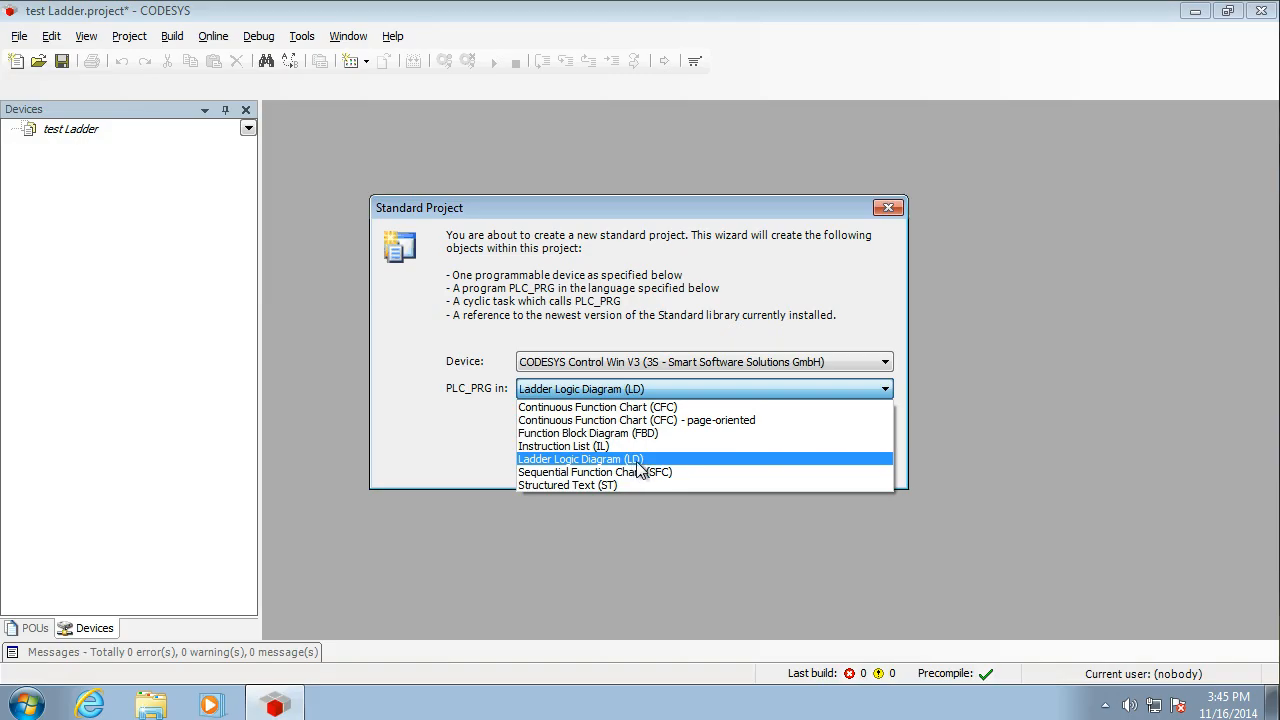
left_click(580, 458)
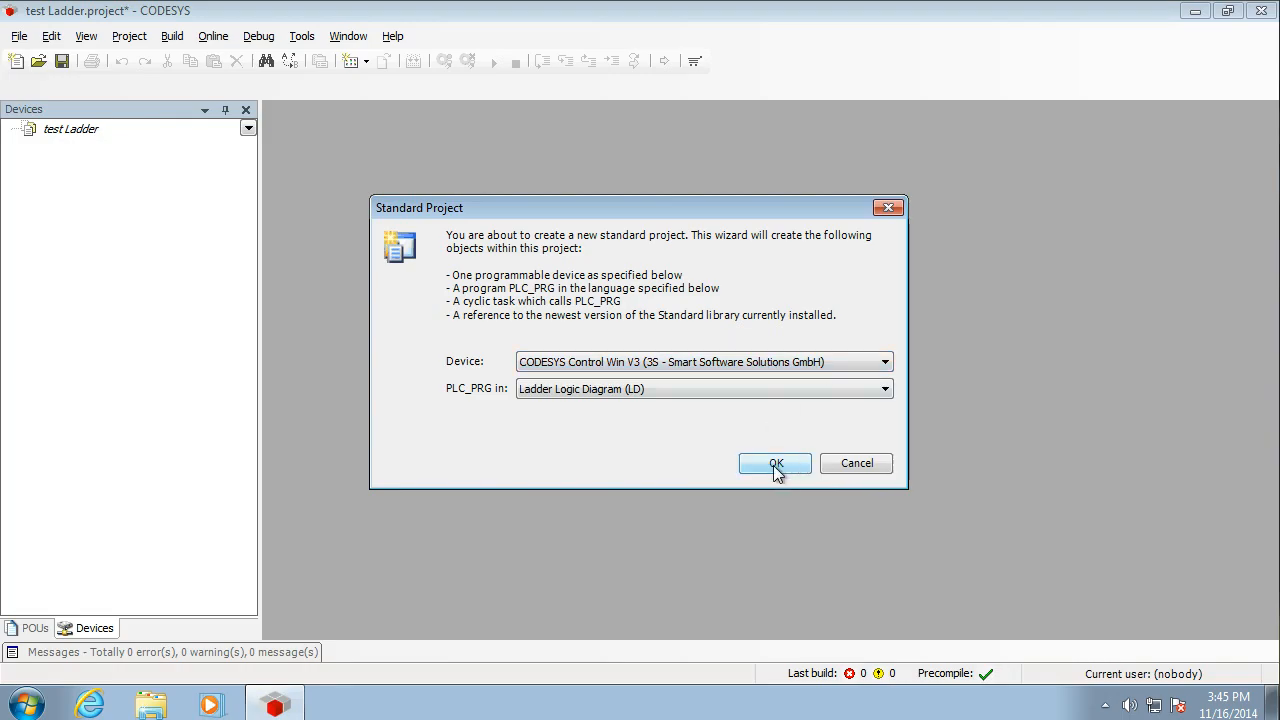
left_click(775, 463)
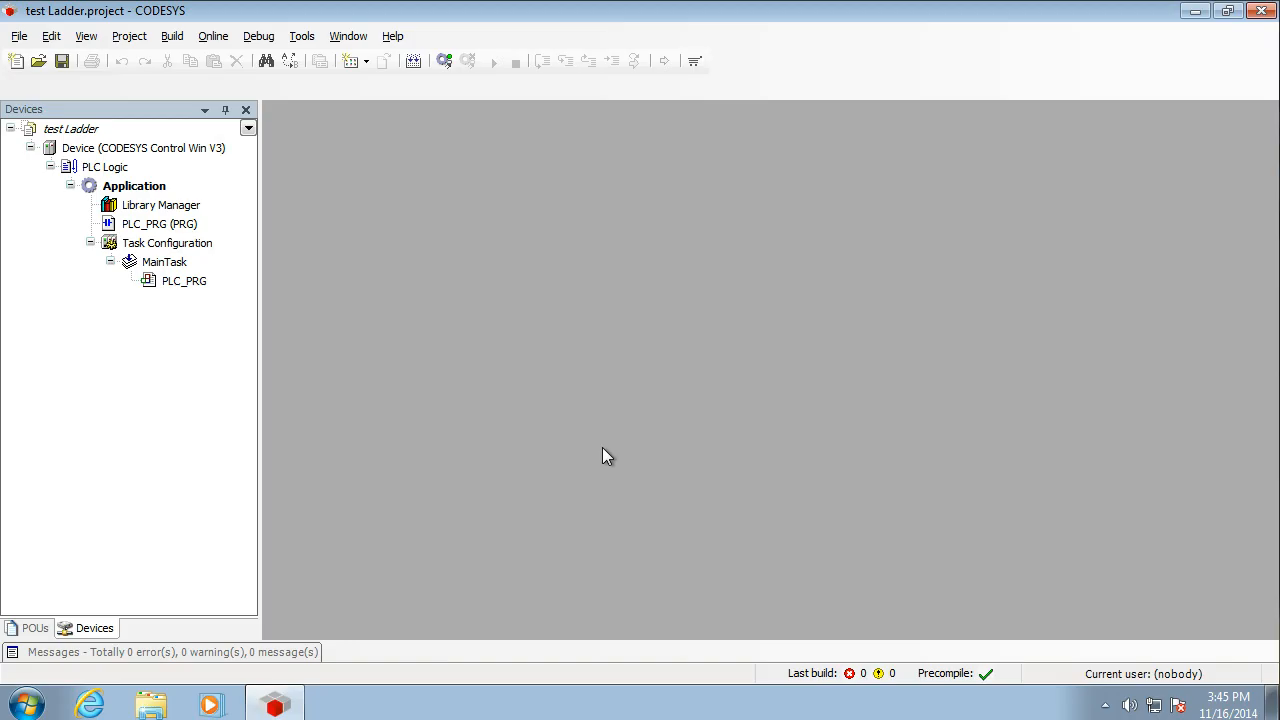
mouse_move(556, 446)
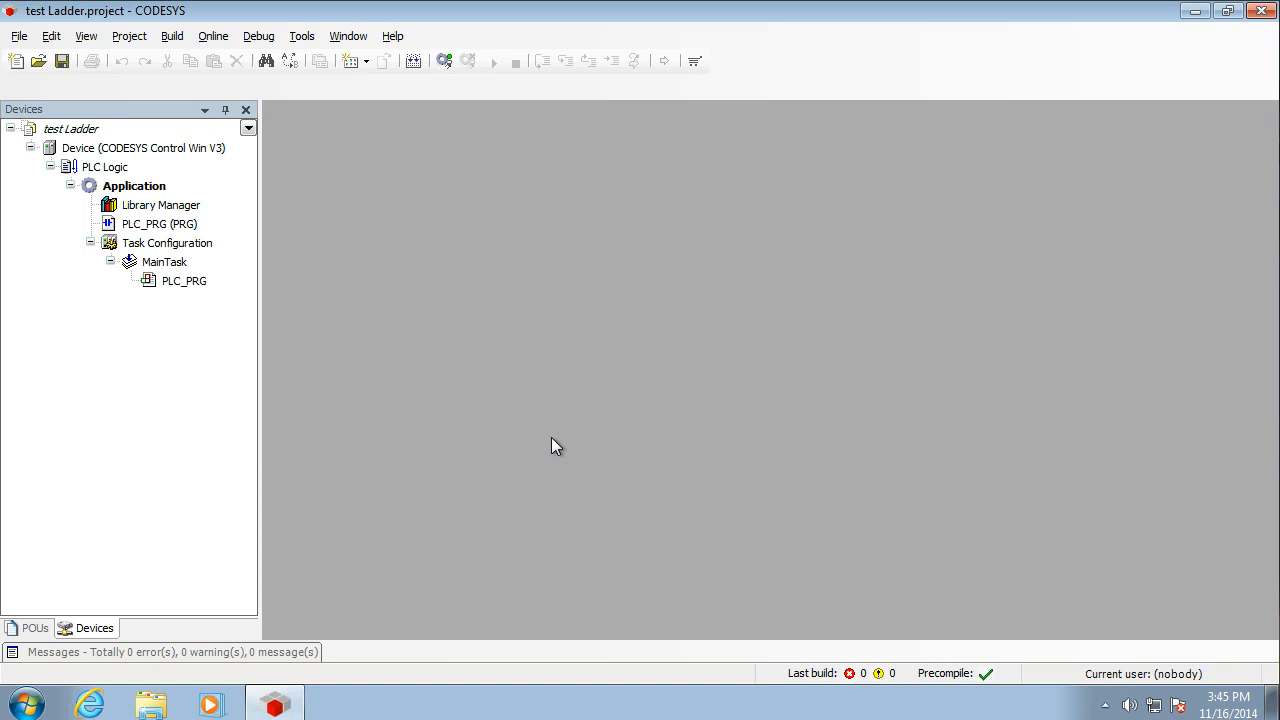
mouse_move(184, 281)
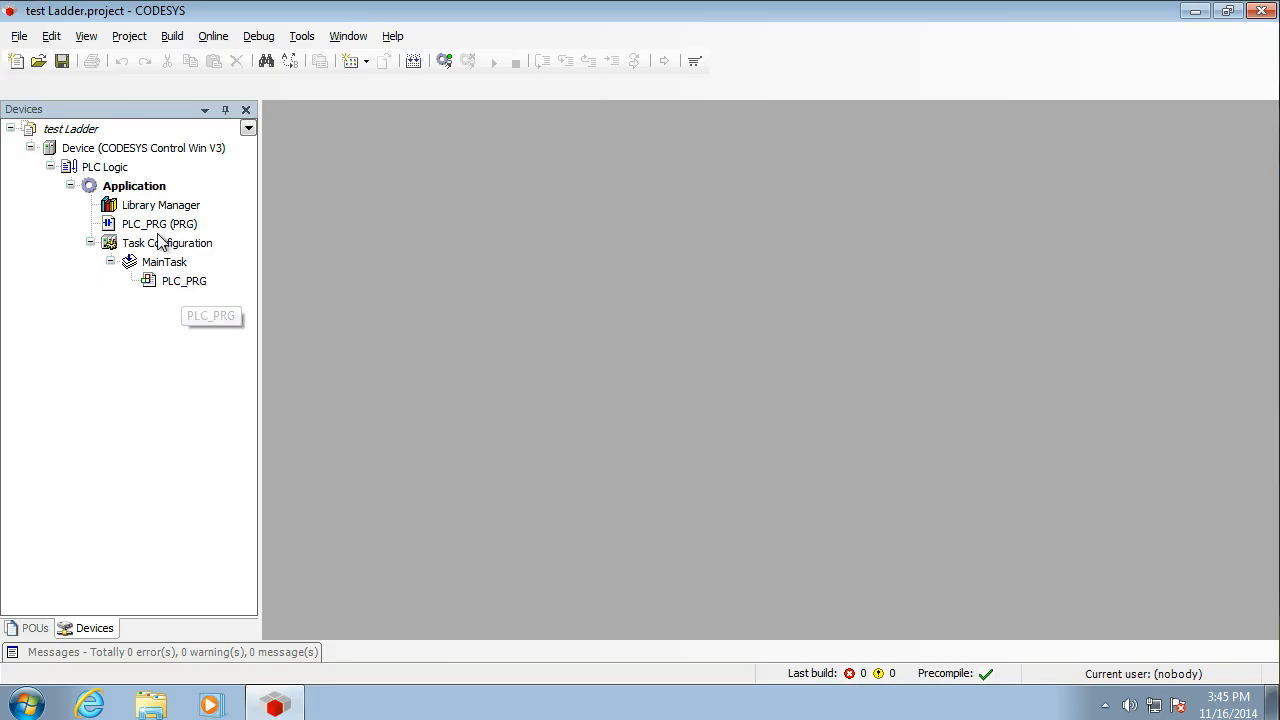
Step: Open PLC_PRG (PRG) from the Devices tree in the ladder editor
left_click(159, 223)
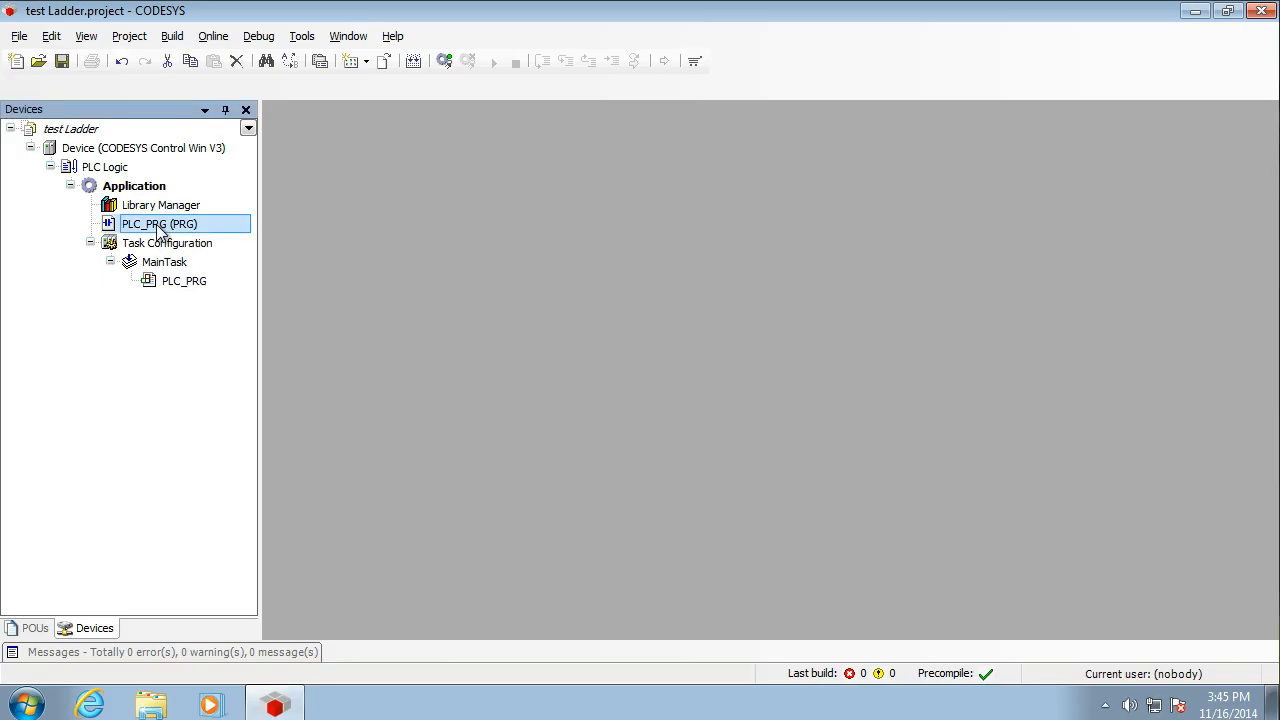
mouse_move(160, 223)
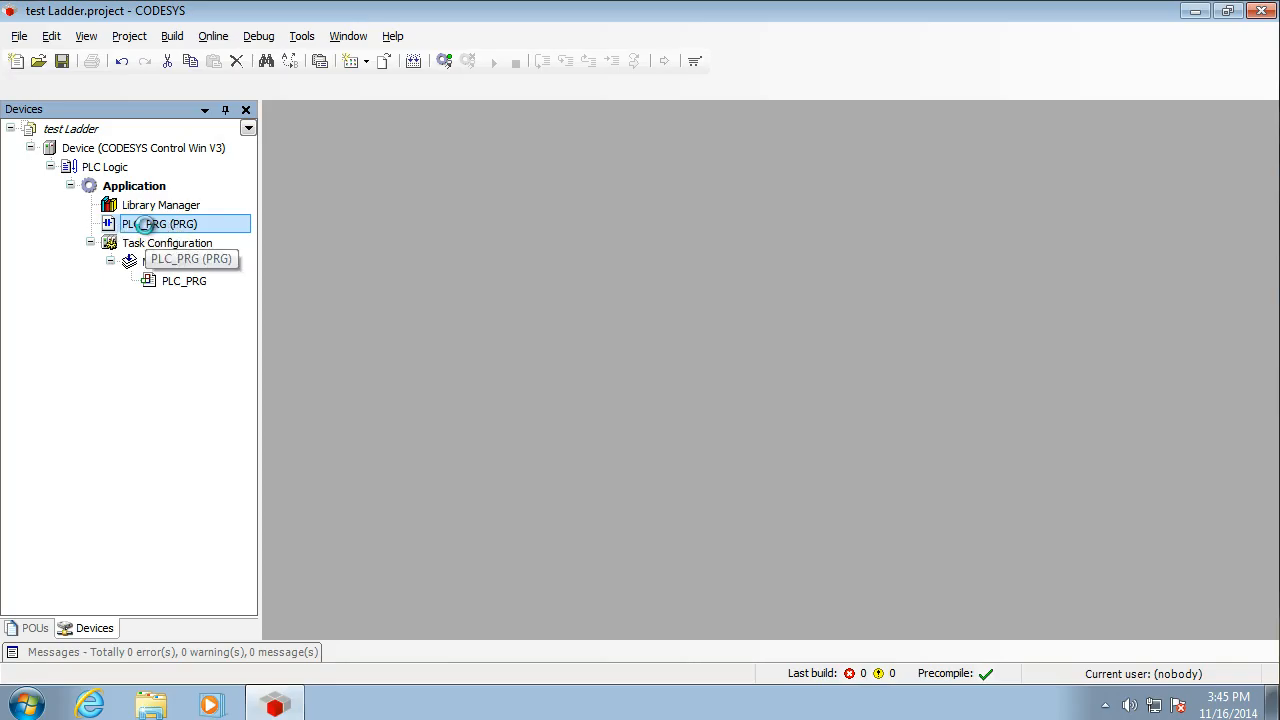
double_click(160, 223)
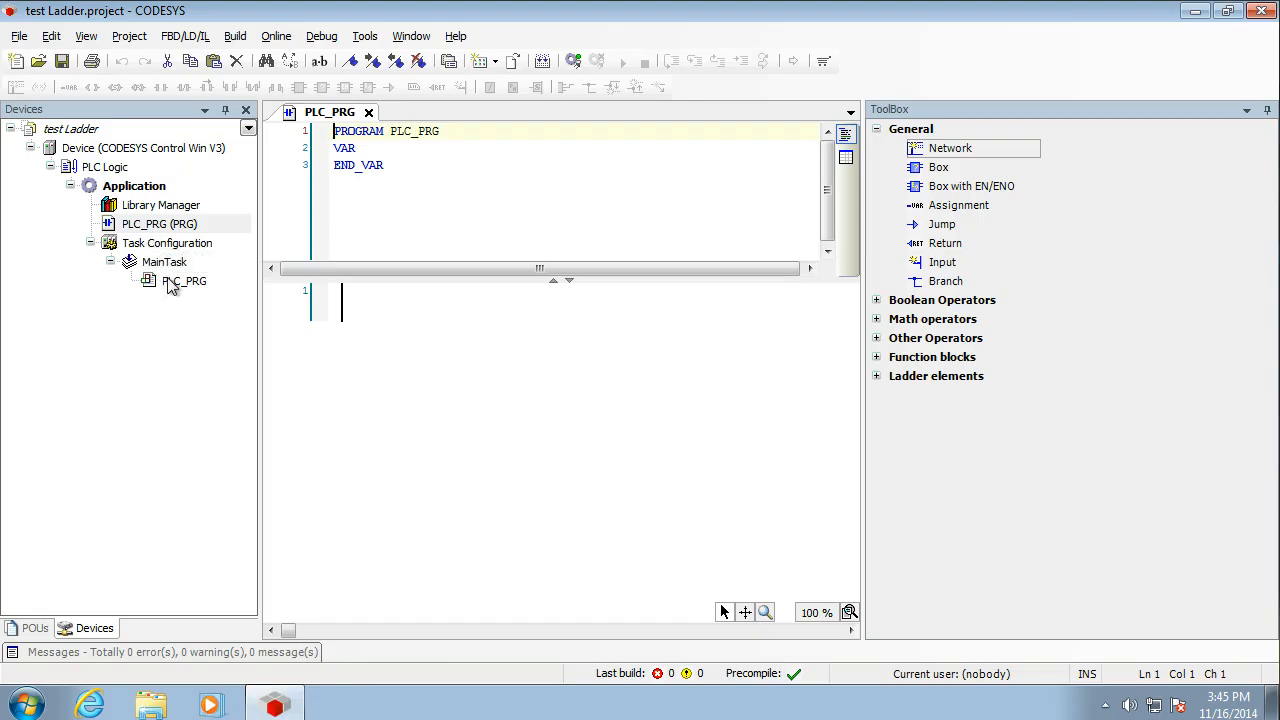
mouse_move(184, 281)
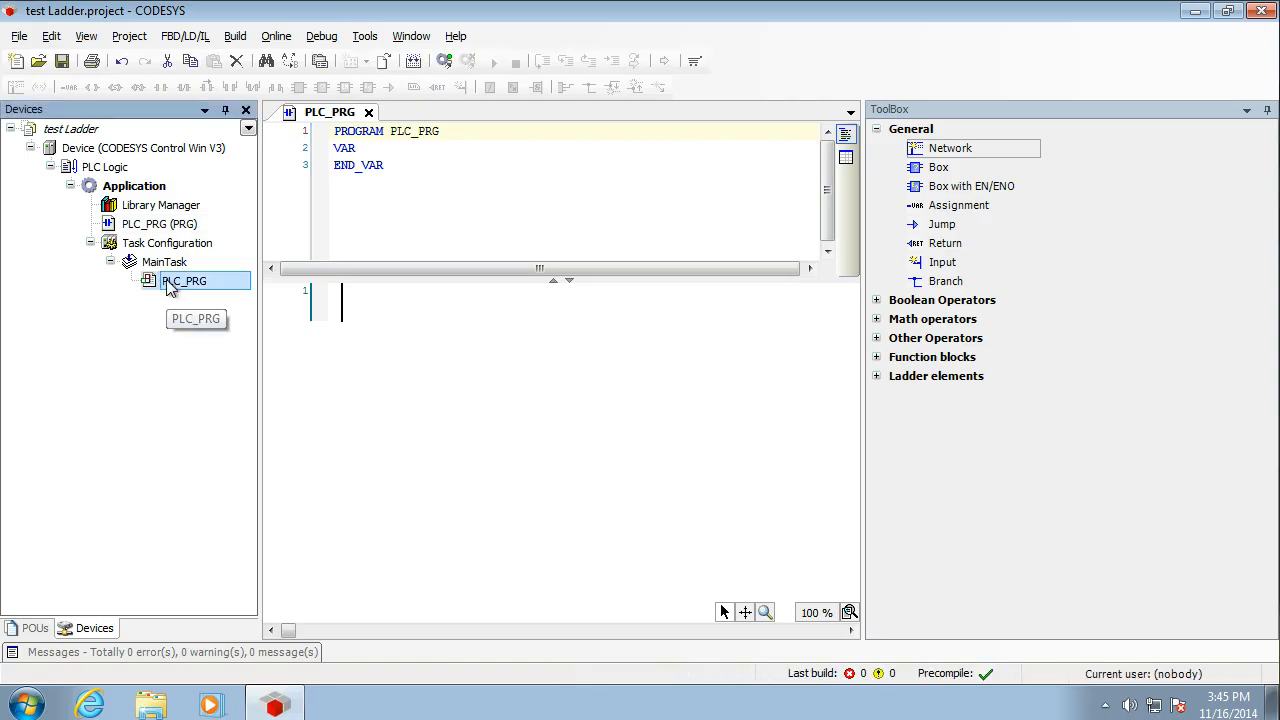
left_click(159, 224)
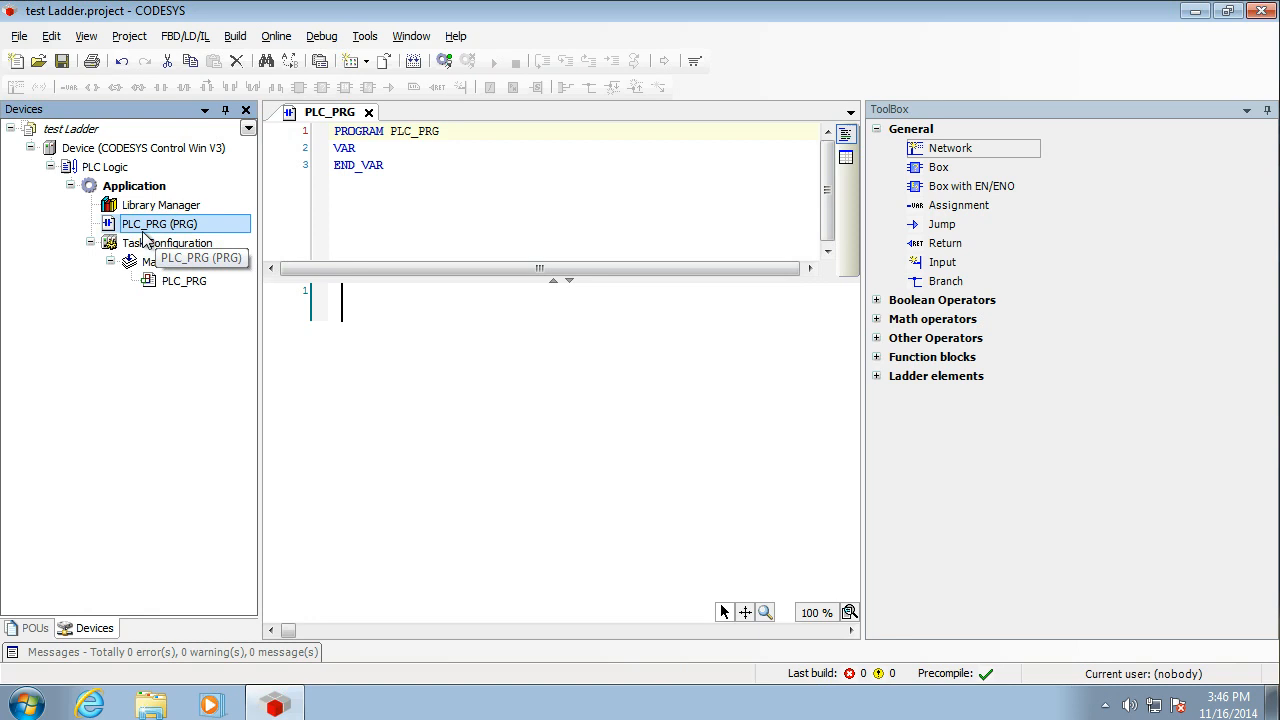
left_click(184, 280)
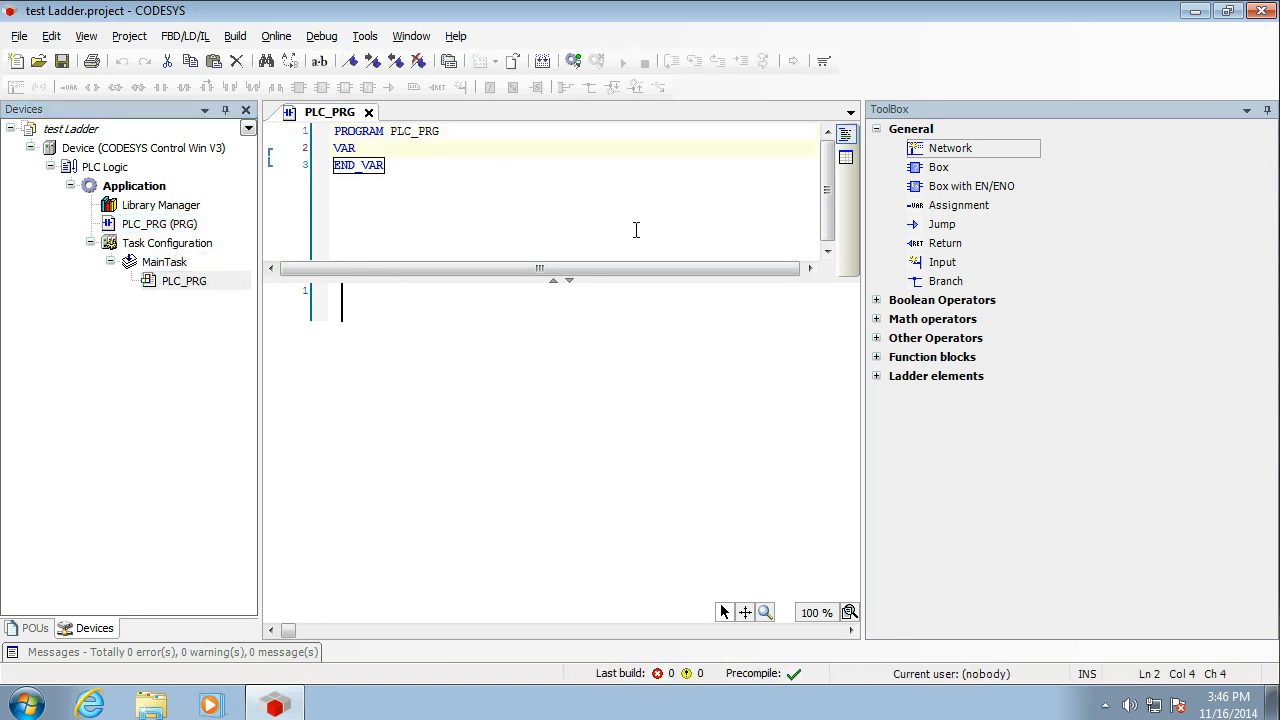
mouse_move(644, 258)
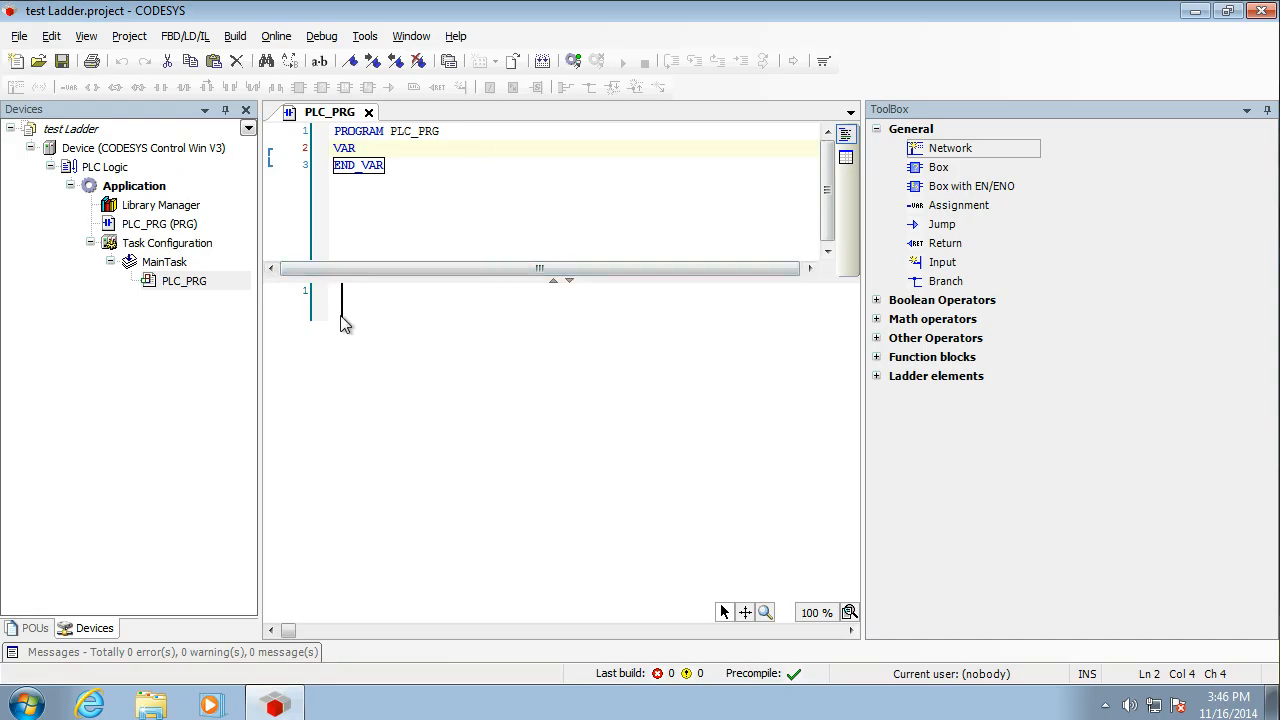
Step: Insert a Switch1 contact on the empty rung, auto-declared as BOOL
right_click(345, 300)
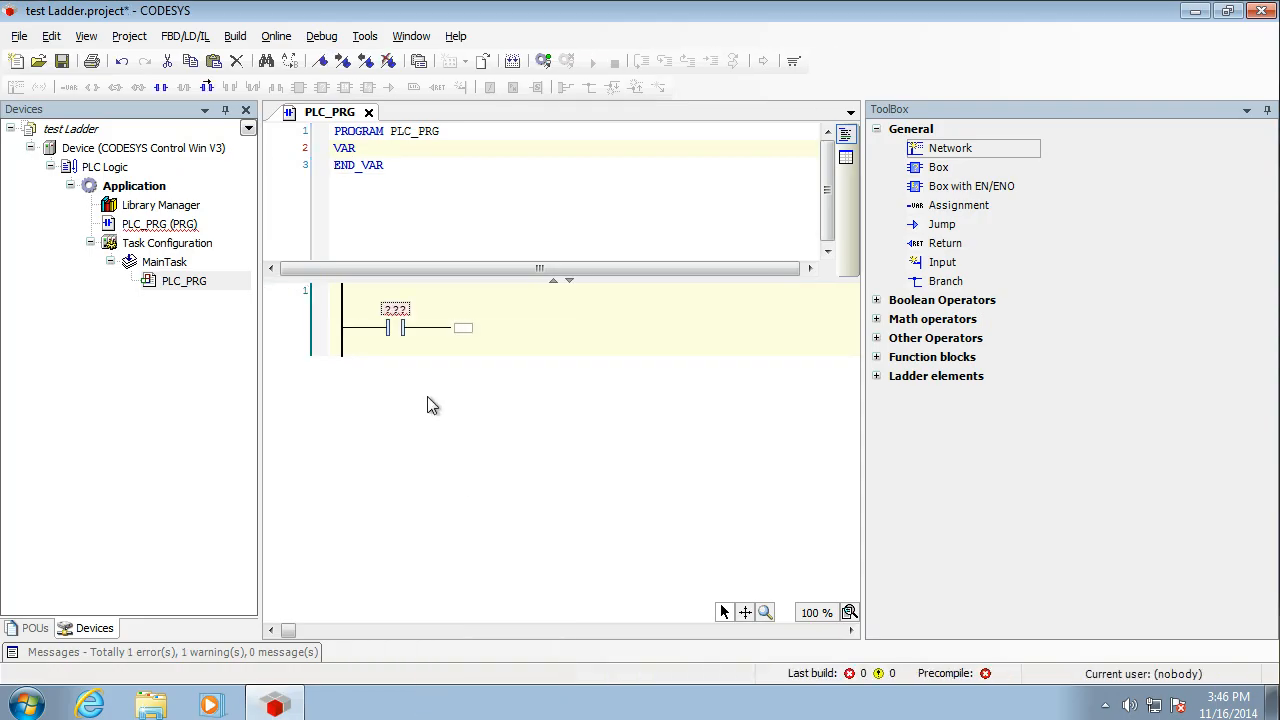
left_click(395, 309)
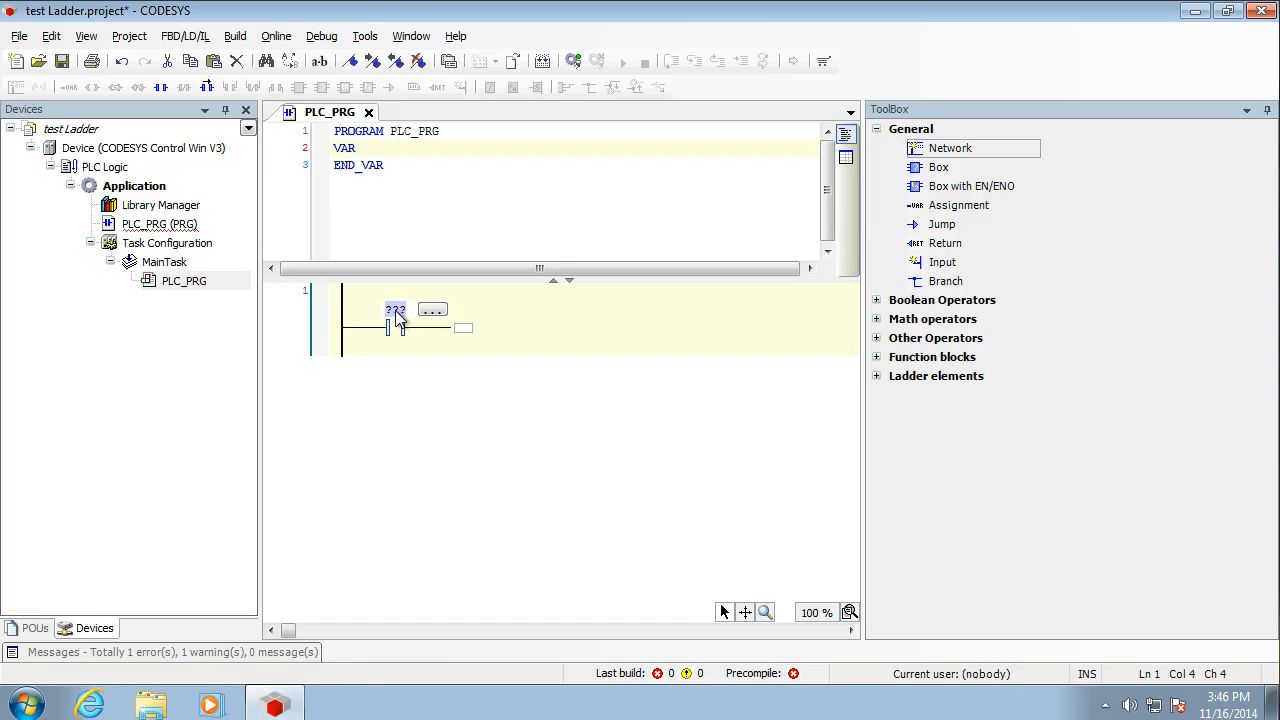
type("Switch1")
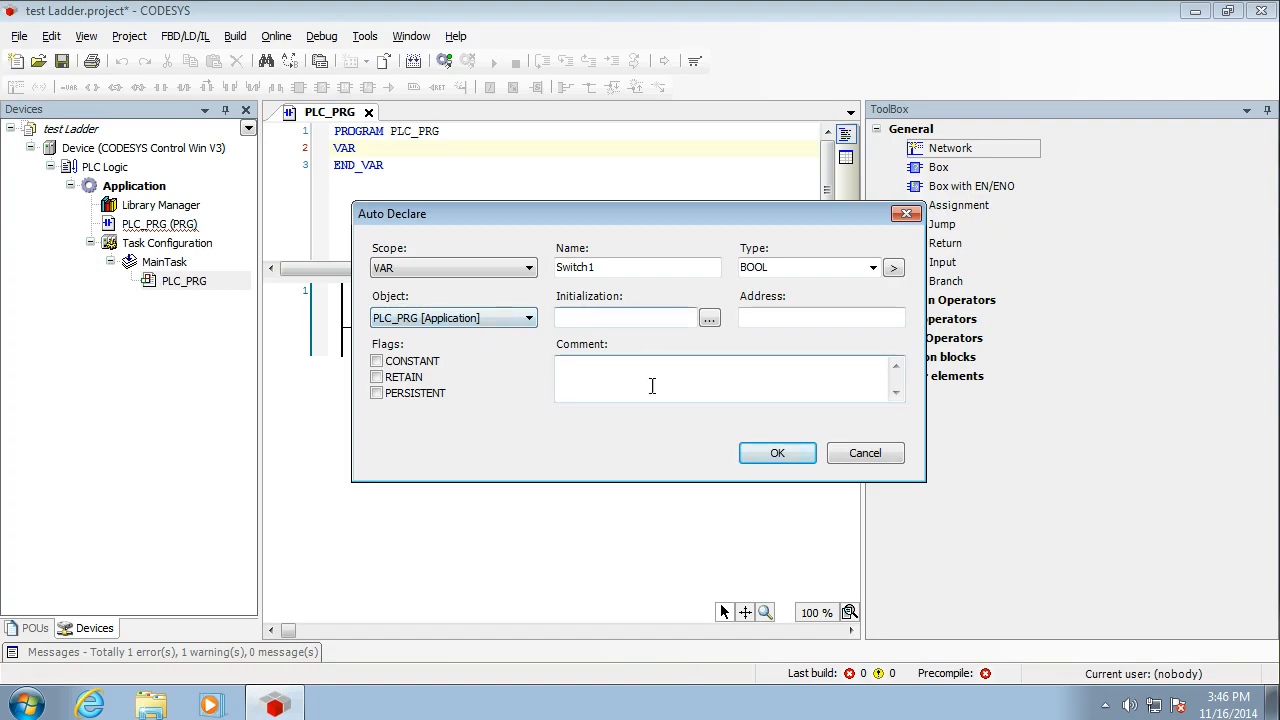
left_click(777, 452)
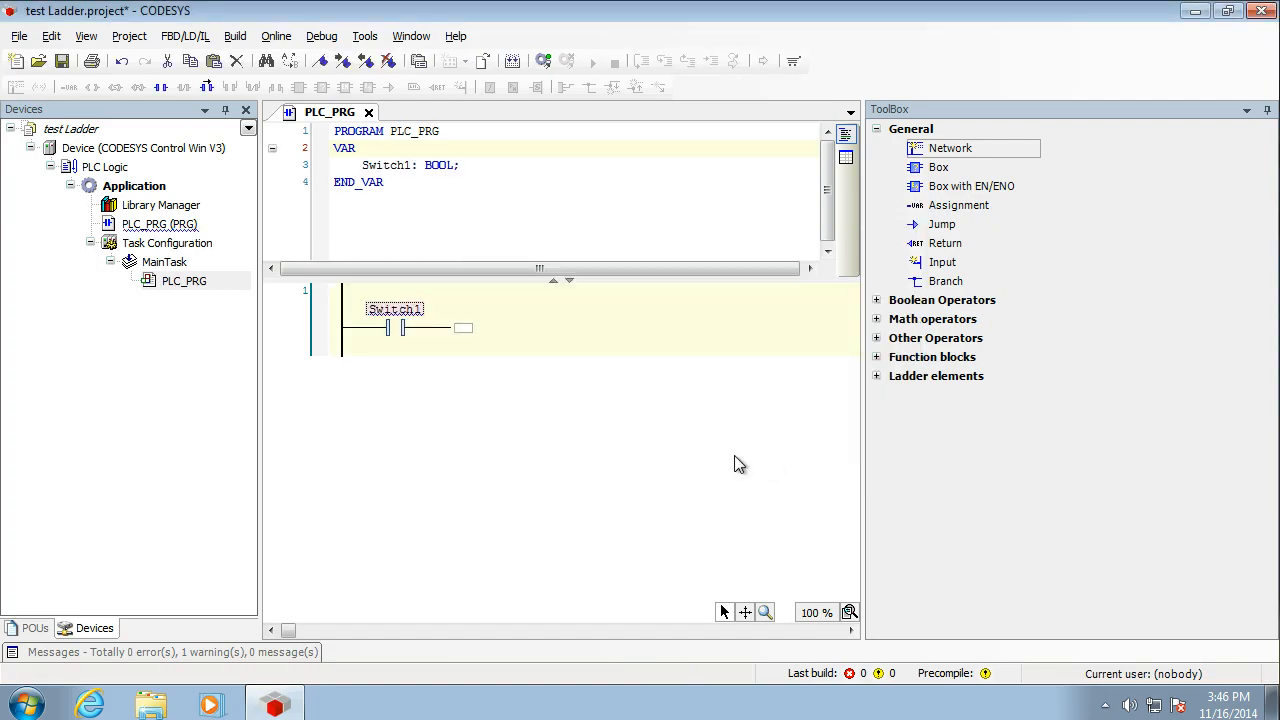
mouse_move(703, 459)
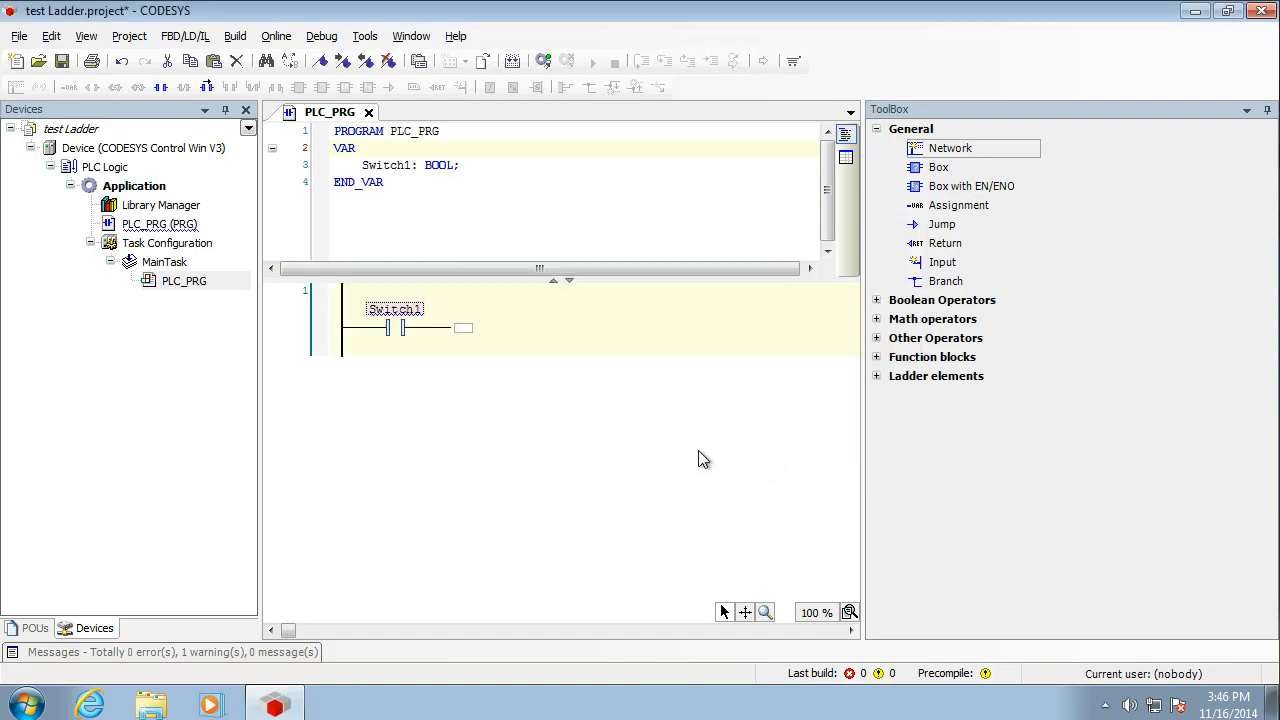
Step: Add a Lamp1 coil at the rung's end, auto-declared as BOOL
right_click(463, 328)
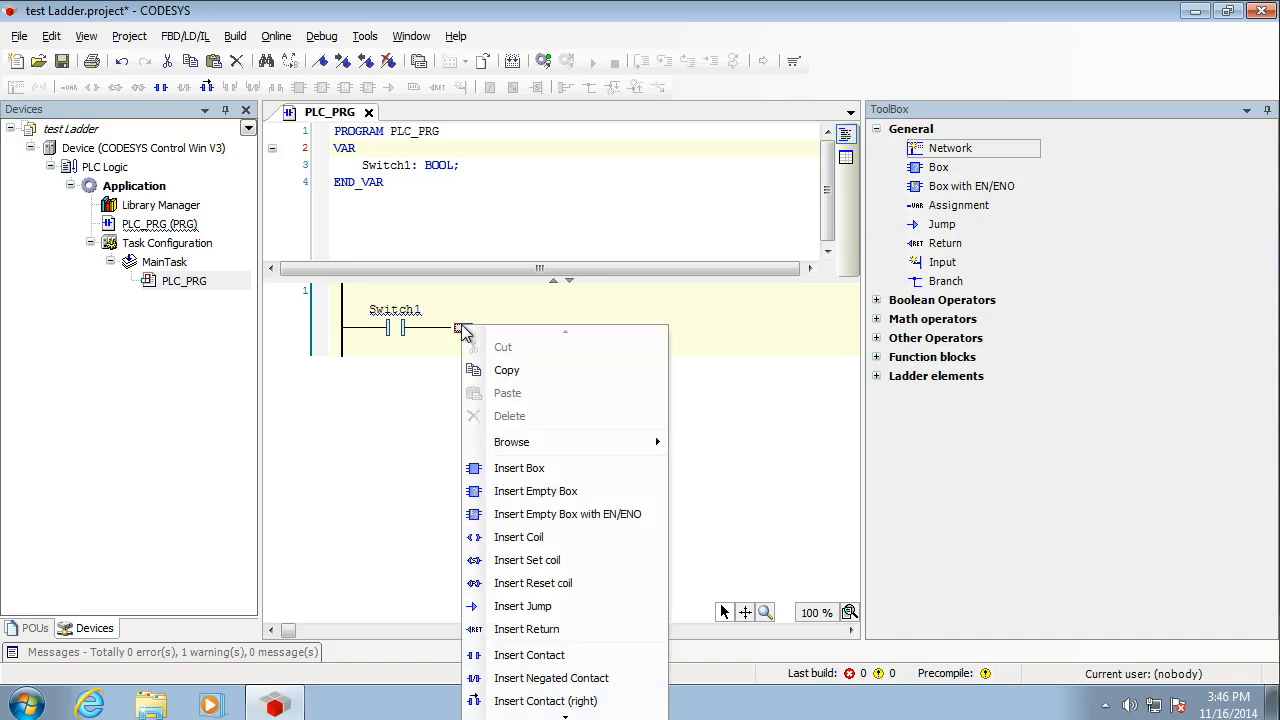
left_click(518, 537)
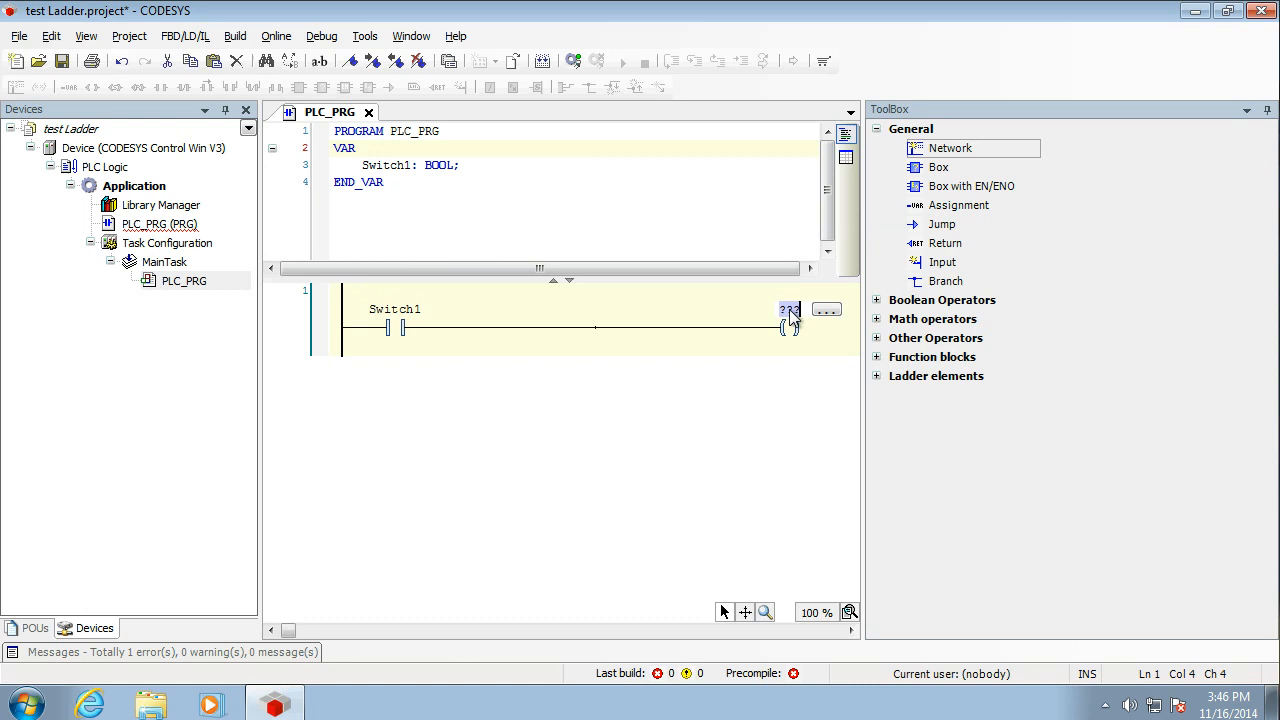
type("Lamp1")
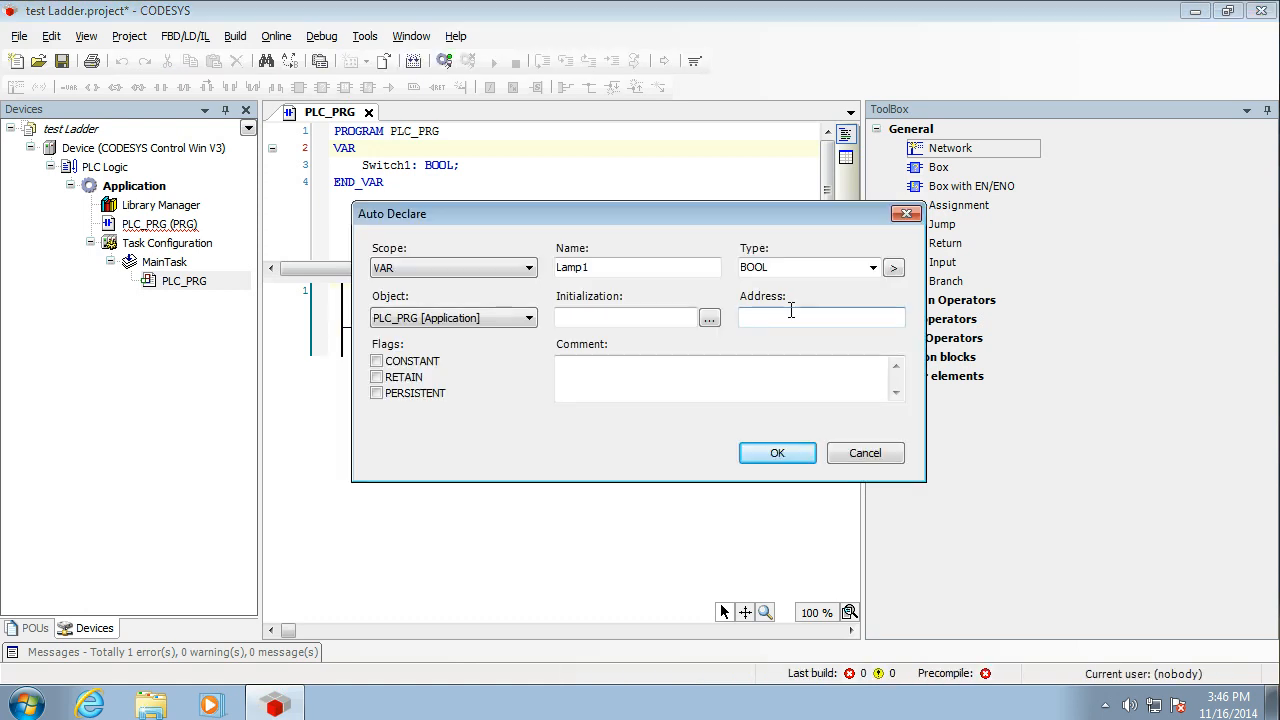
left_click(777, 452)
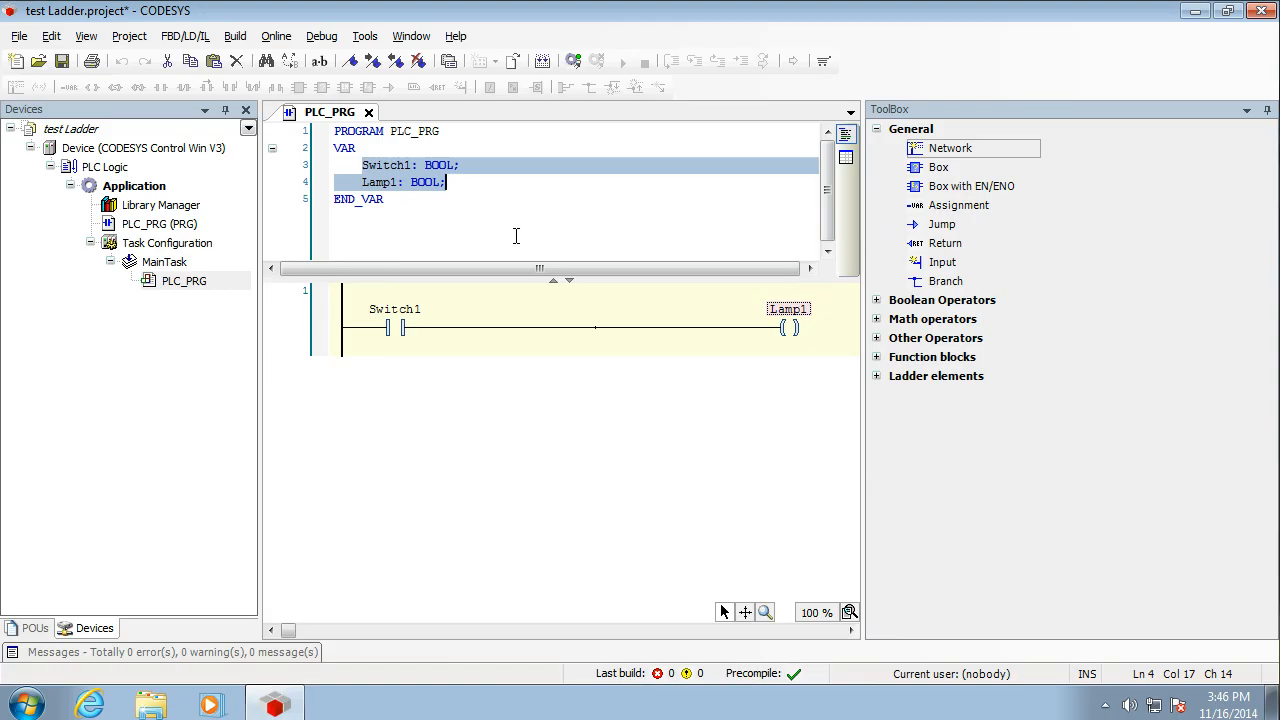
left_click(595, 328)
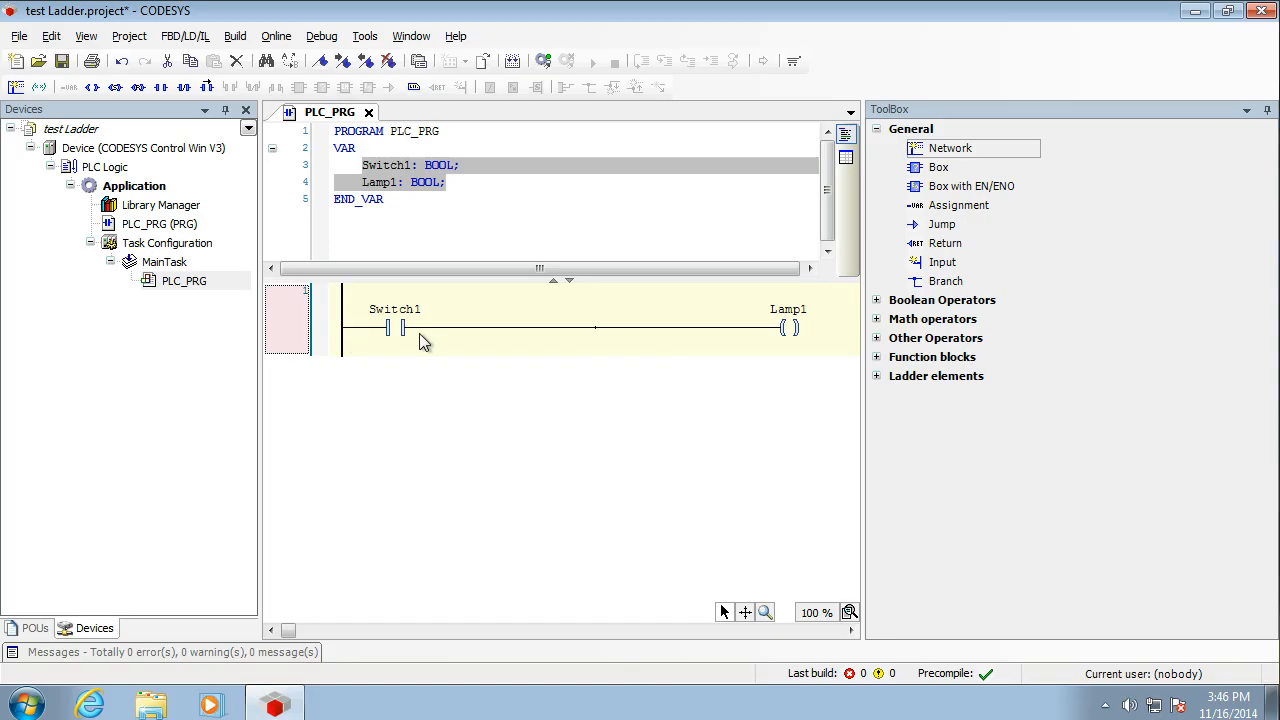
mouse_move(220, 268)
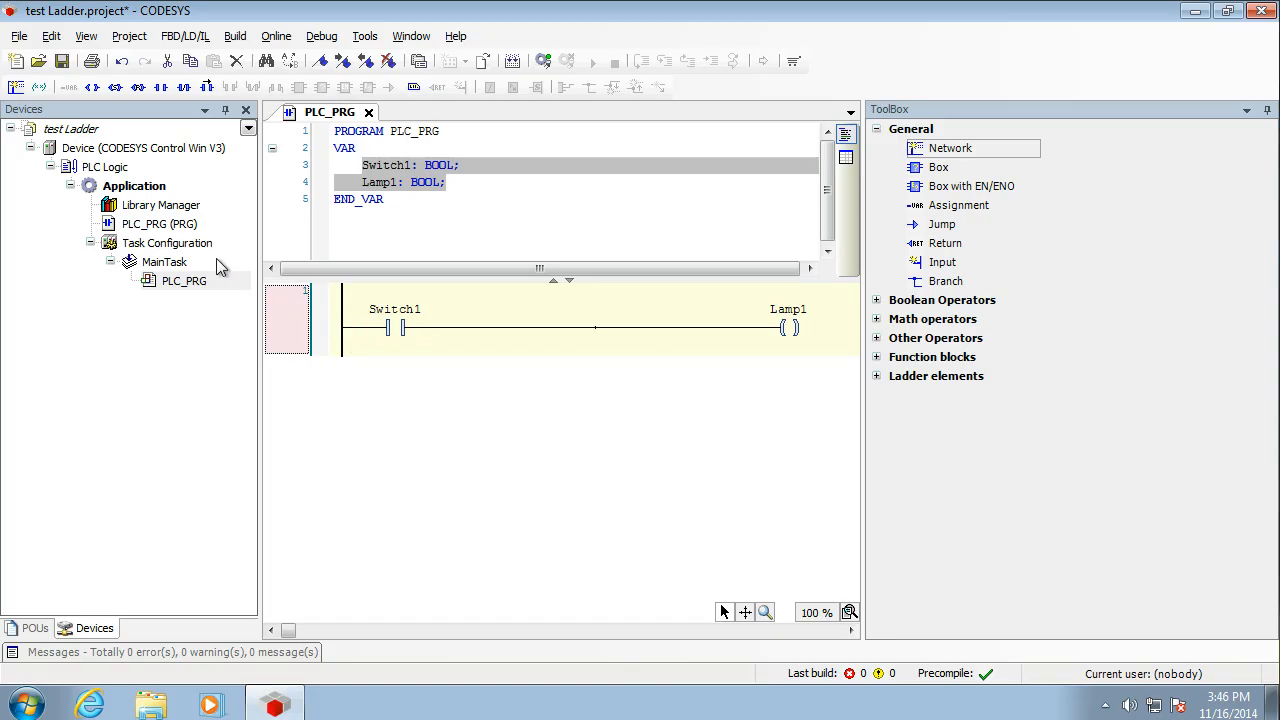
Step: Add a Visualization object named 'Visualization' under Application and let its libraries load
left_click(134, 186)
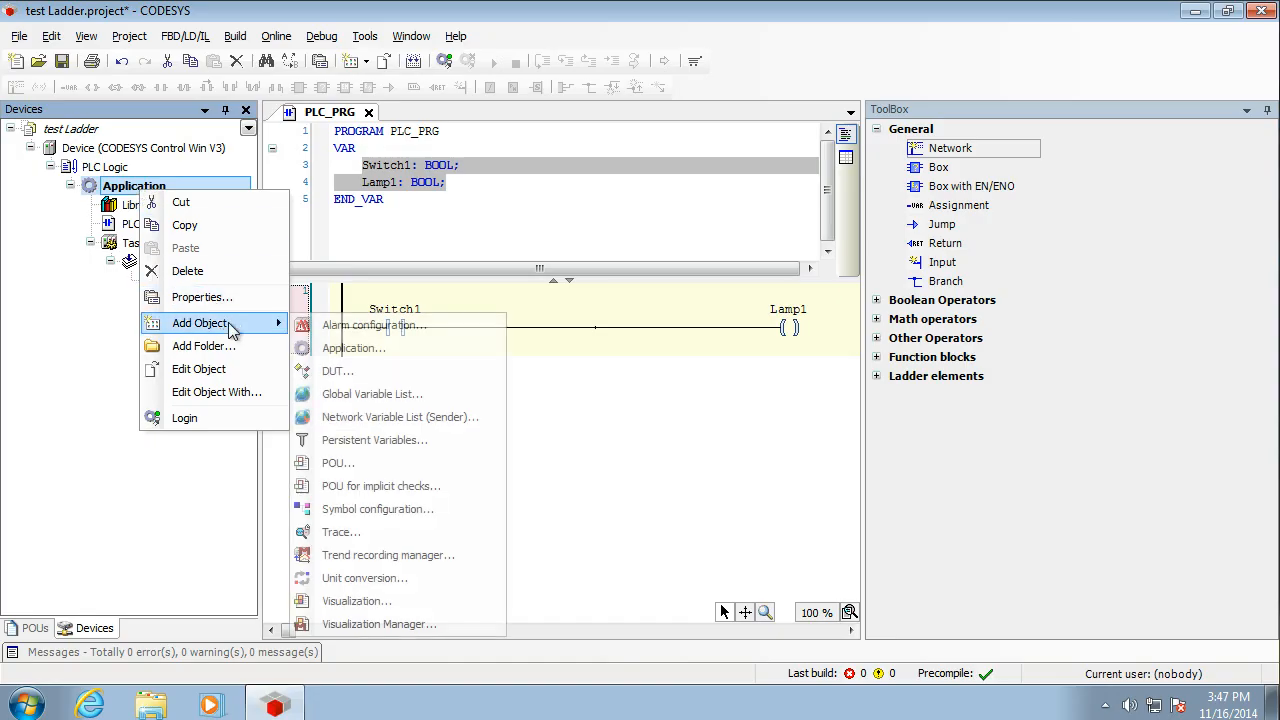
mouse_move(387, 531)
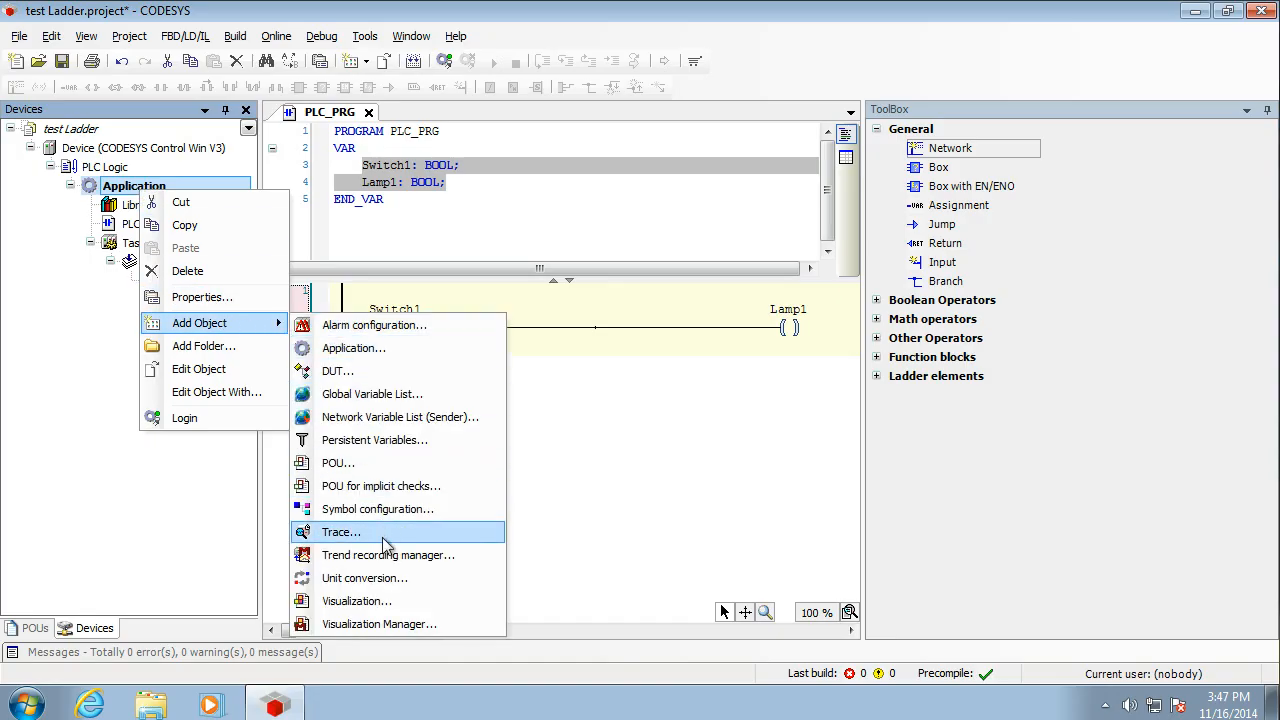
left_click(357, 600)
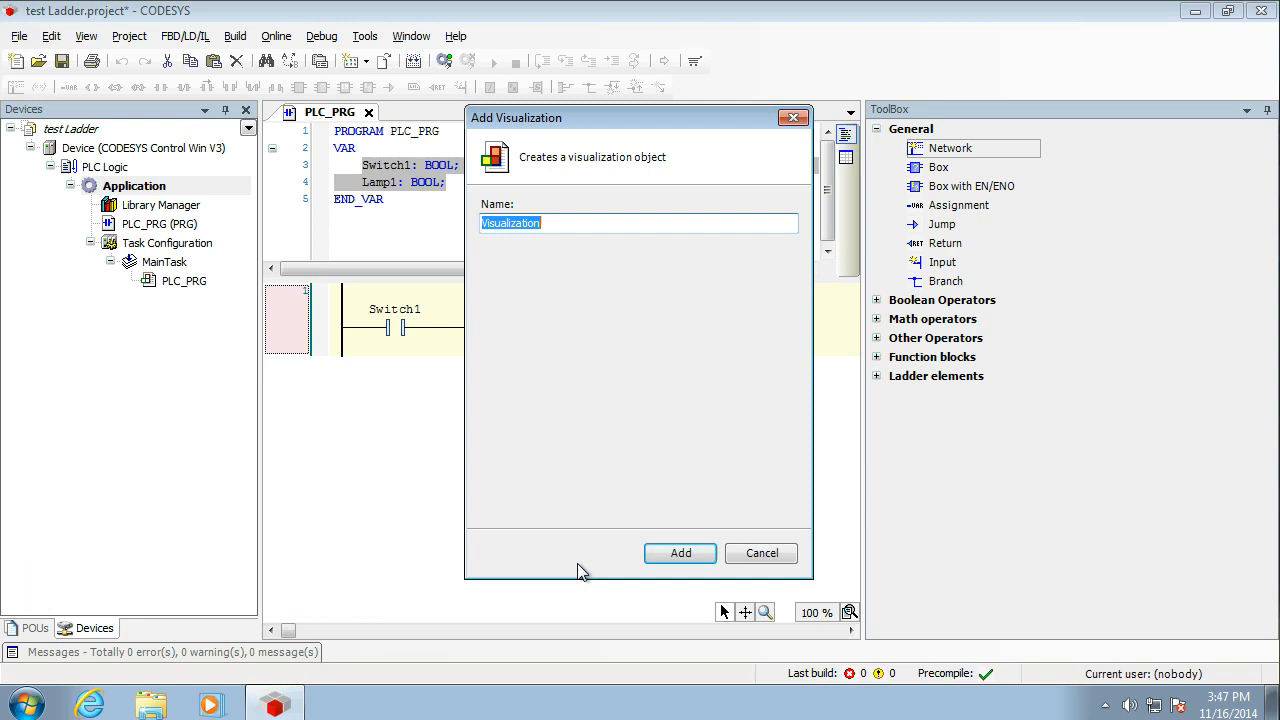
left_click(680, 553)
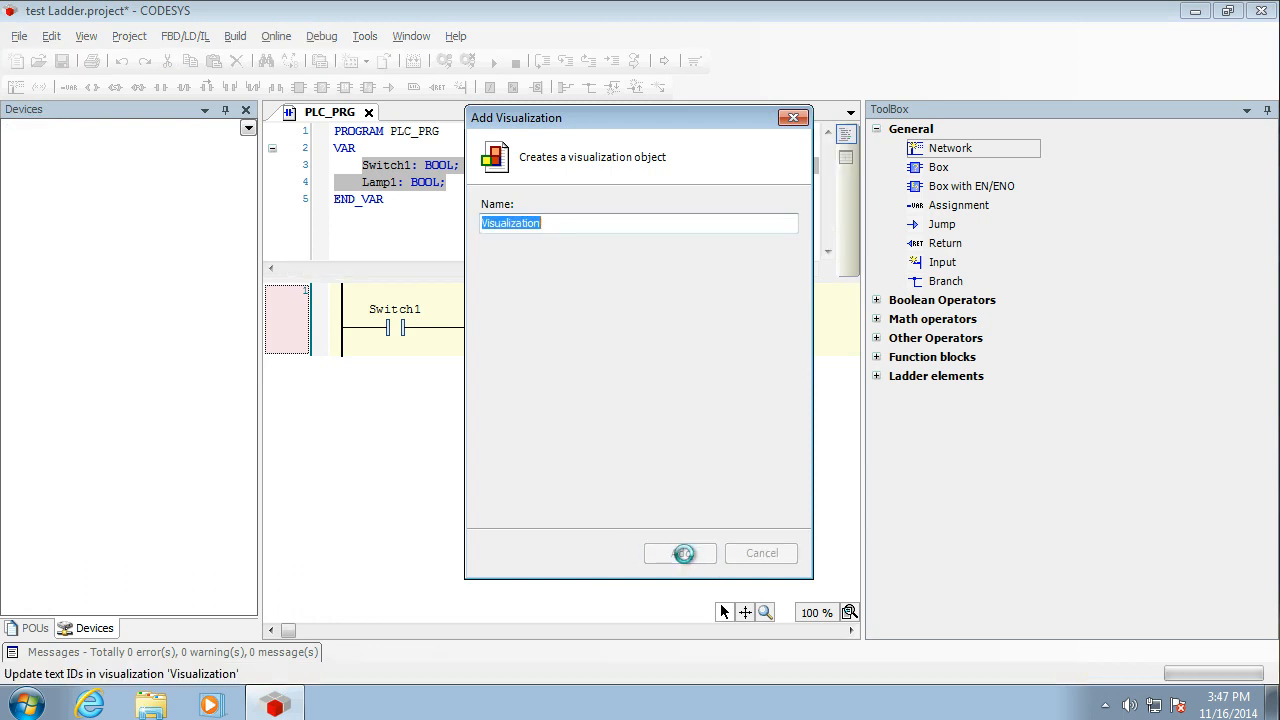
left_click(680, 553)
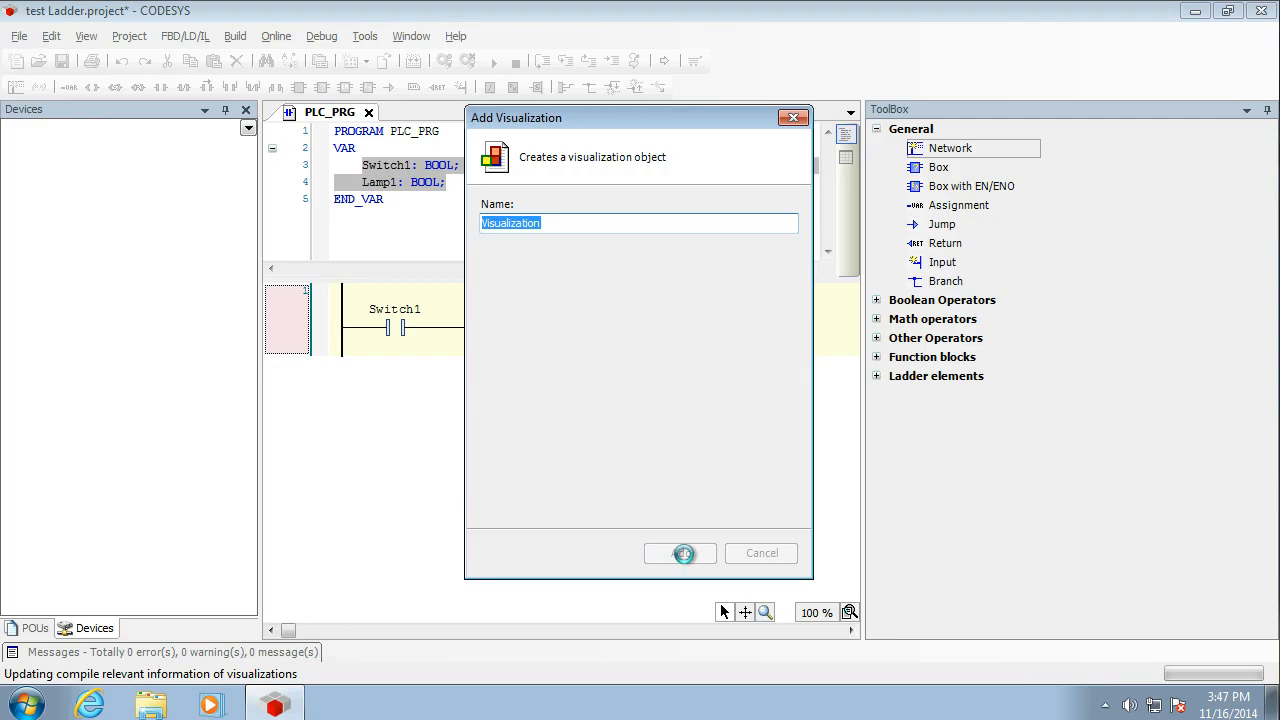
left_click(680, 552)
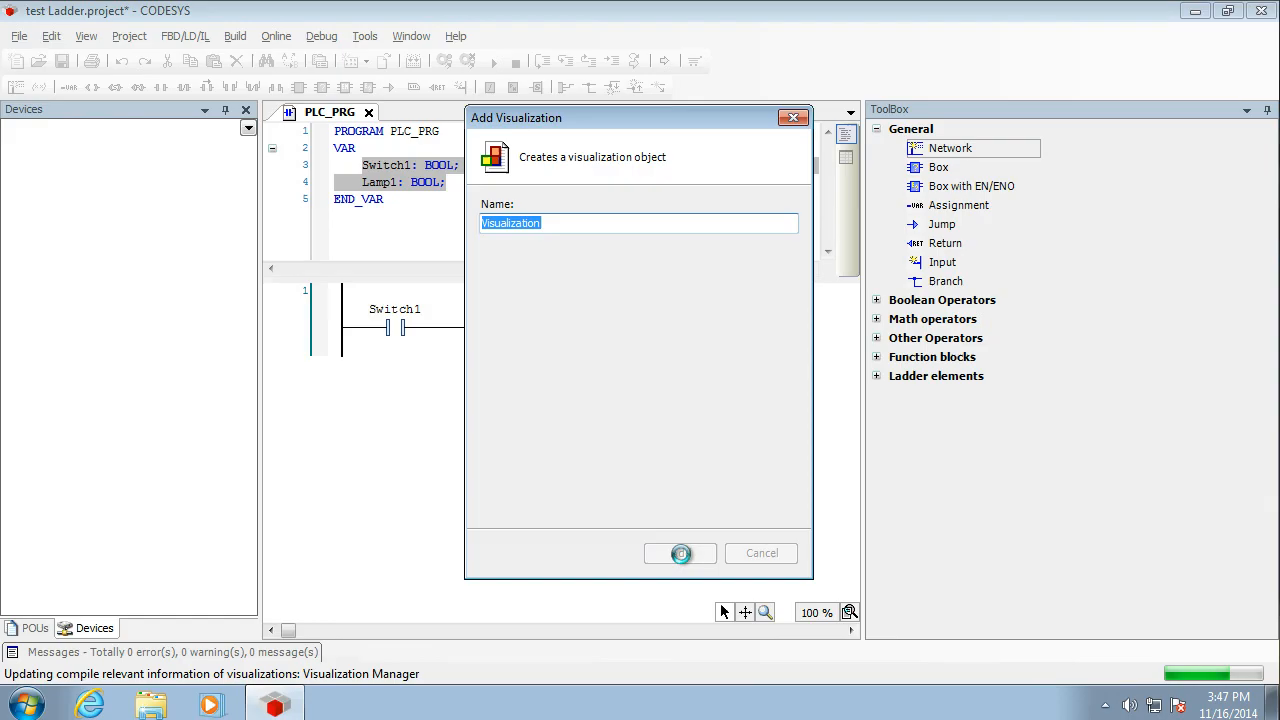
left_click(680, 553)
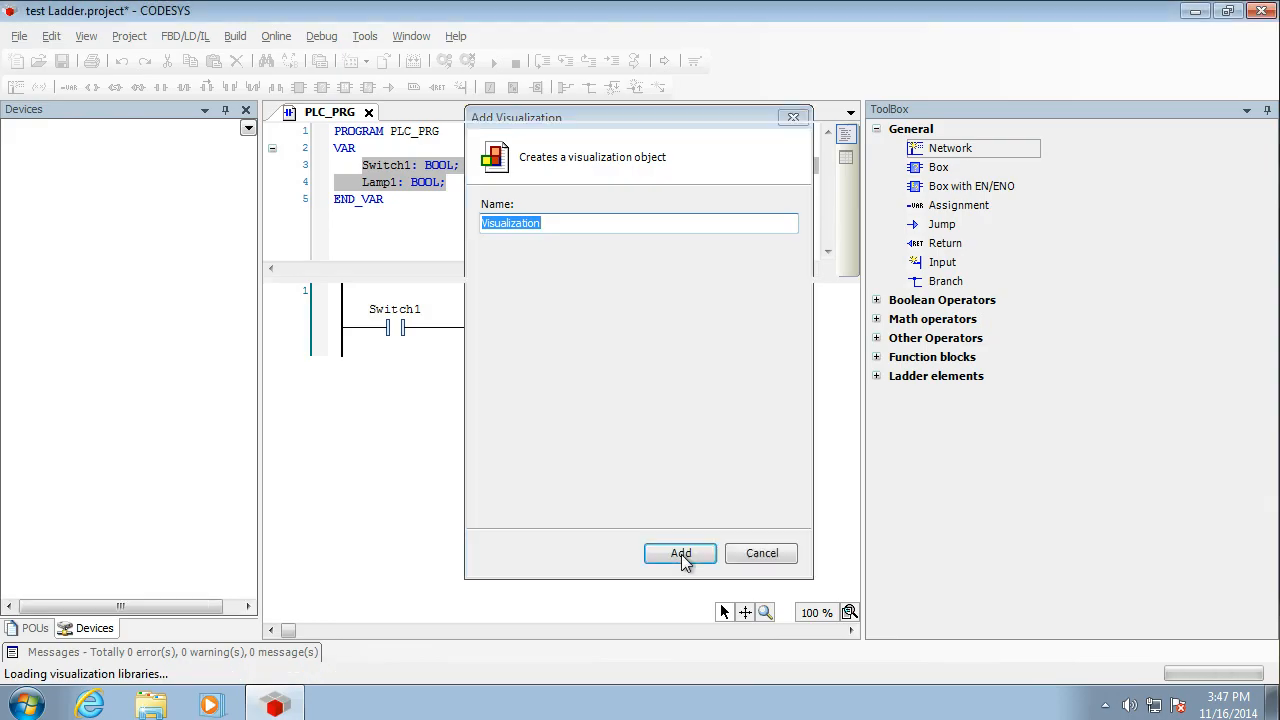
left_click(680, 553)
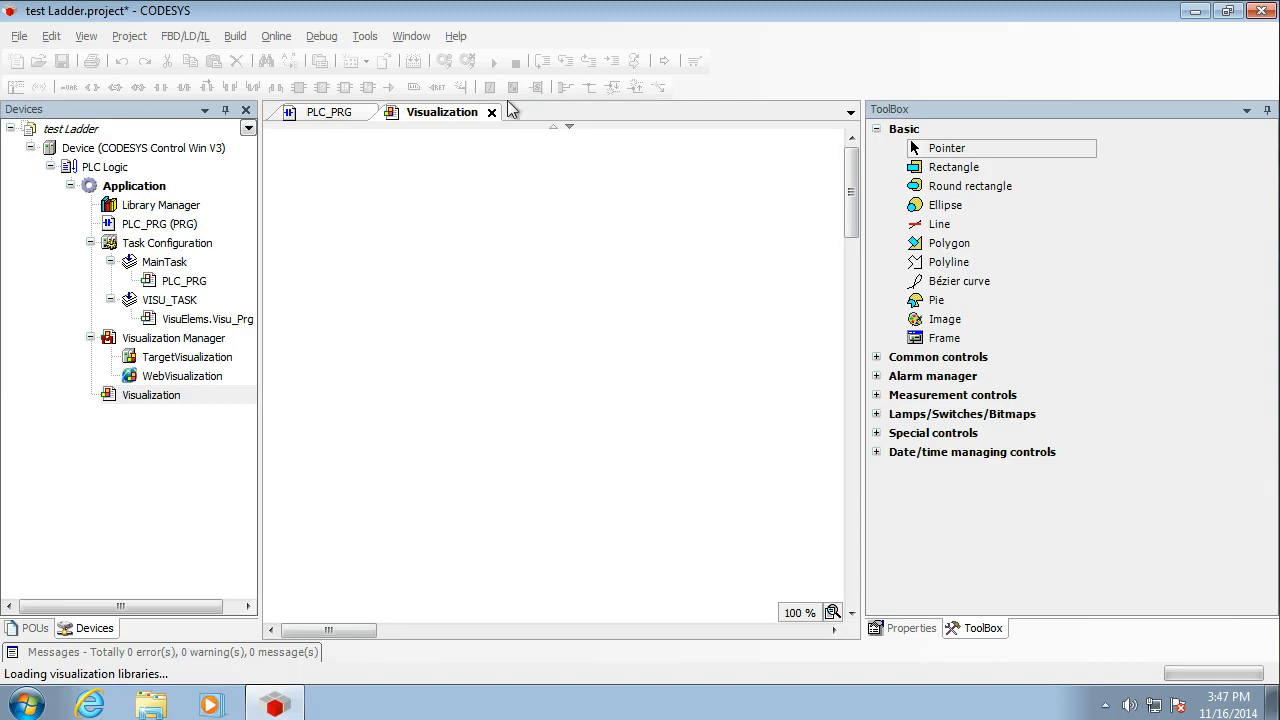
mouse_move(878, 388)
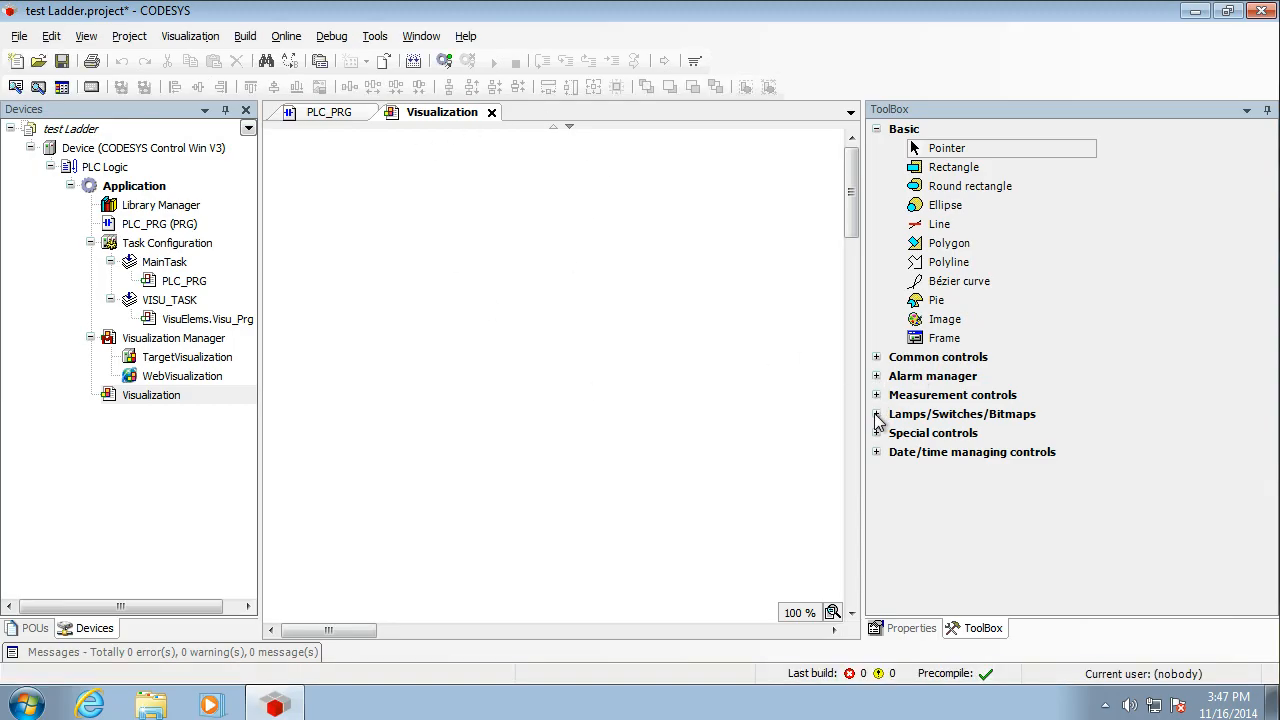
Step: Place a Lamp from Lamps/Switches/Bitmaps on the canvas and show its properties
left_click(877, 413)
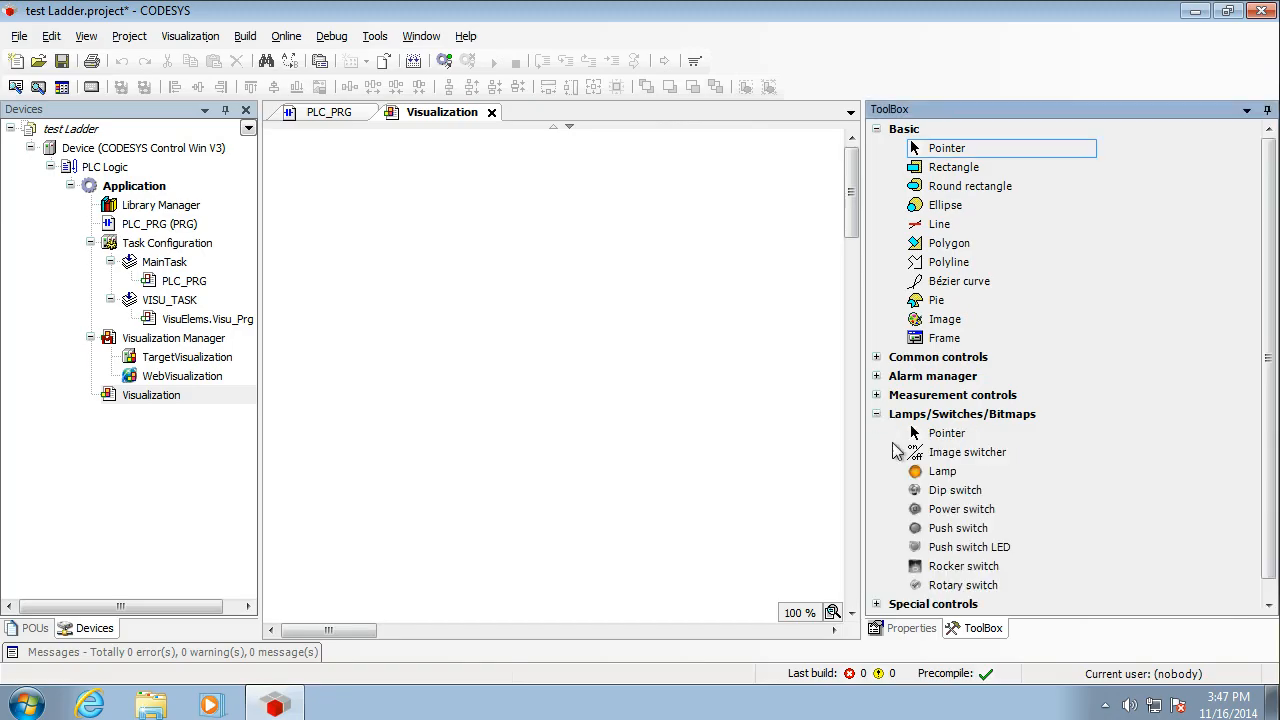
mouse_move(535, 224)
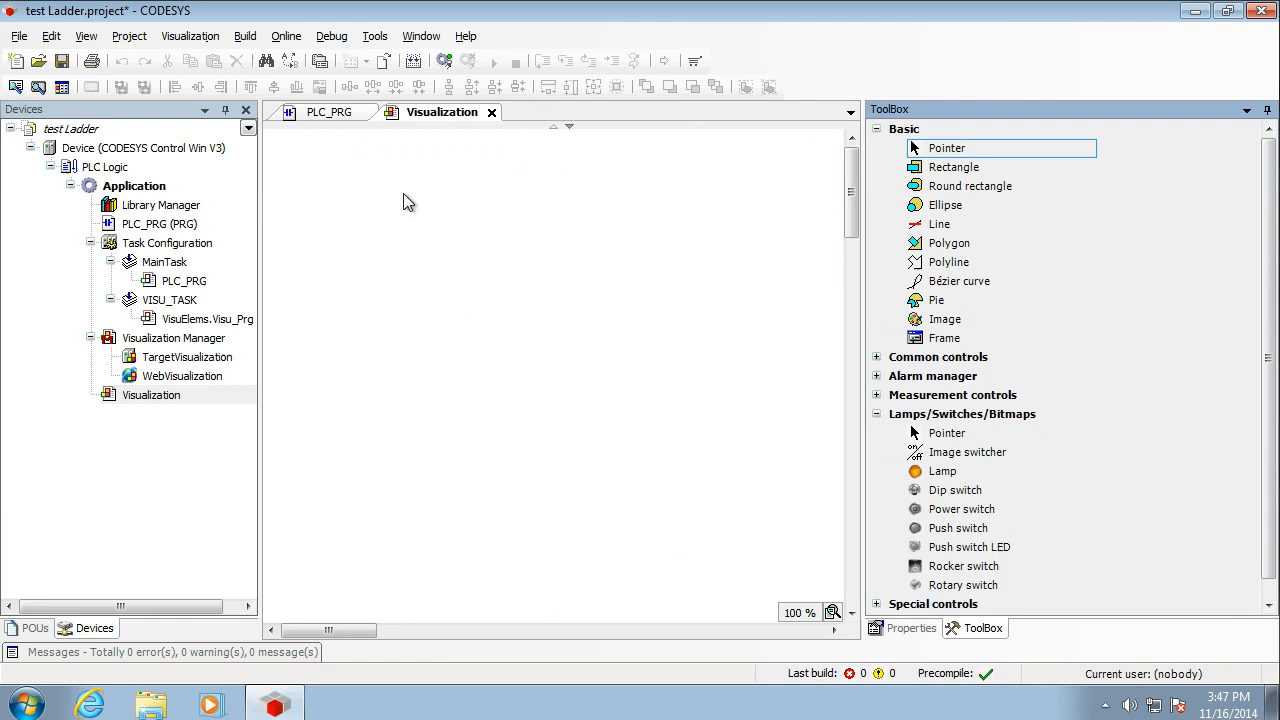
mouse_move(920, 480)
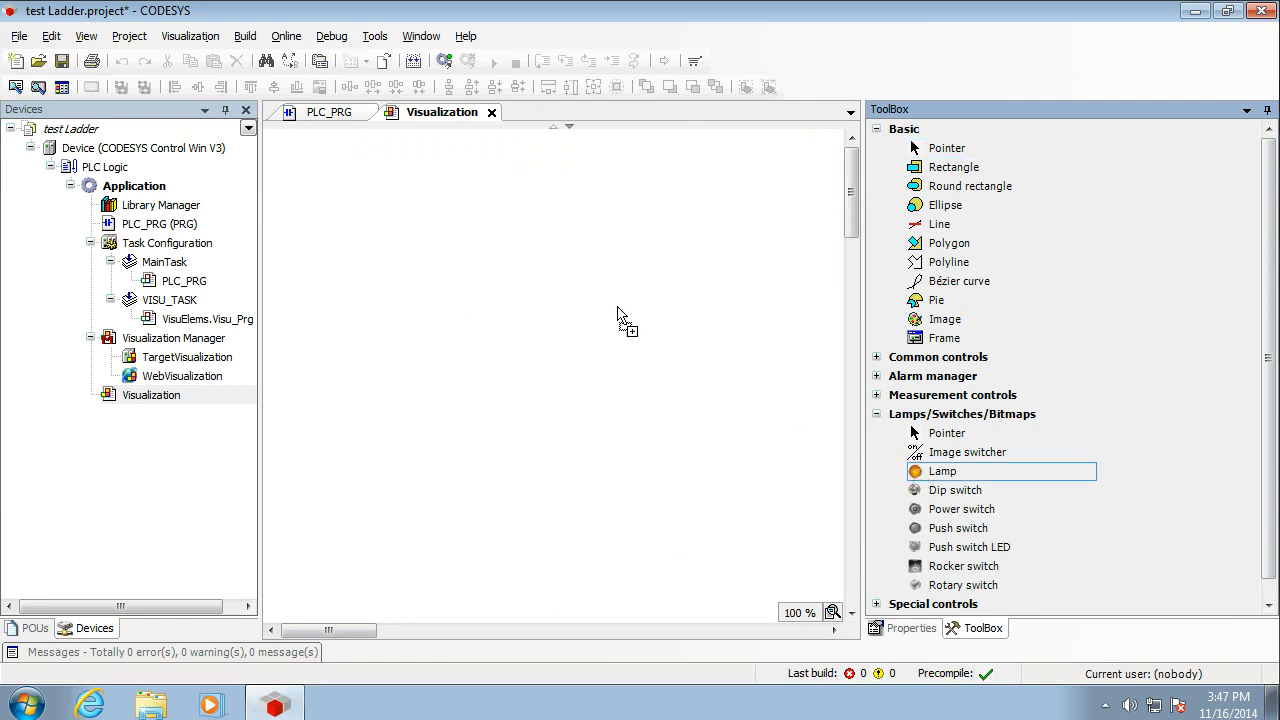
mouse_move(485, 200)
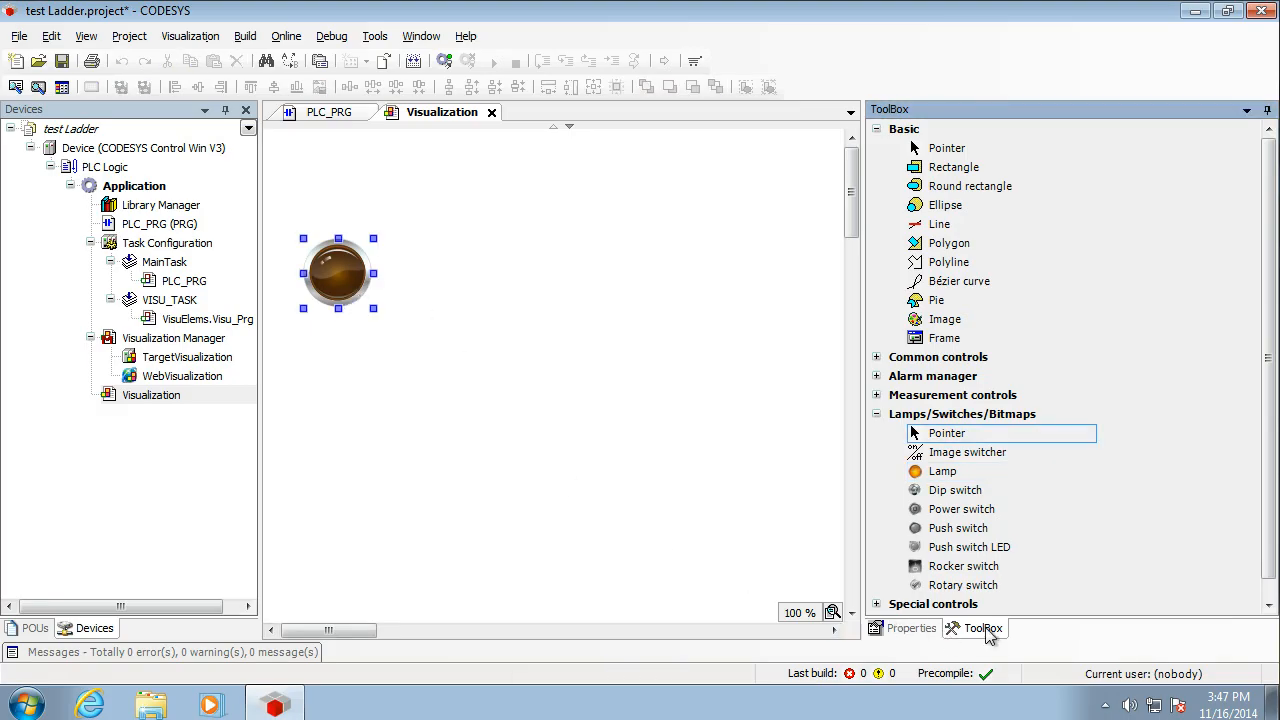
left_click(911, 628)
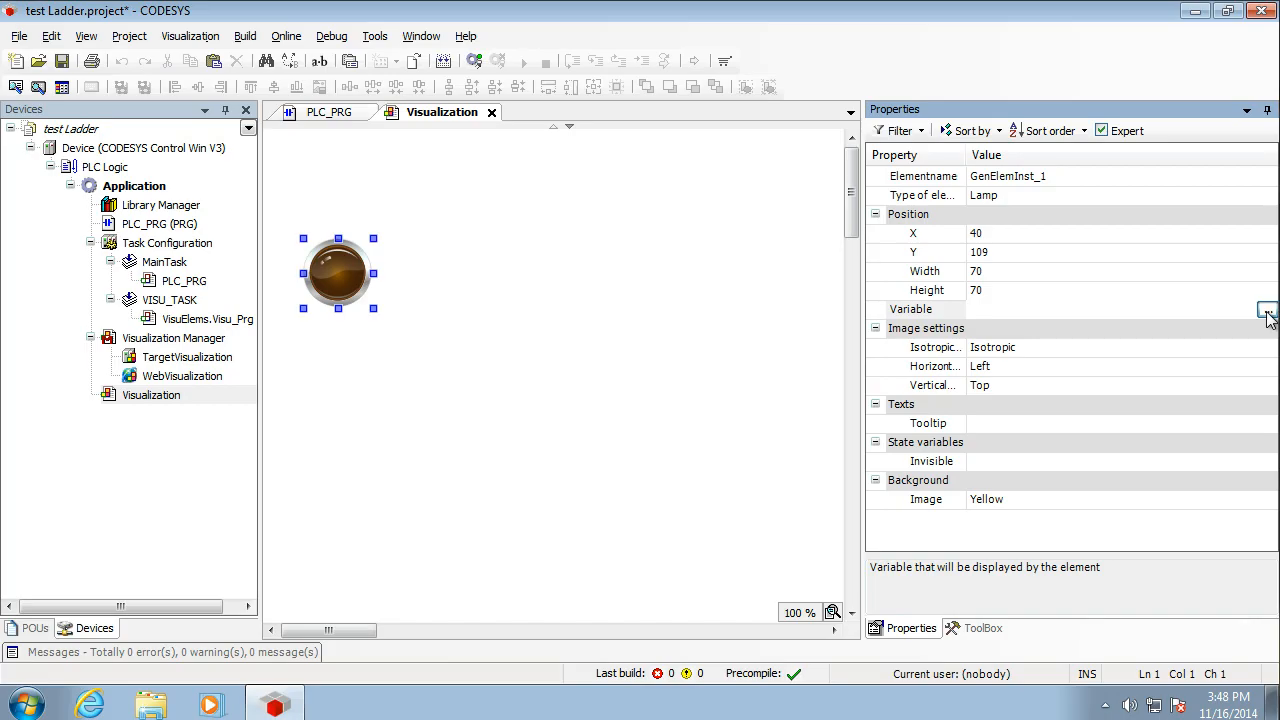
Step: Bind the lamp element to PLC_PRG.Lamp1 through the Input Assistant
left_click(1266, 309)
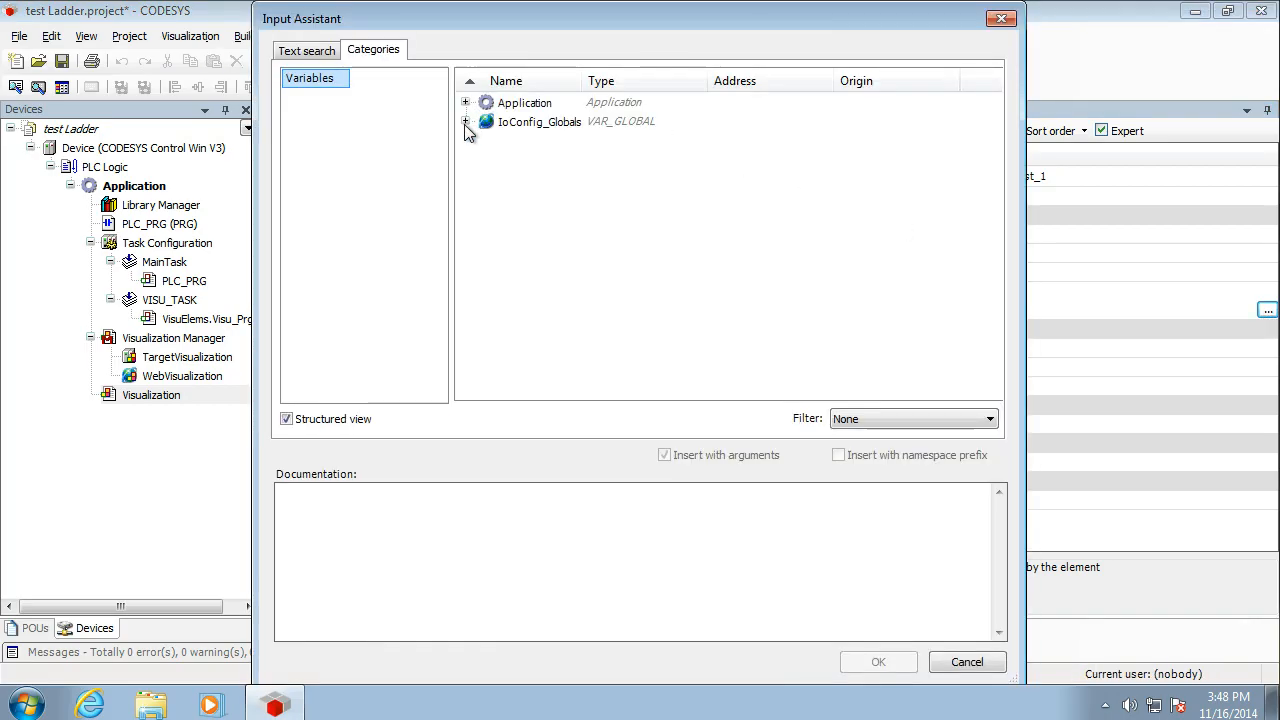
left_click(465, 102)
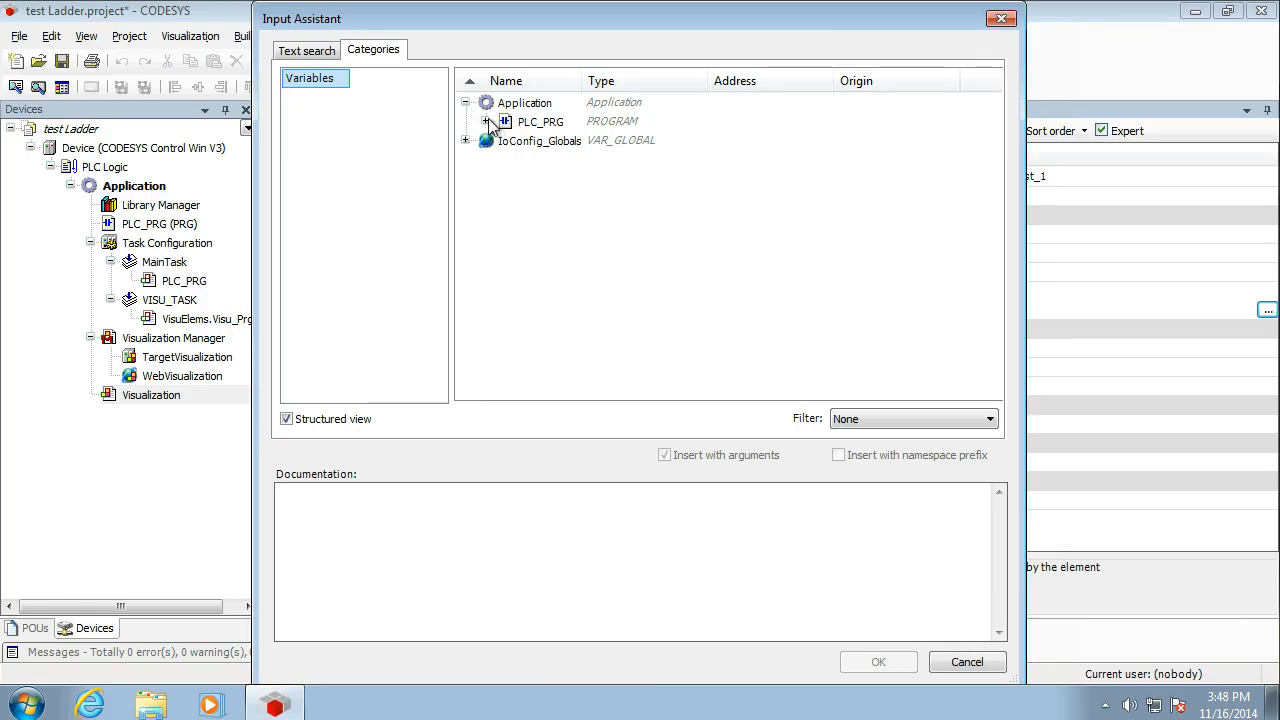
left_click(486, 121)
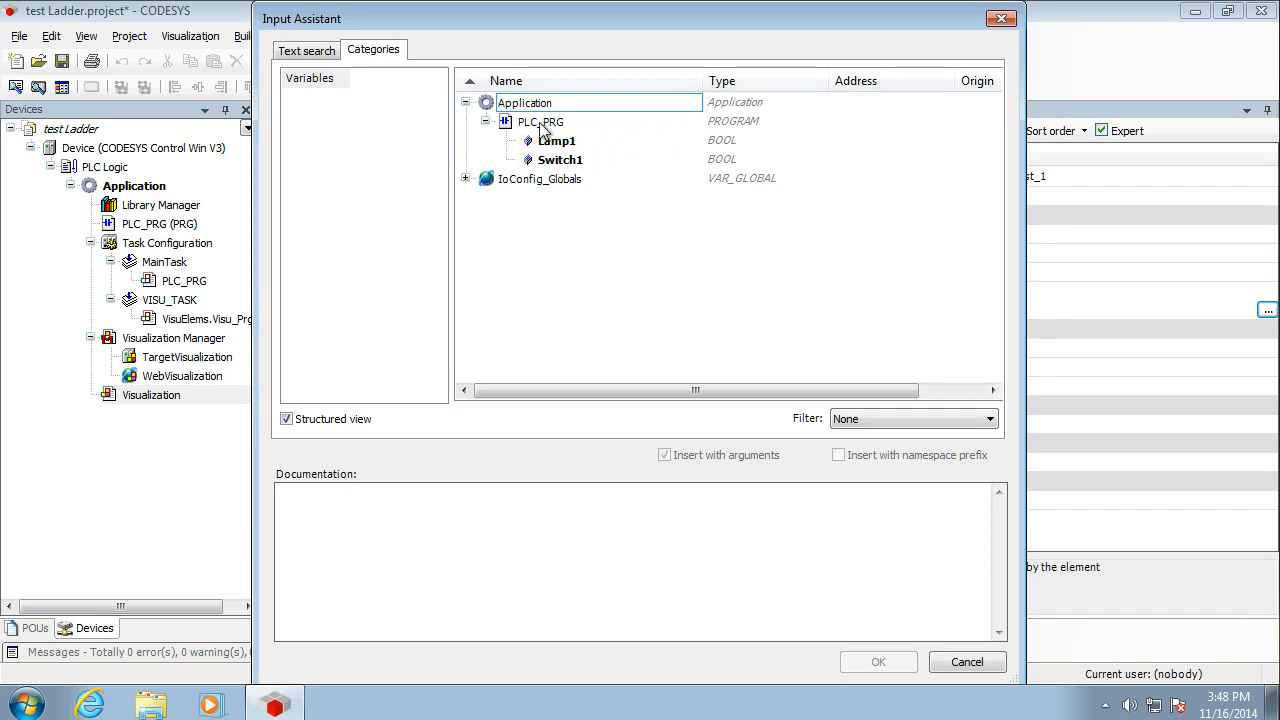
left_click(557, 140)
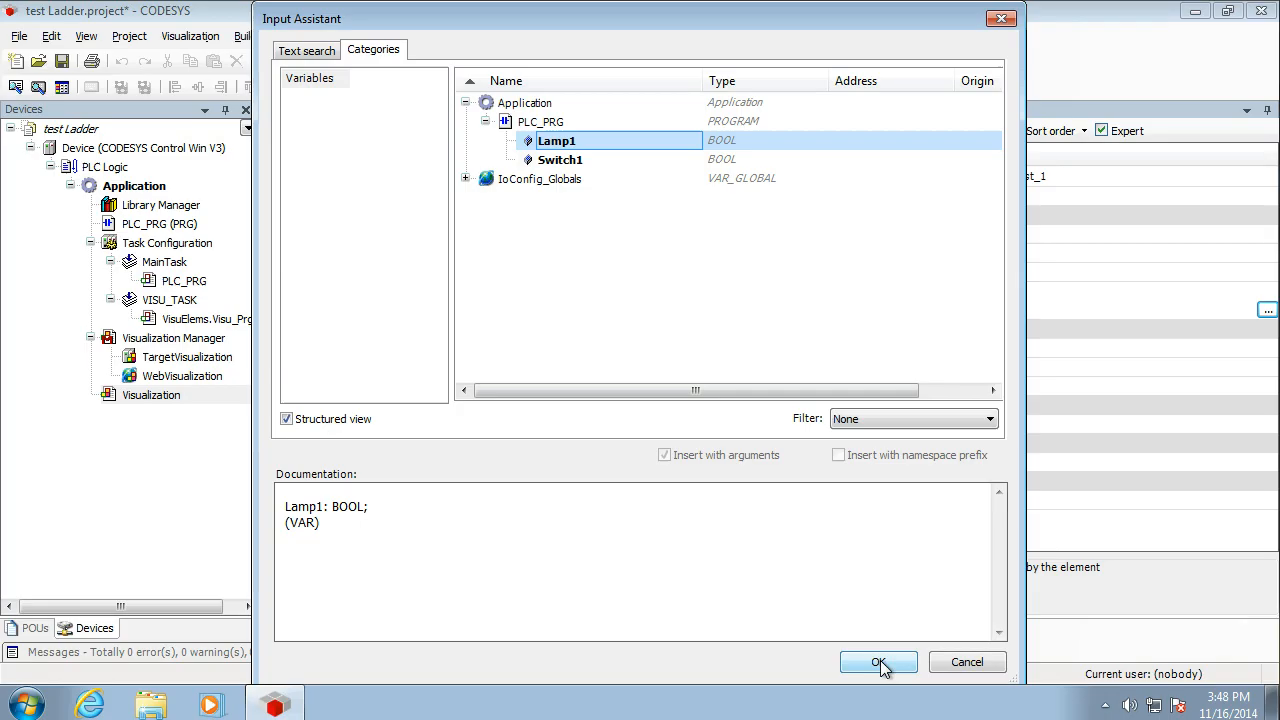
left_click(878, 662)
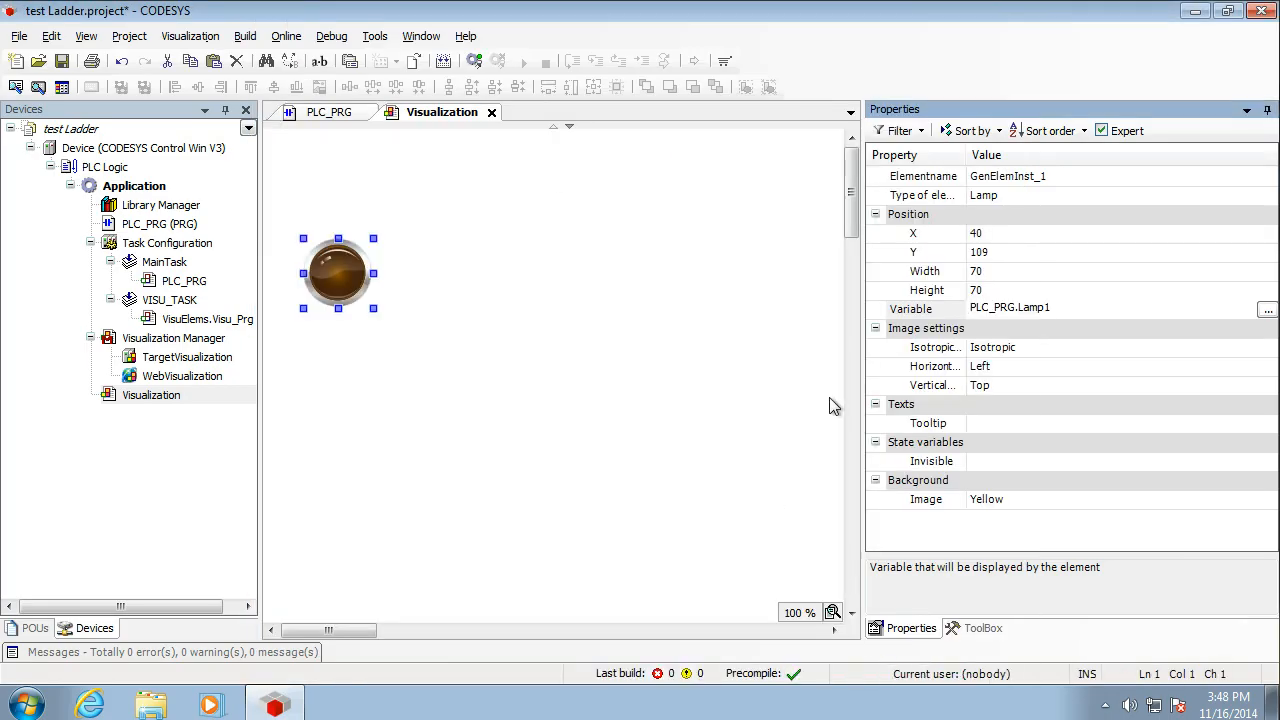
mouse_move(933, 530)
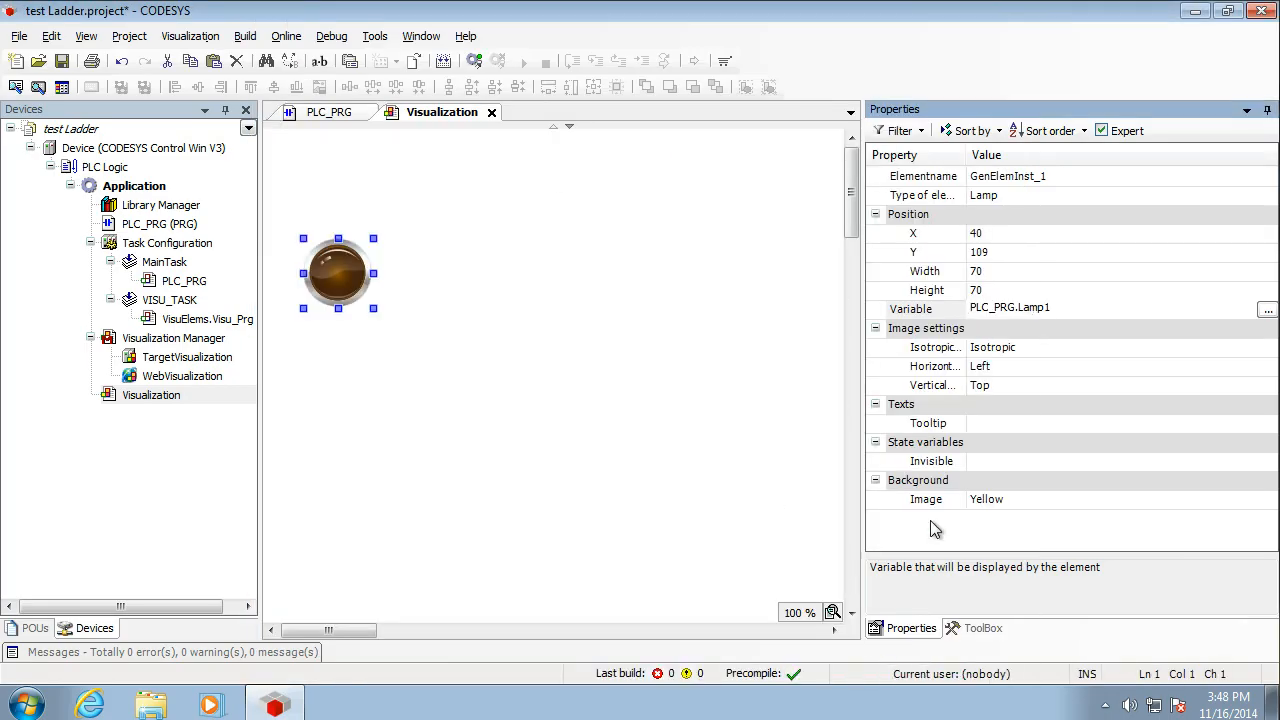
left_click(981, 627)
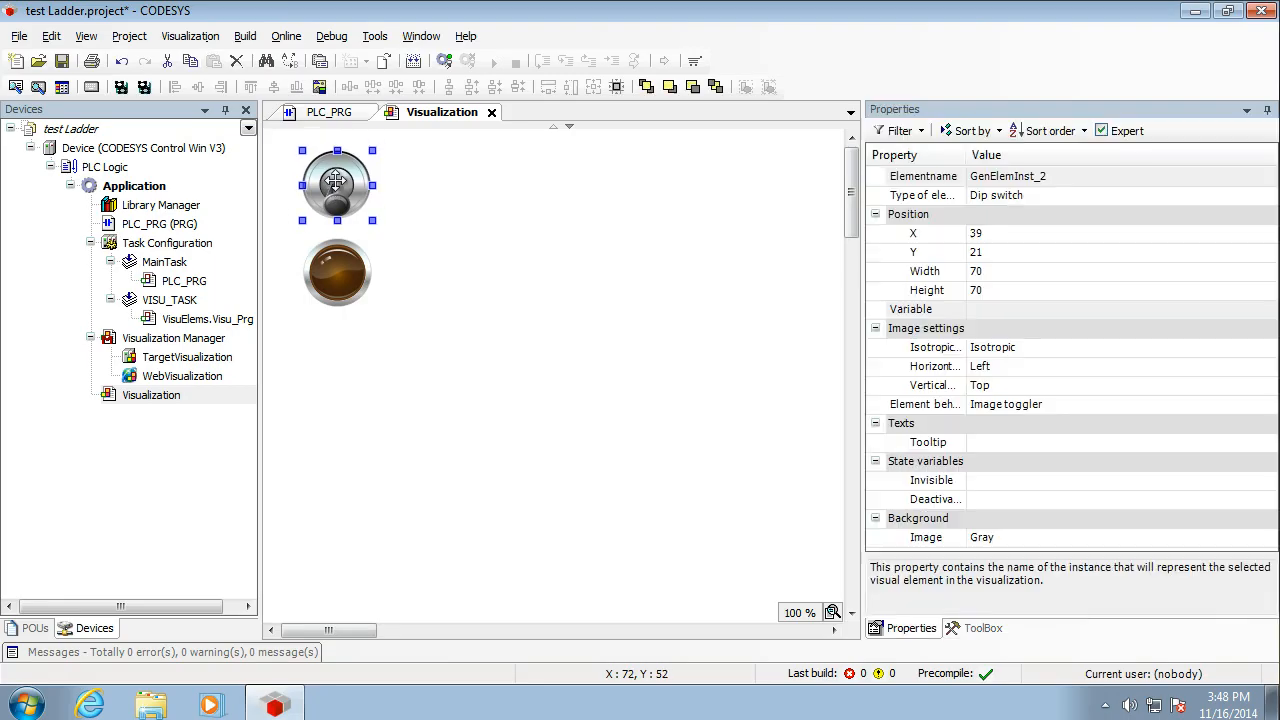
mouse_move(1020, 315)
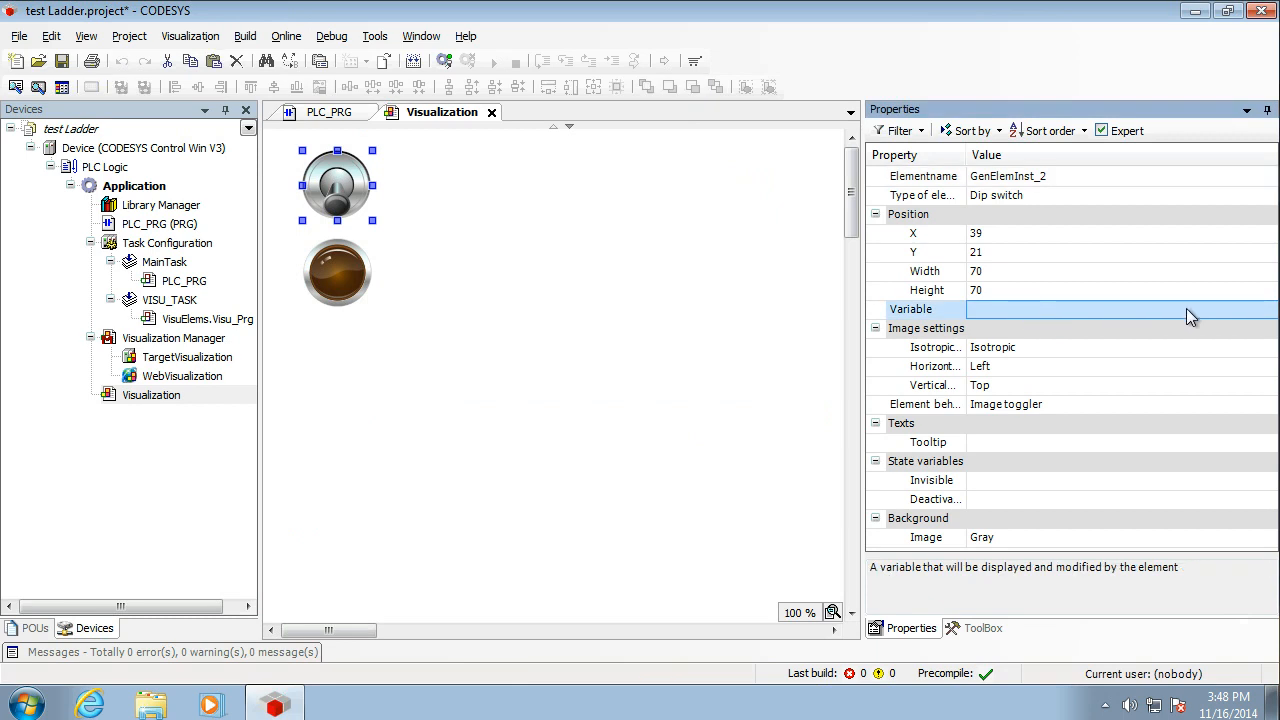
Step: Assign PLC_PRG.Switch1 as the Dip switch element's variable
left_click(1268, 309)
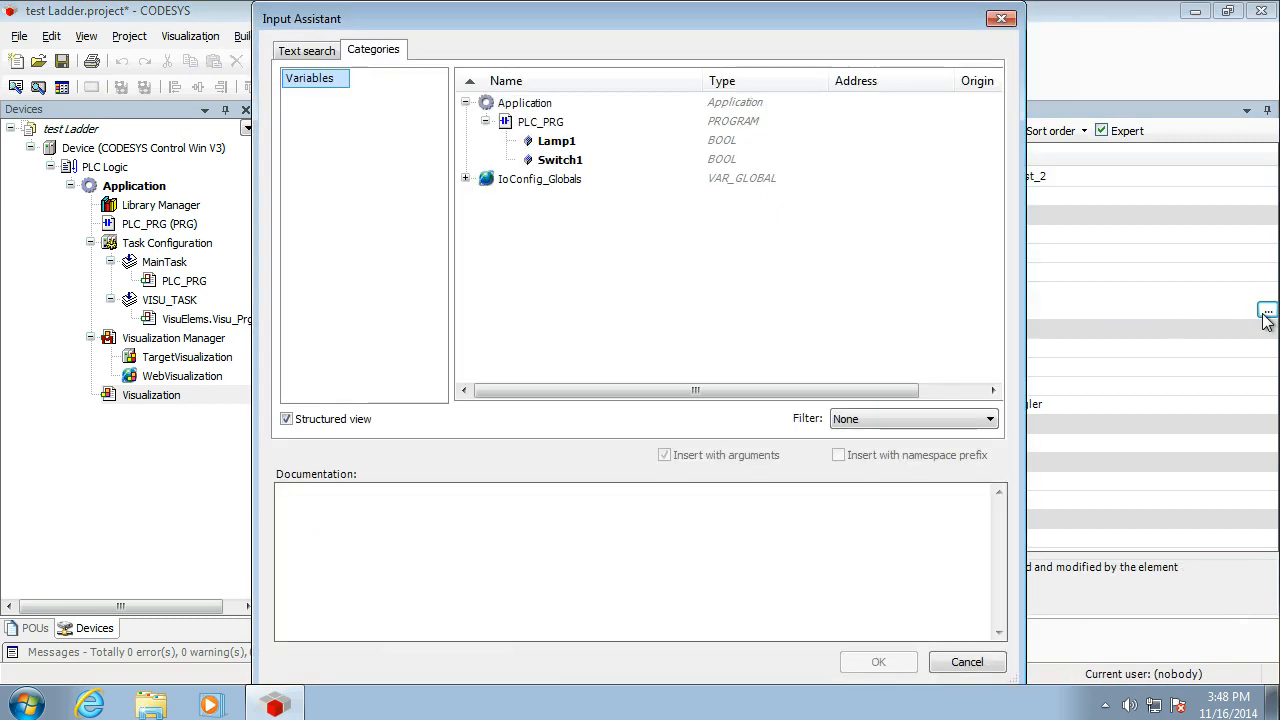
left_click(560, 160)
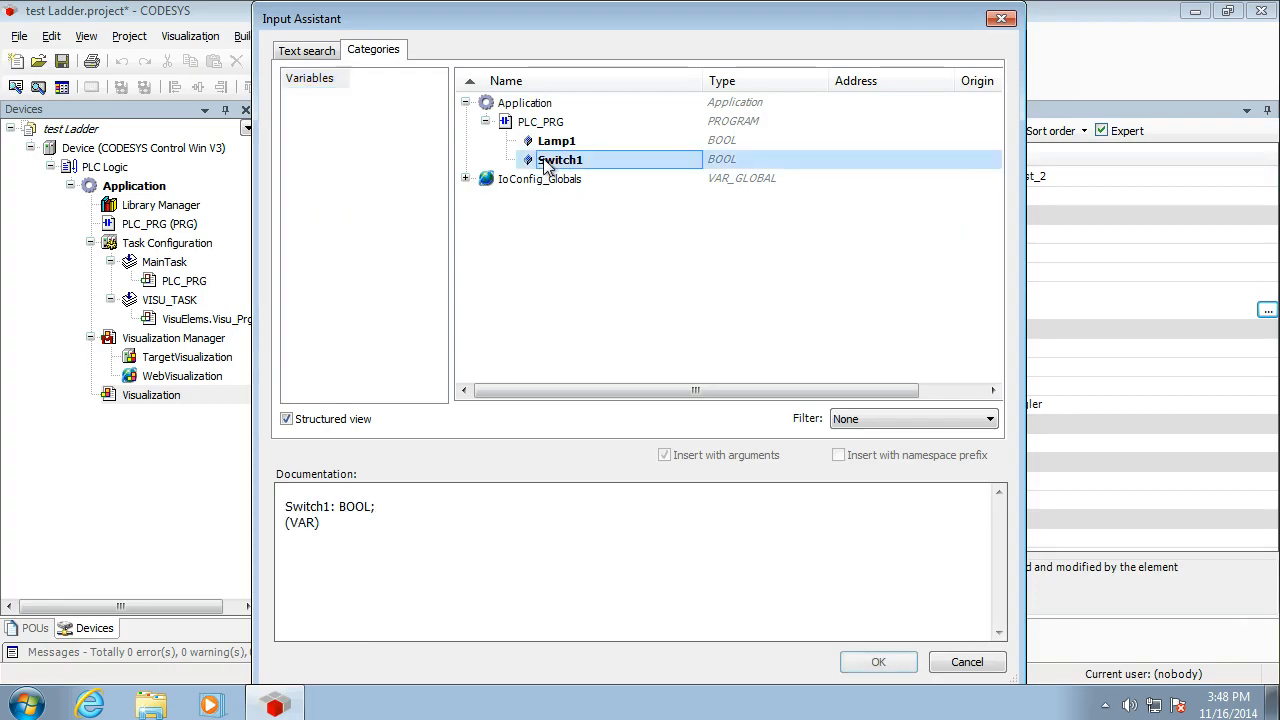
left_click(877, 661)
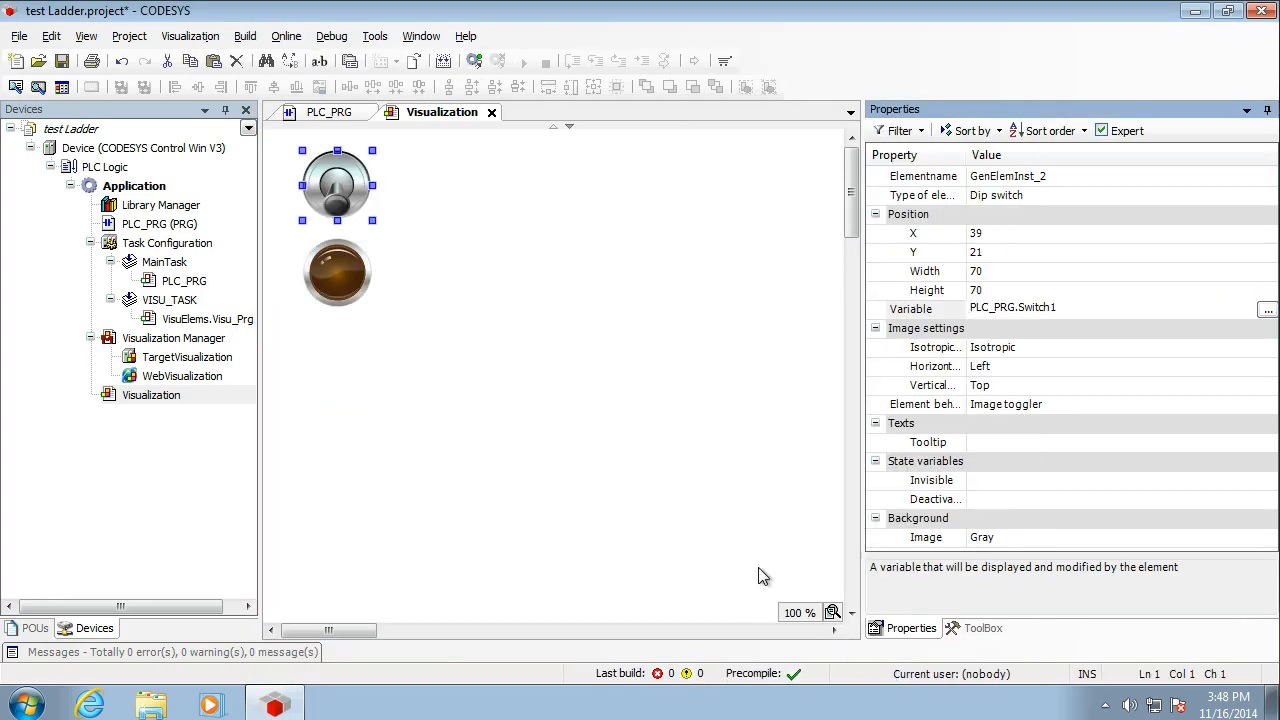
mouse_move(463, 221)
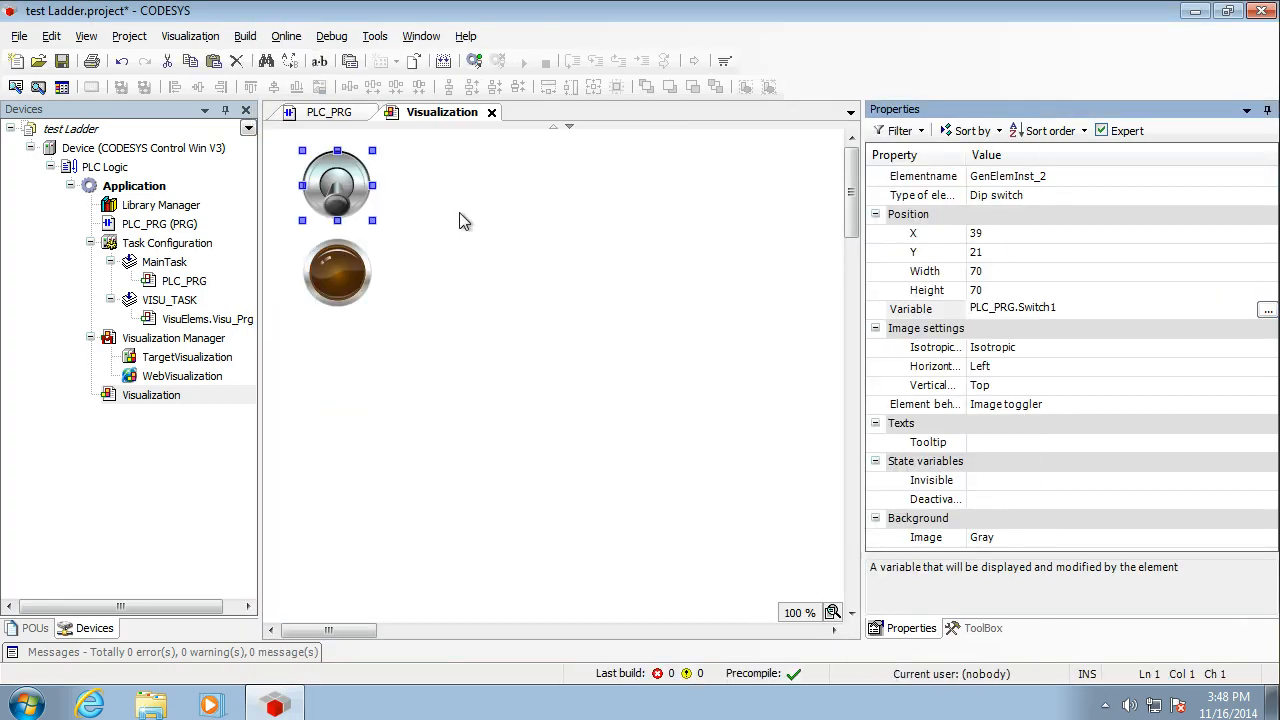
mouse_move(442, 112)
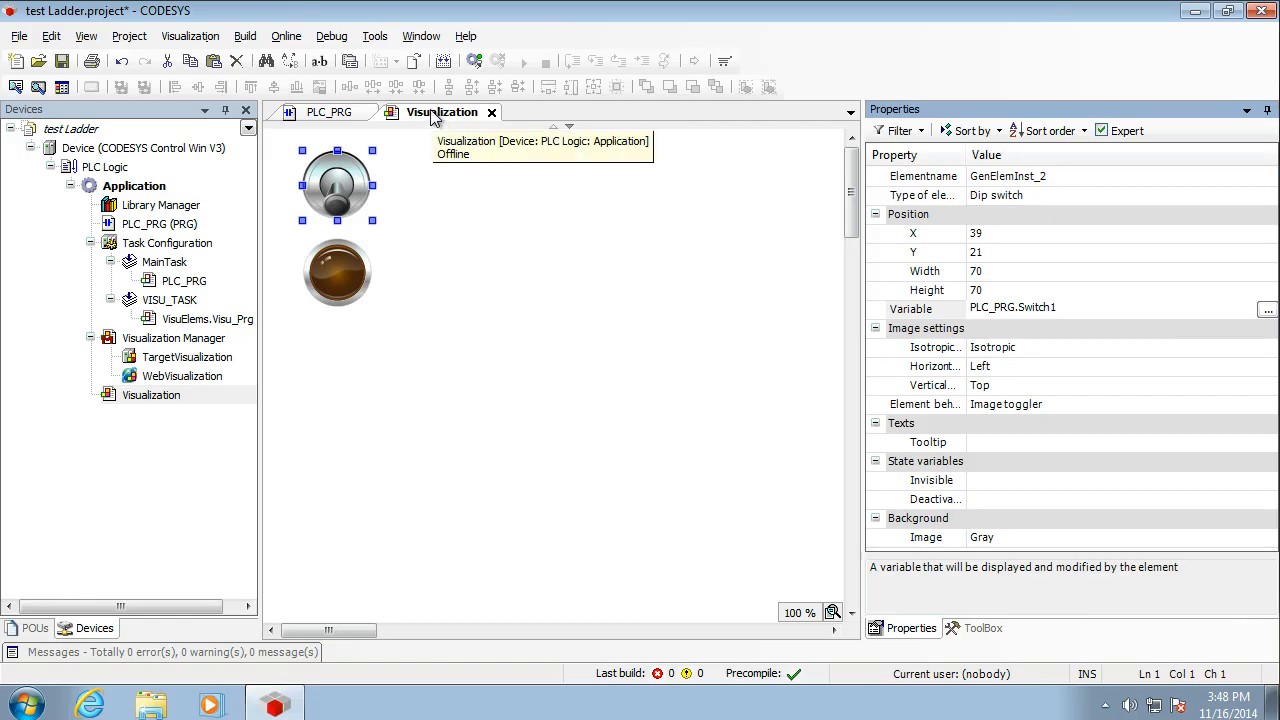
Step: Put the Visualization in a new vertical tab group and auto-hide Properties
right_click(441, 112)
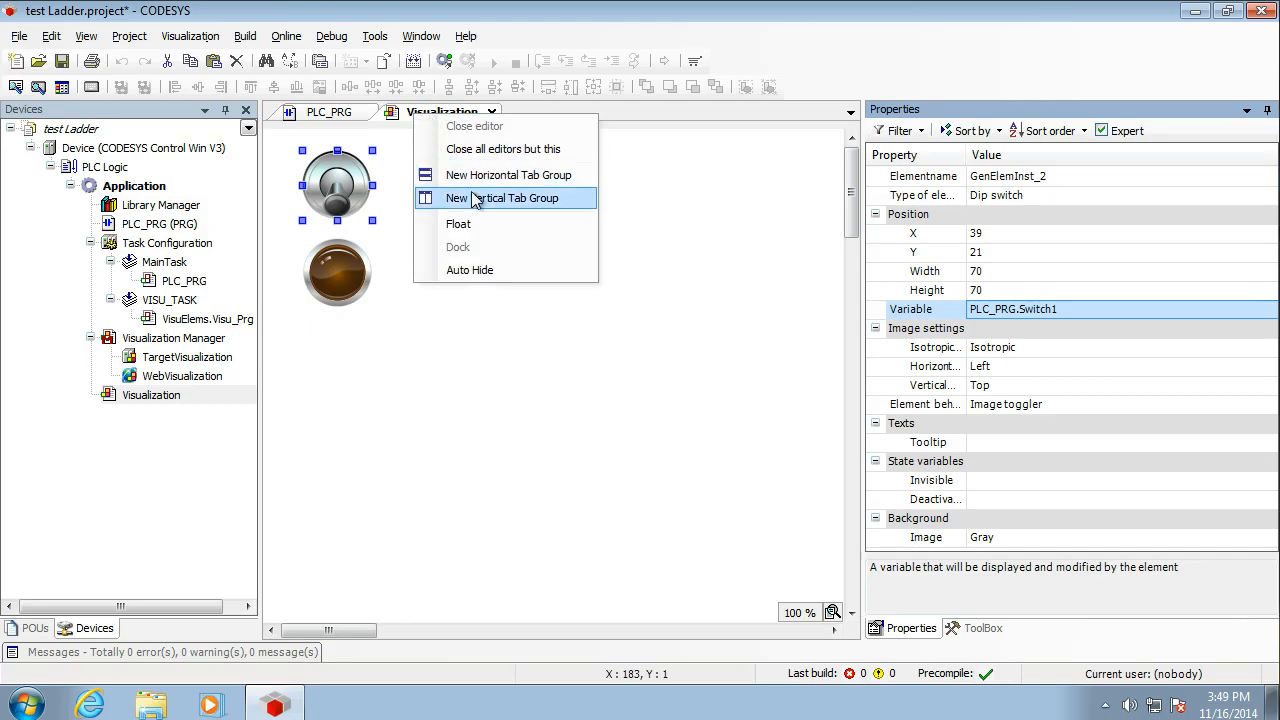
left_click(504, 197)
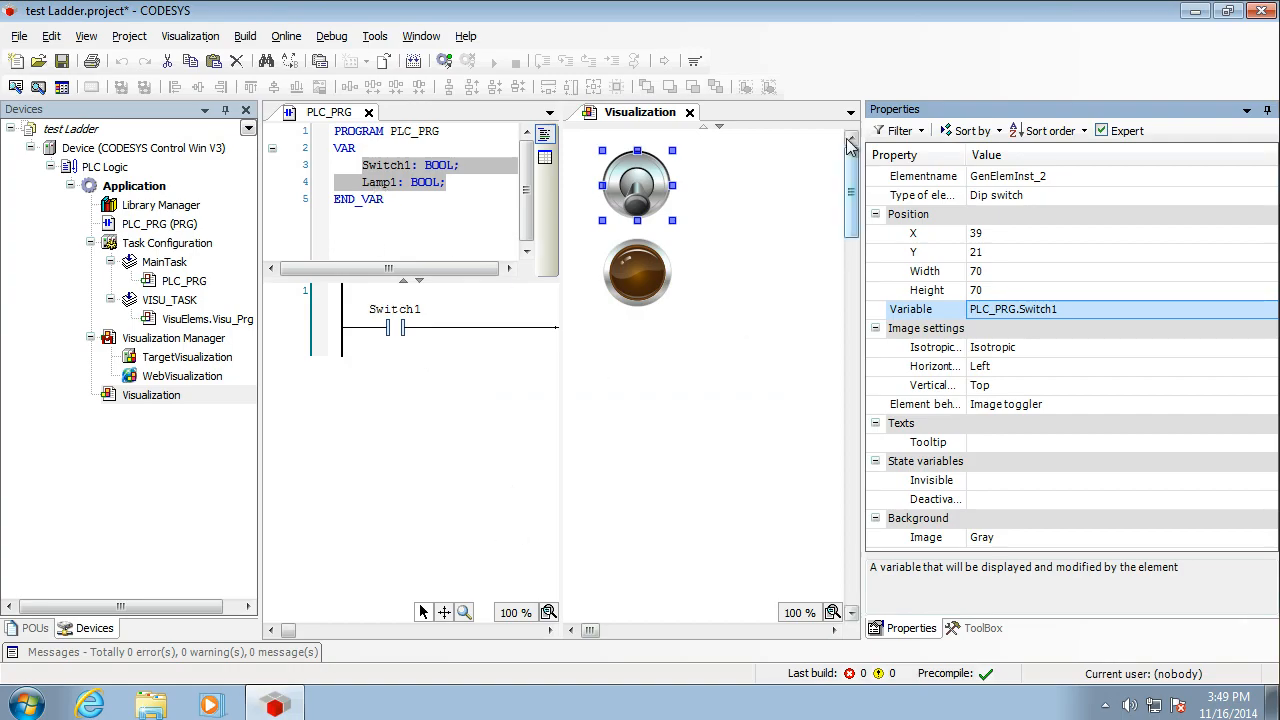
left_click(1248, 110)
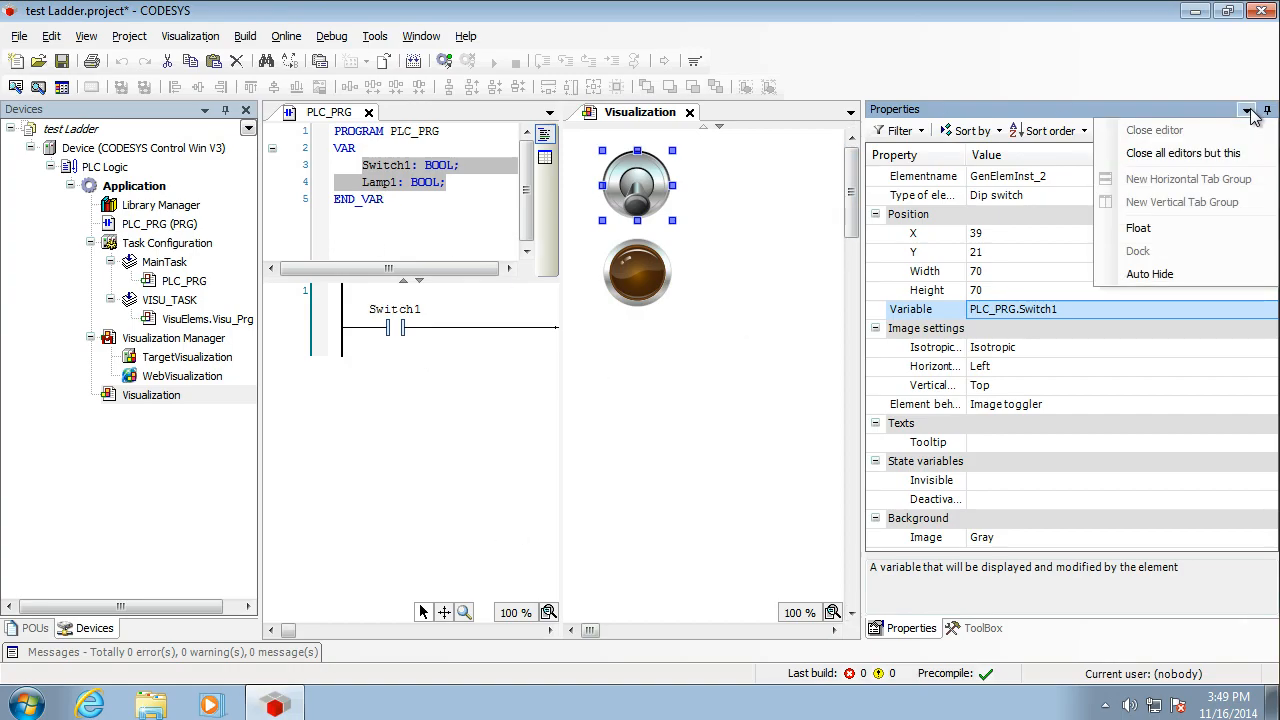
mouse_move(1149, 273)
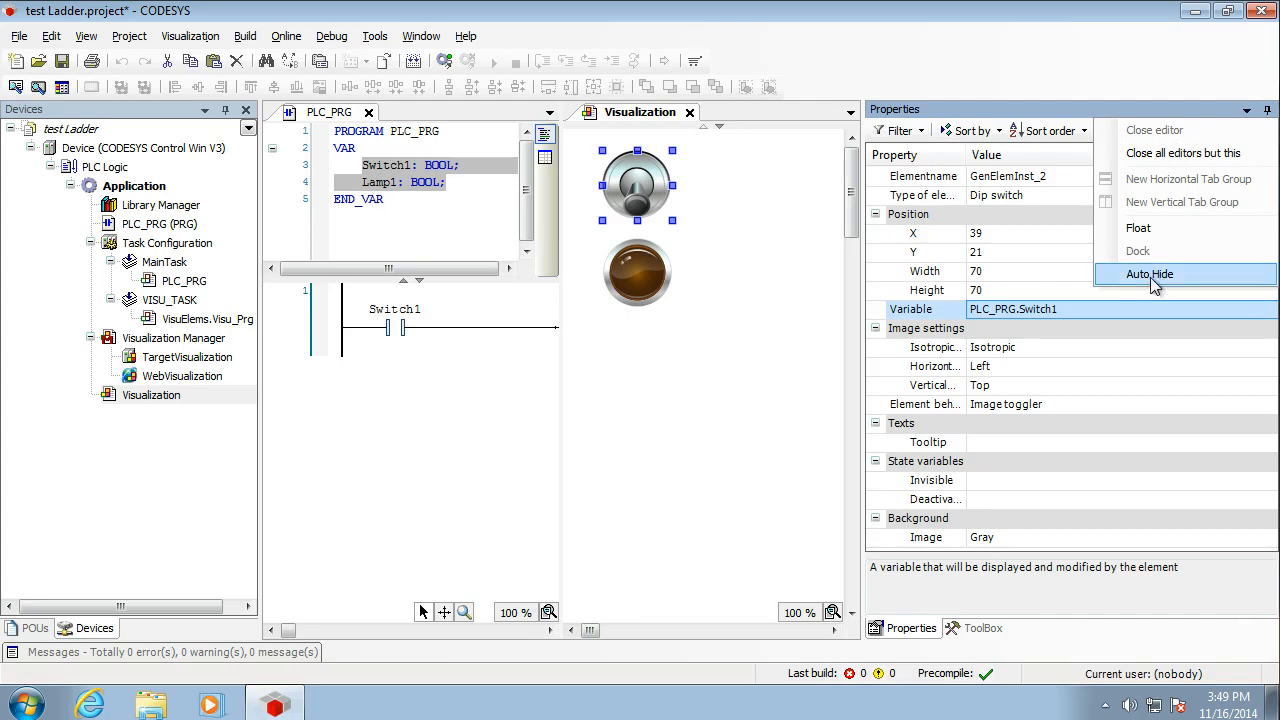
left_click(1149, 274)
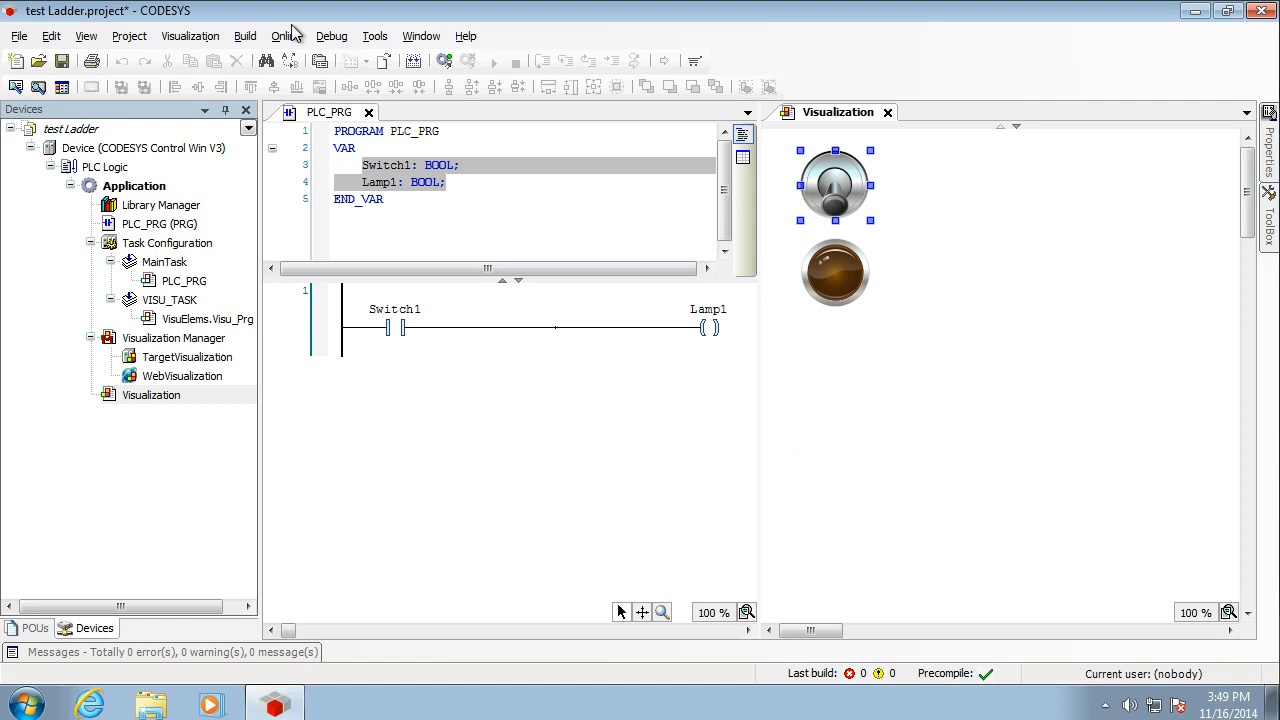
left_click(286, 36)
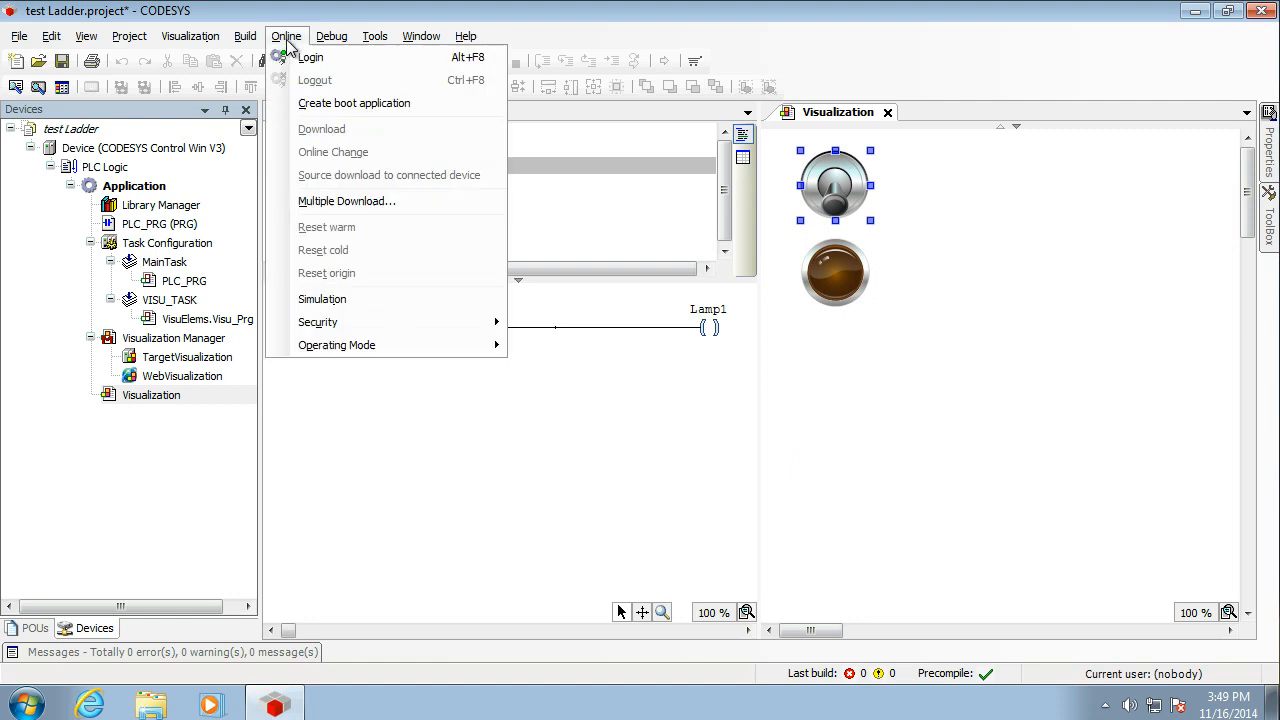
Step: Build the project with 0 errors and 0 warnings, then collapse Messages
left_click(245, 36)
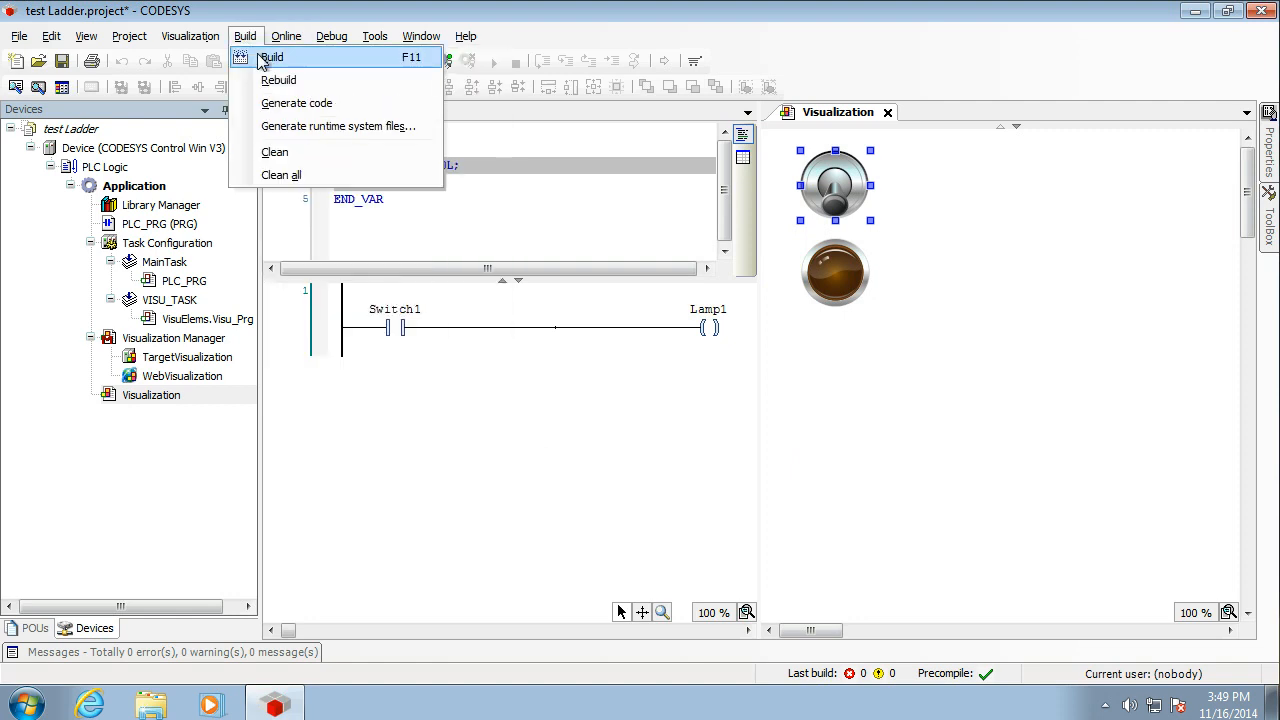
left_click(271, 57)
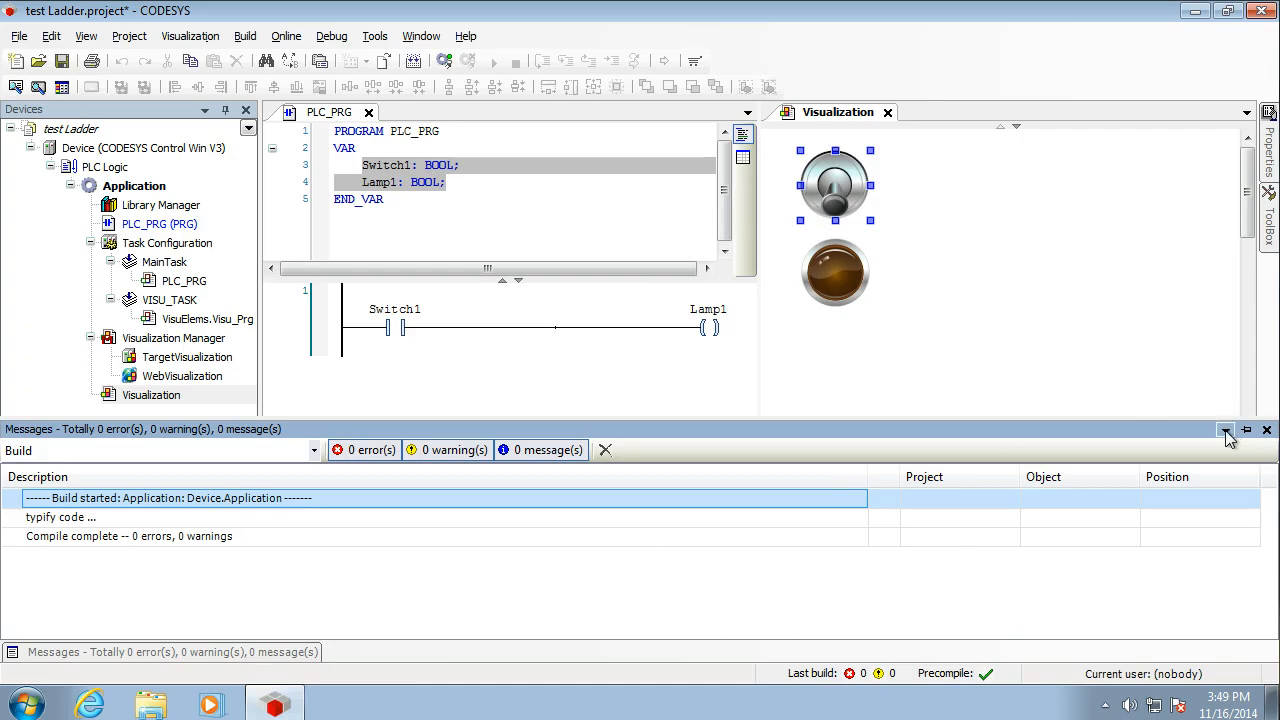
left_click(1225, 430)
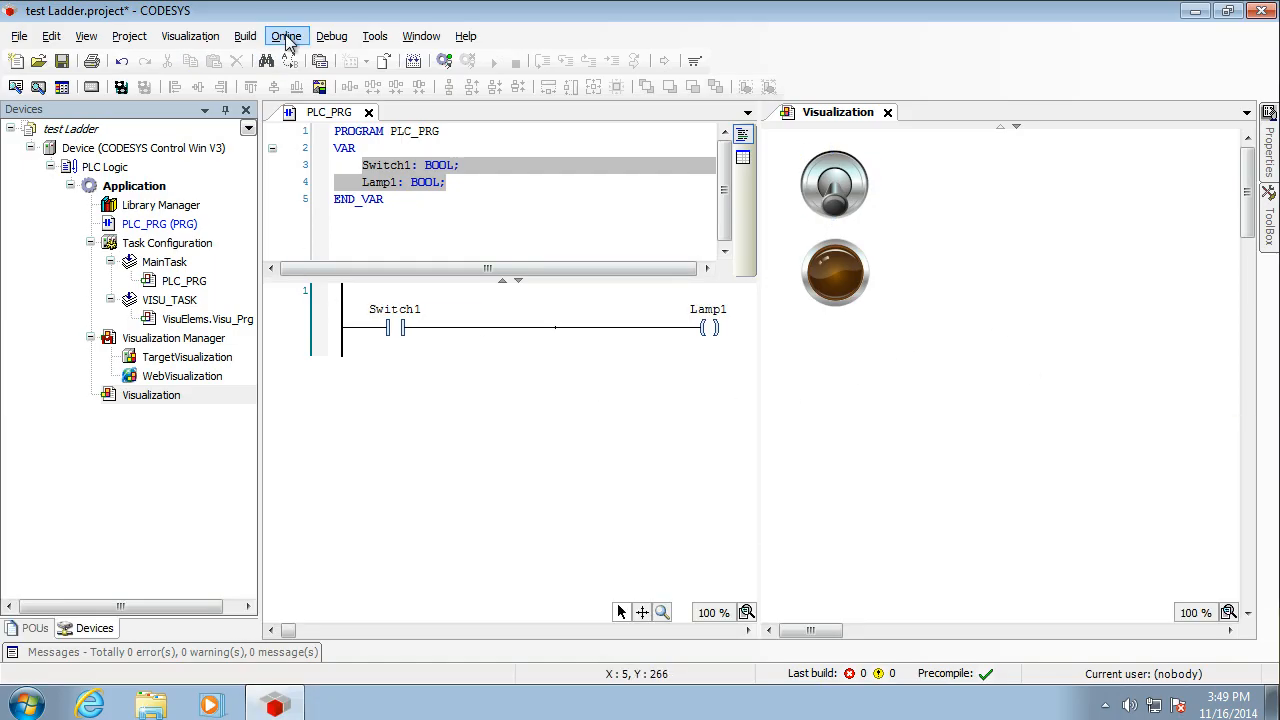
Step: Enable simulation mode, log in, and download the new application to the simulated device
left_click(286, 36)
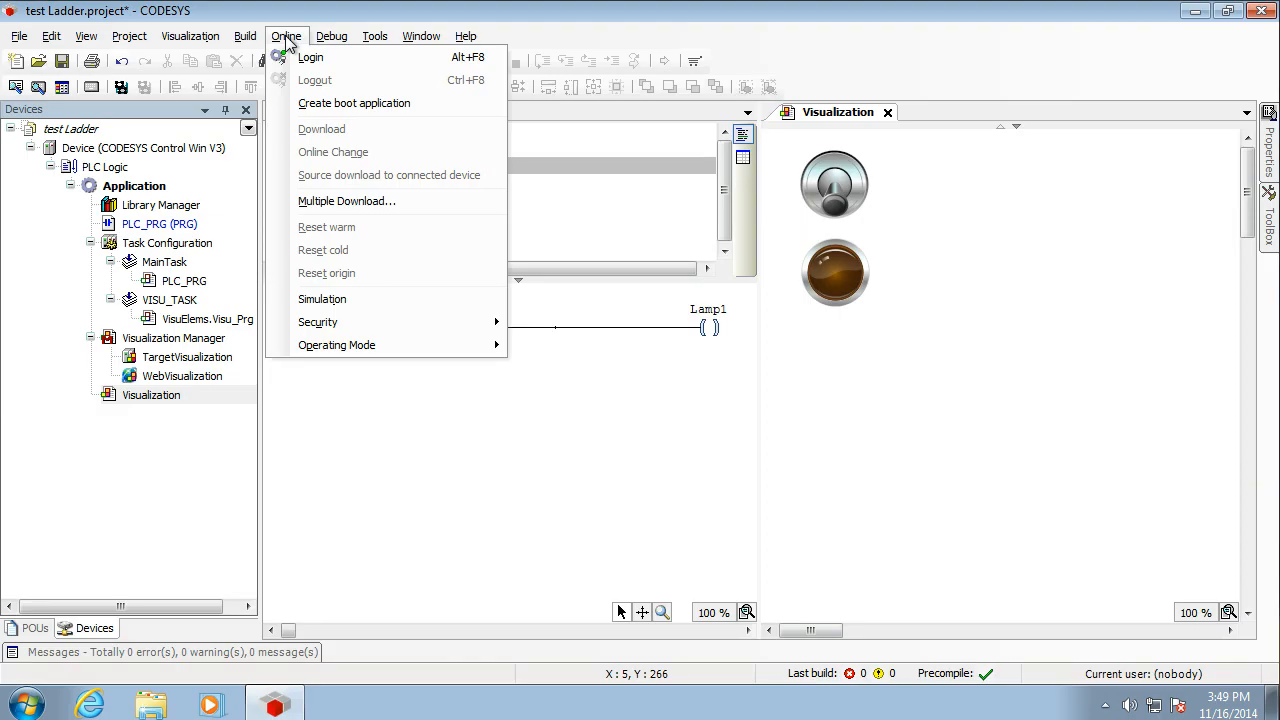
mouse_move(322, 299)
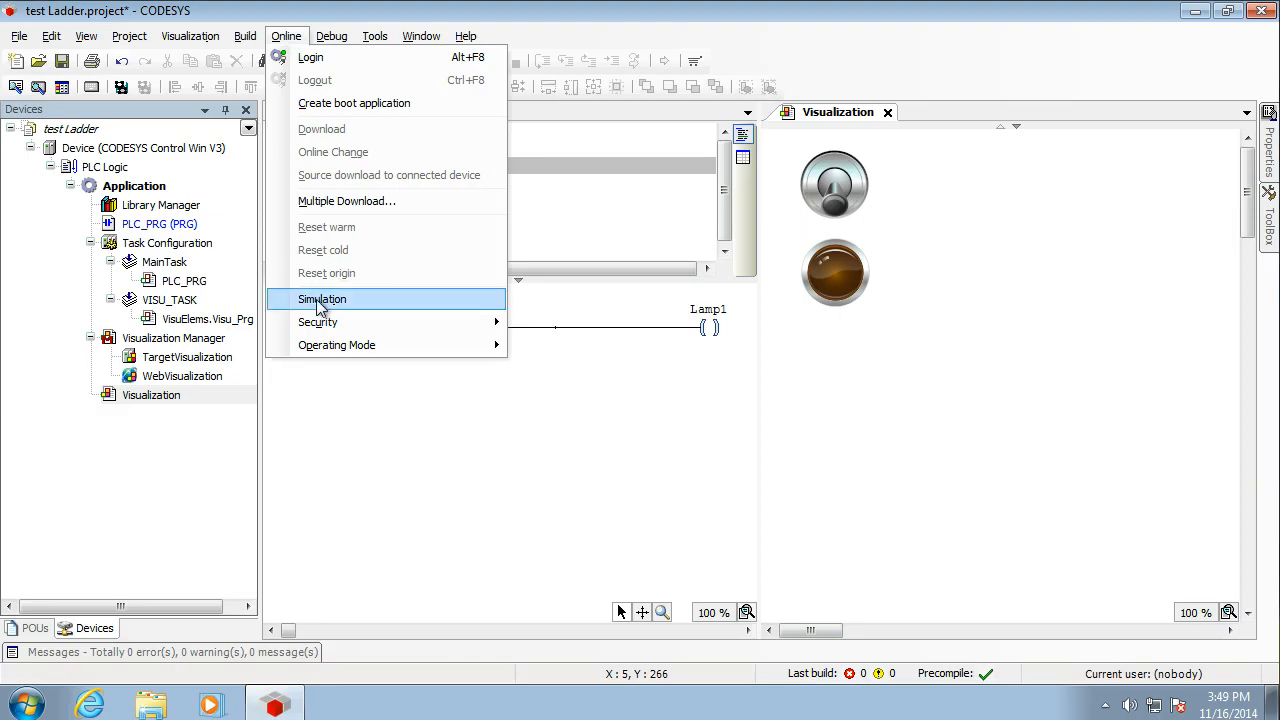
left_click(322, 299)
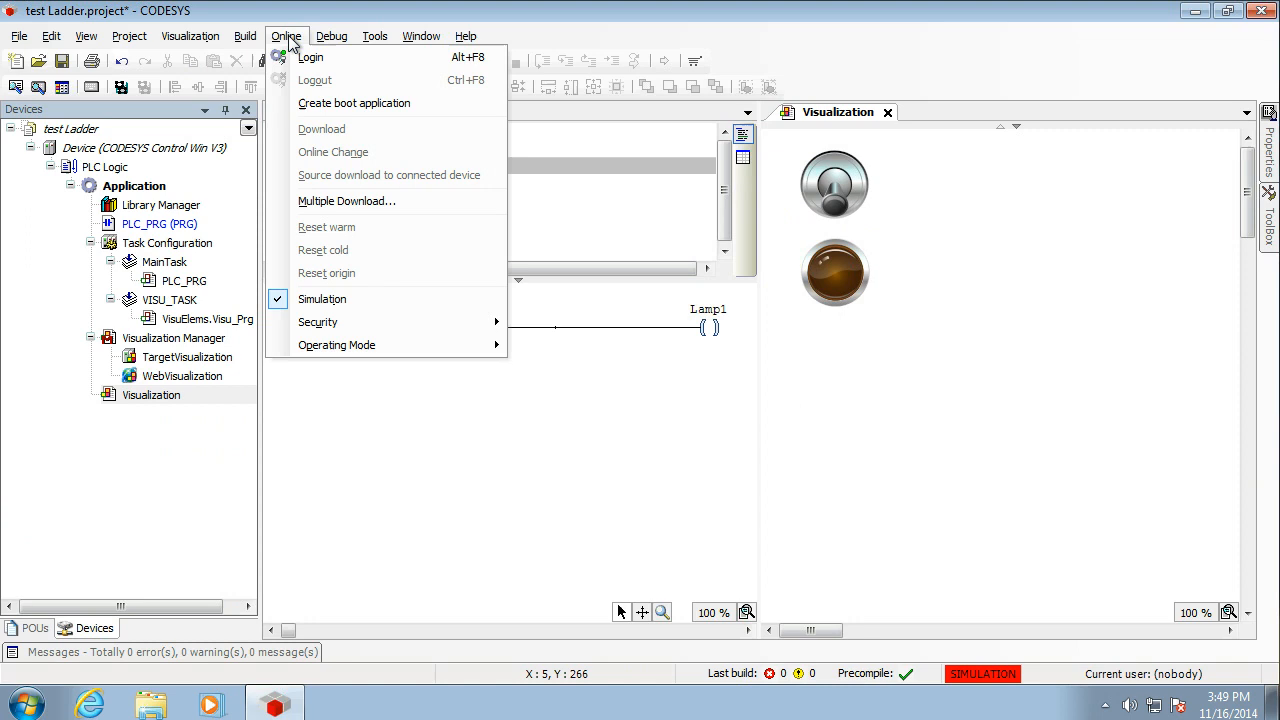
mouse_move(311, 57)
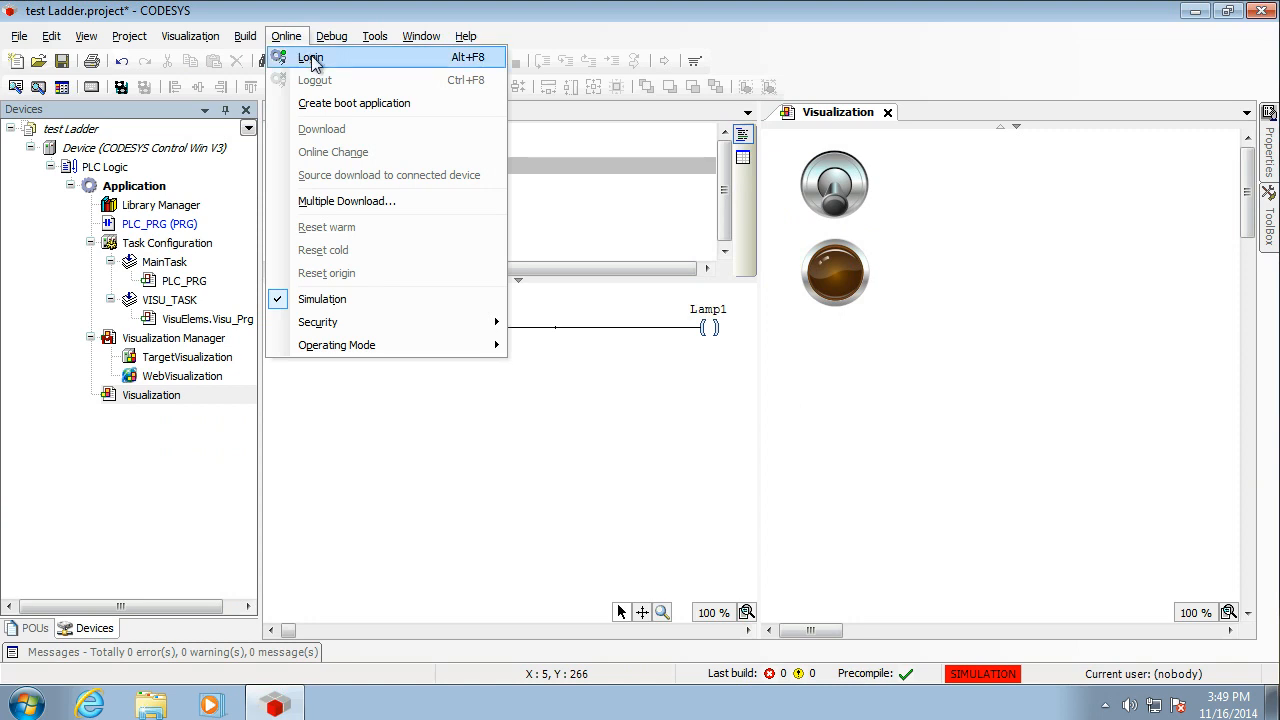
left_click(311, 57)
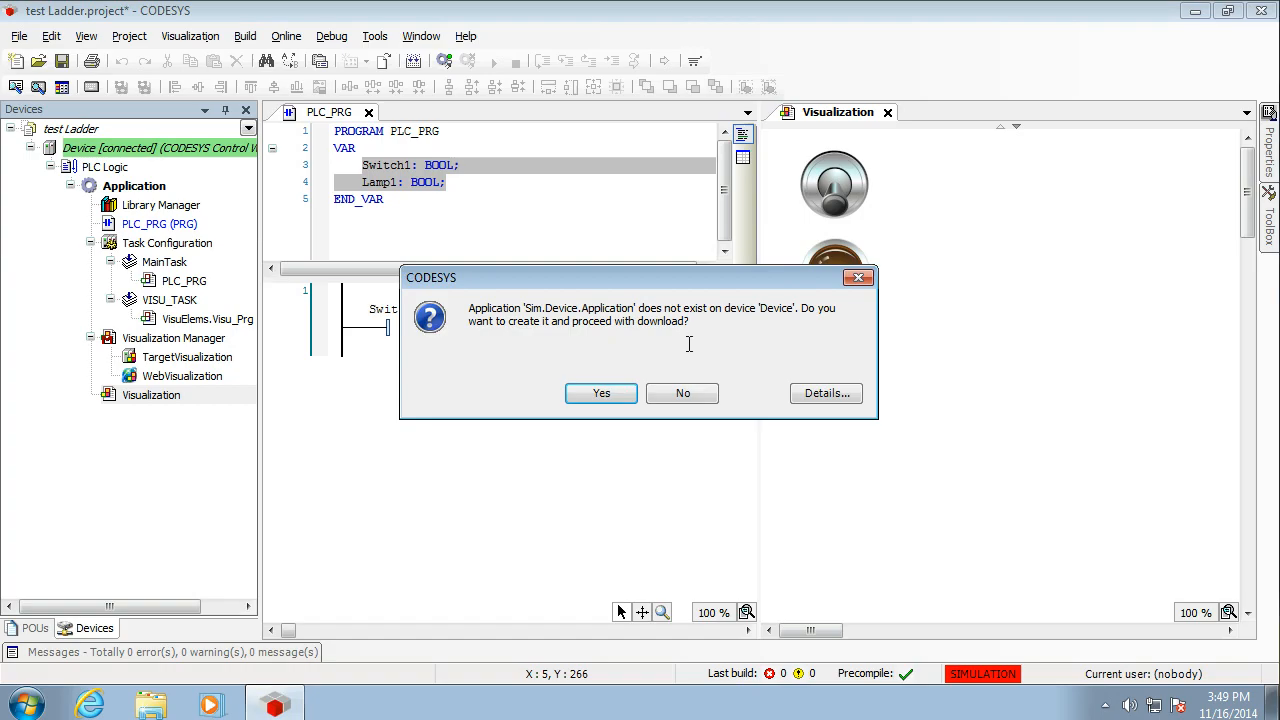
mouse_move(638, 363)
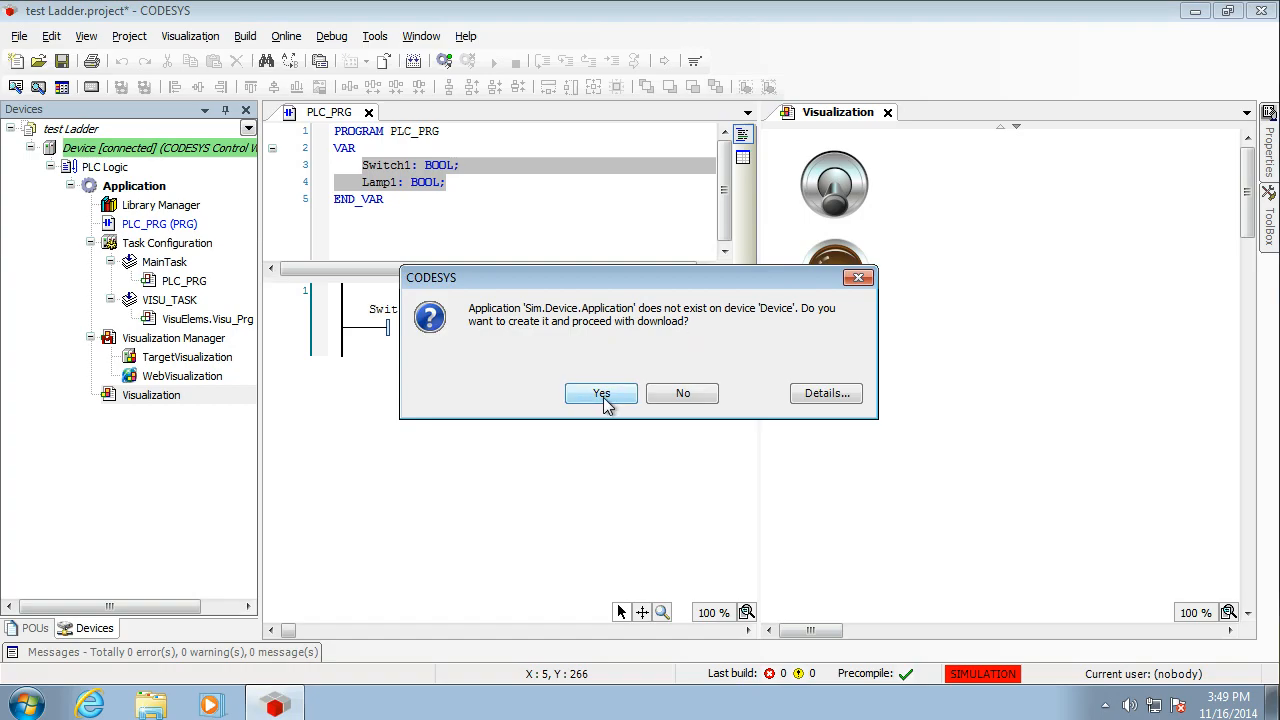
left_click(600, 393)
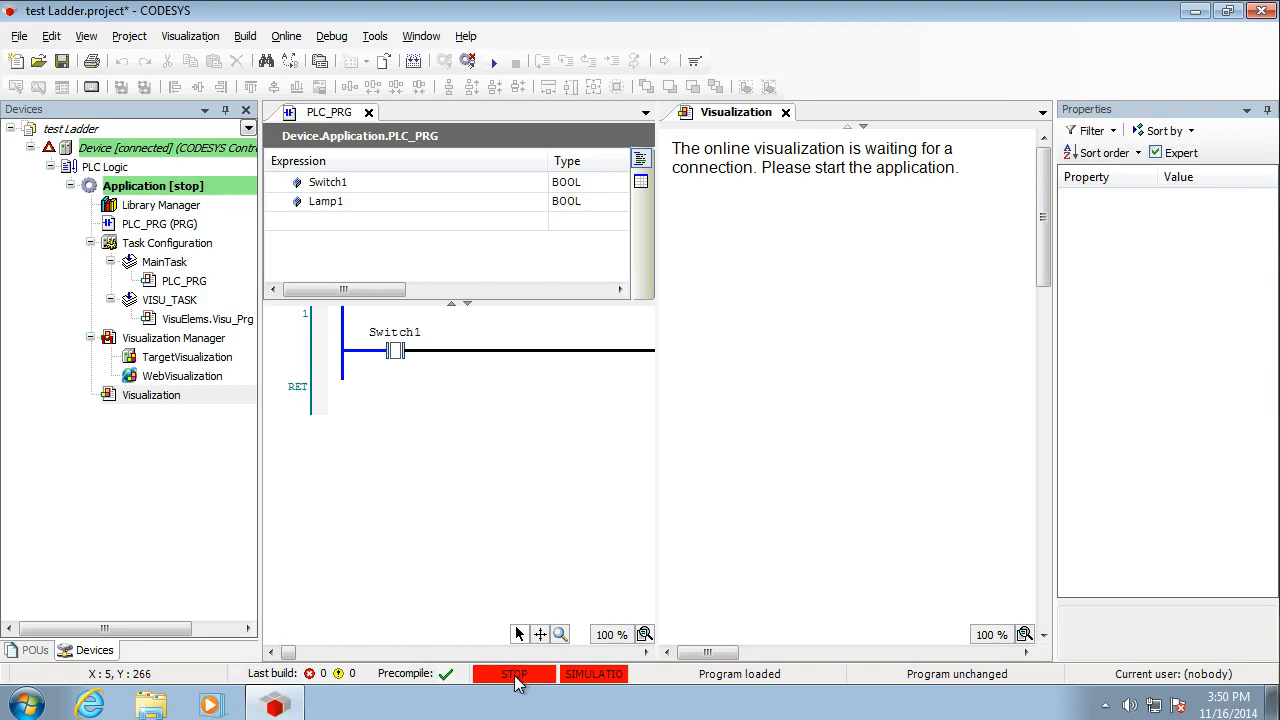
mouse_move(594, 673)
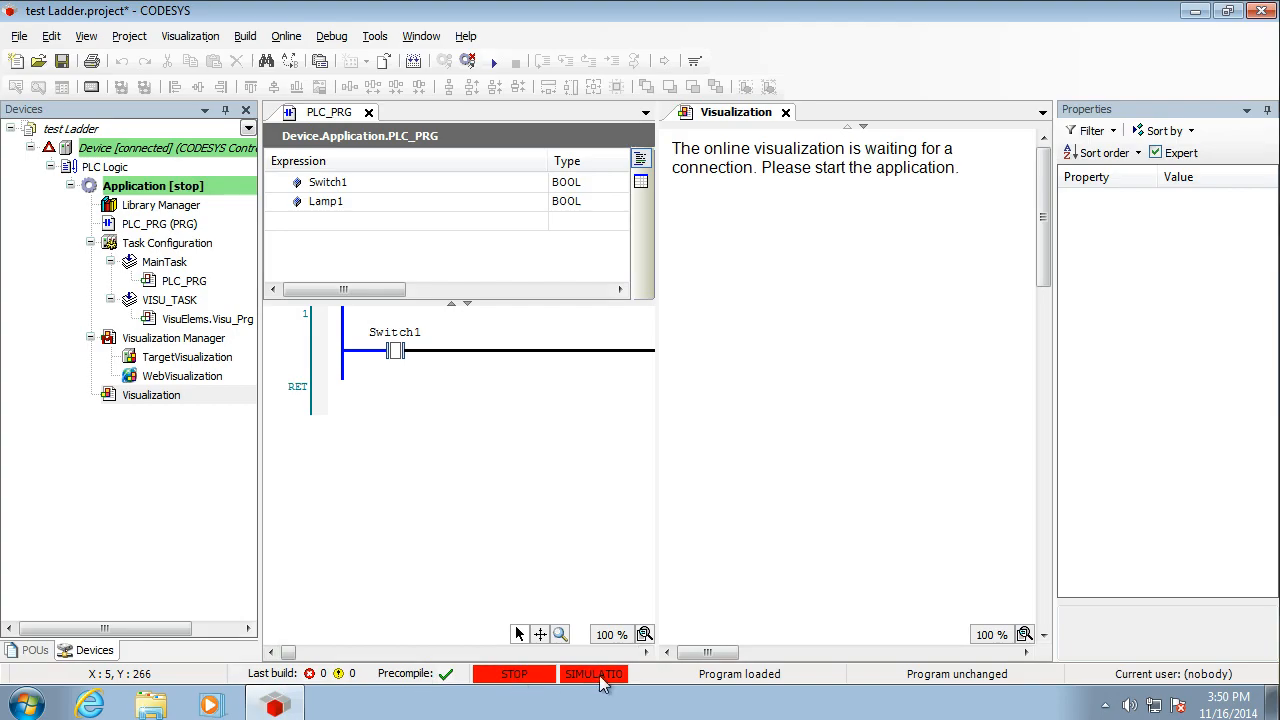
Step: Start the downloaded application running in simulation with Debug > Start
left_click(331, 36)
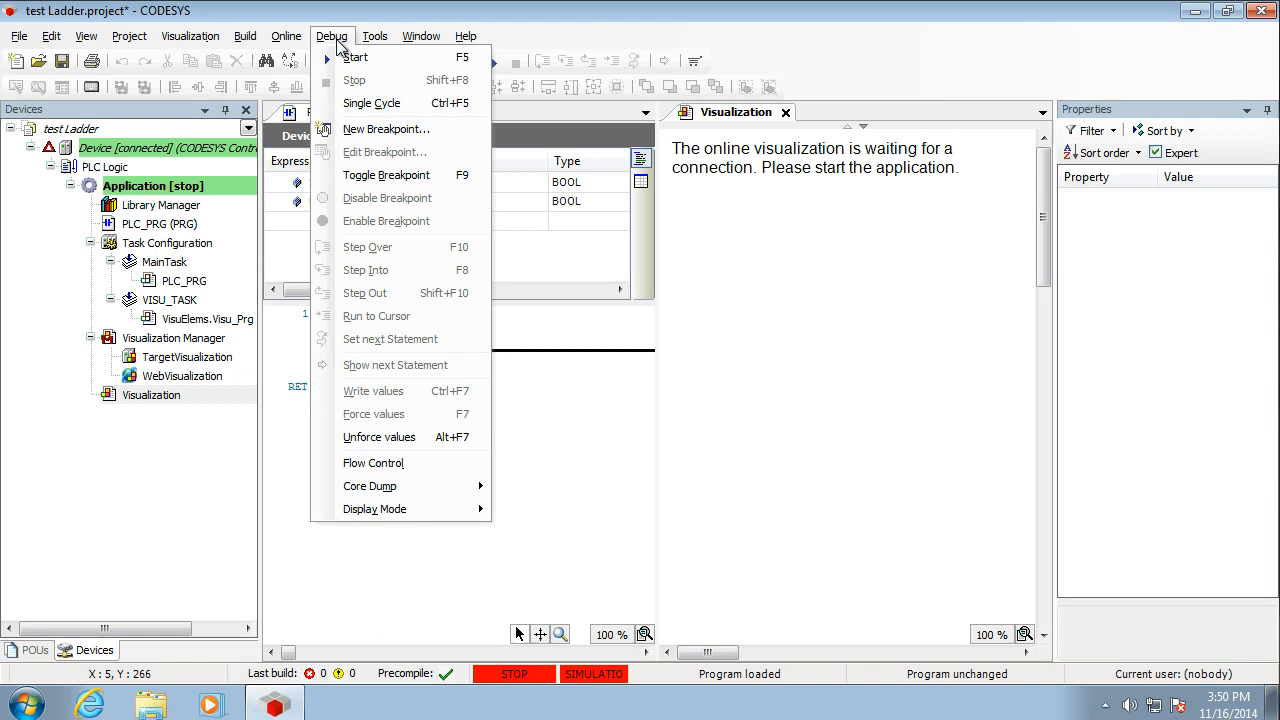
left_click(355, 57)
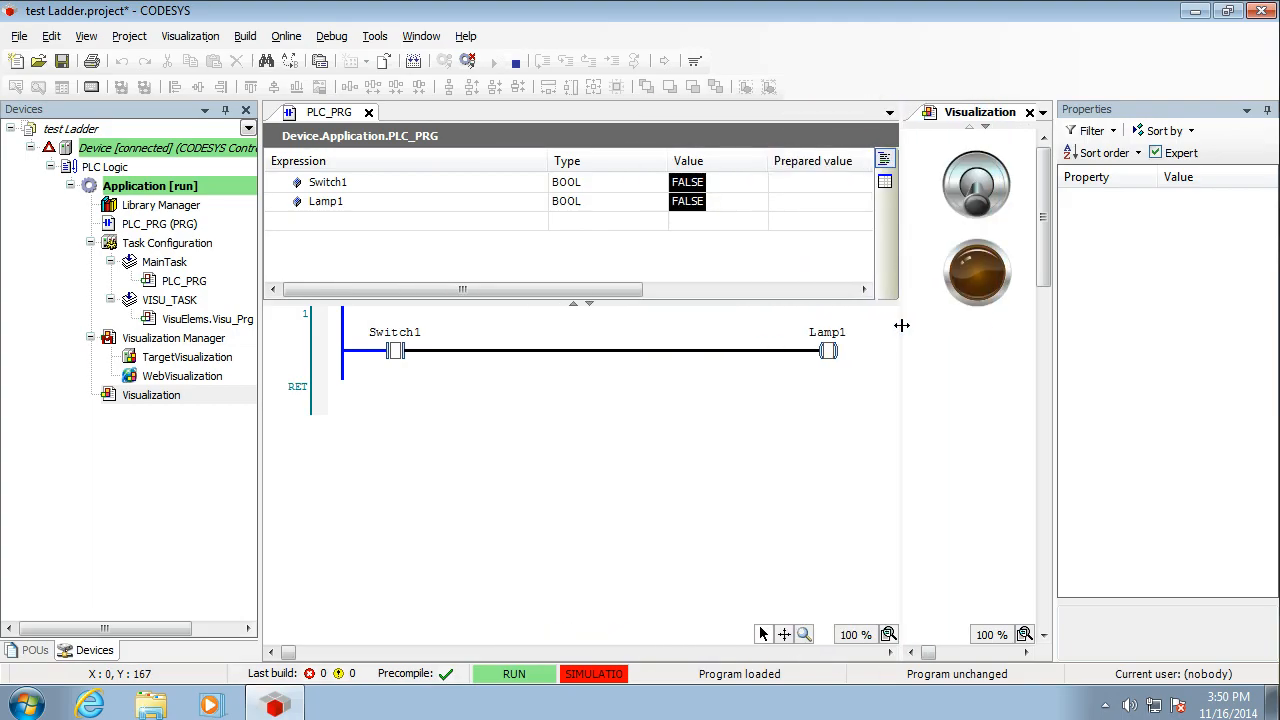
mouse_move(347, 362)
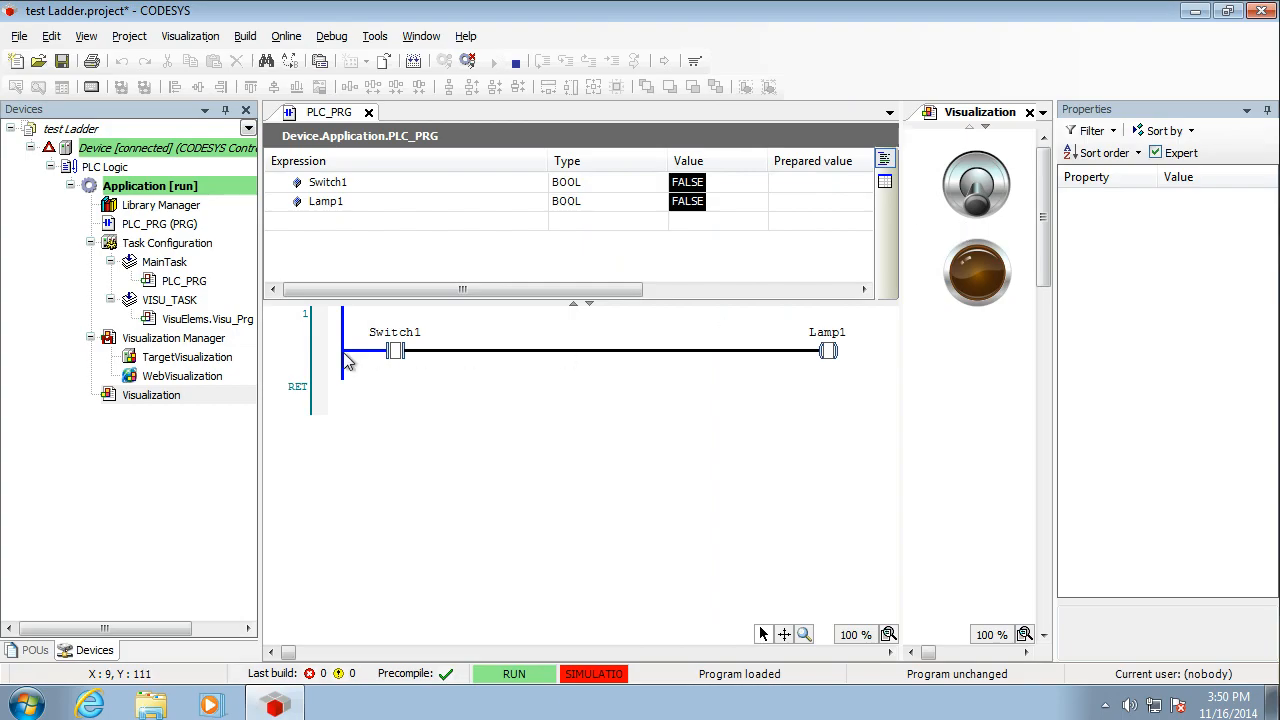
mouse_move(357, 367)
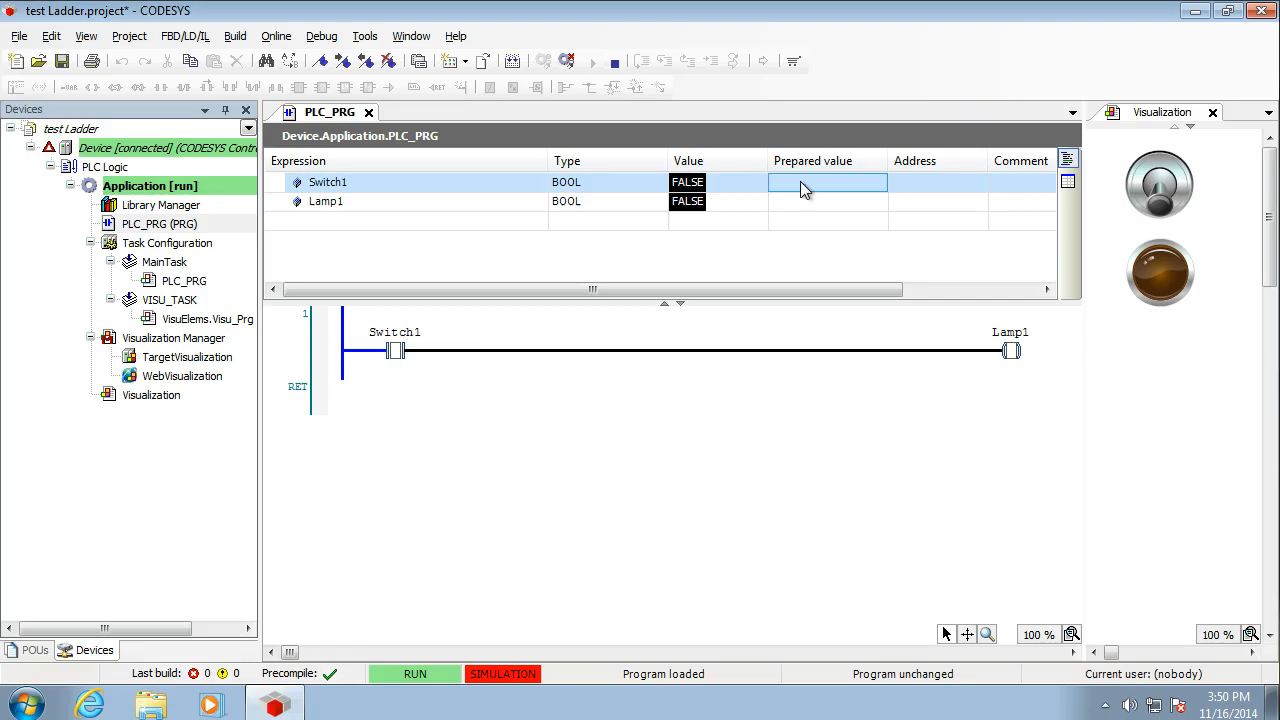
Step: Prepare TRUE for Switch1 and write it, lighting Lamp1 in the visualization
type("TRUE")
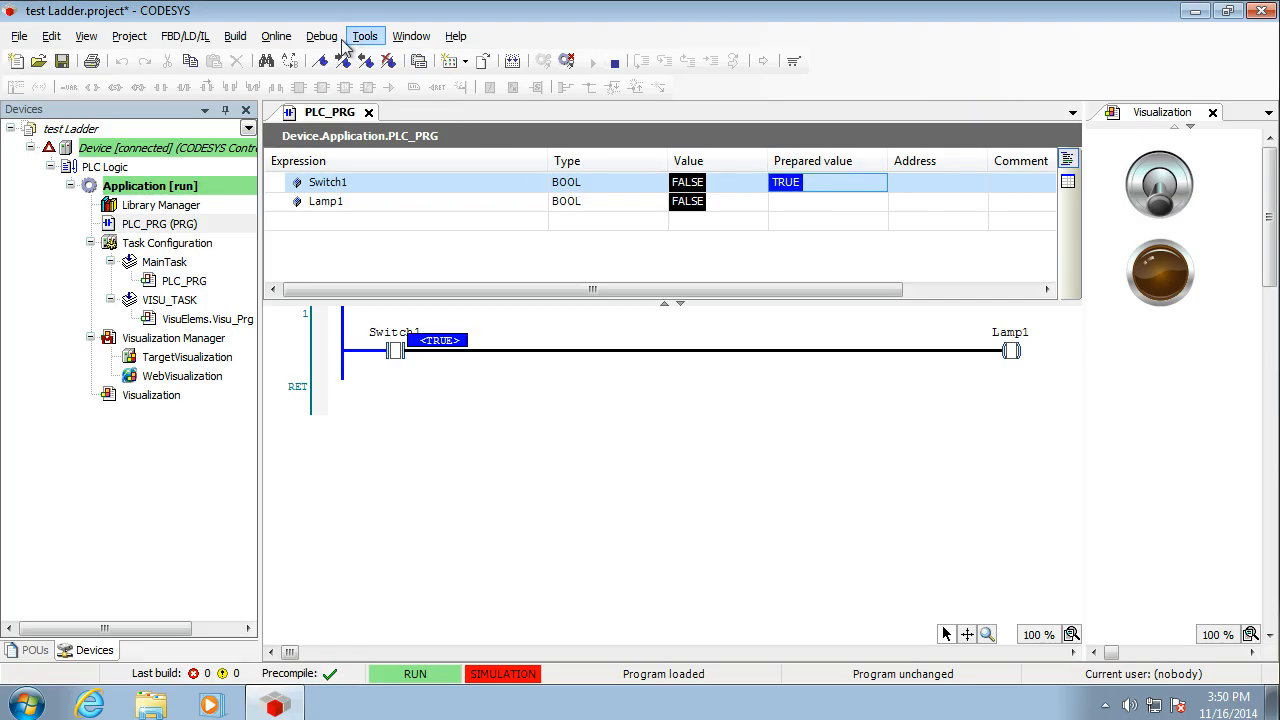
left_click(322, 36)
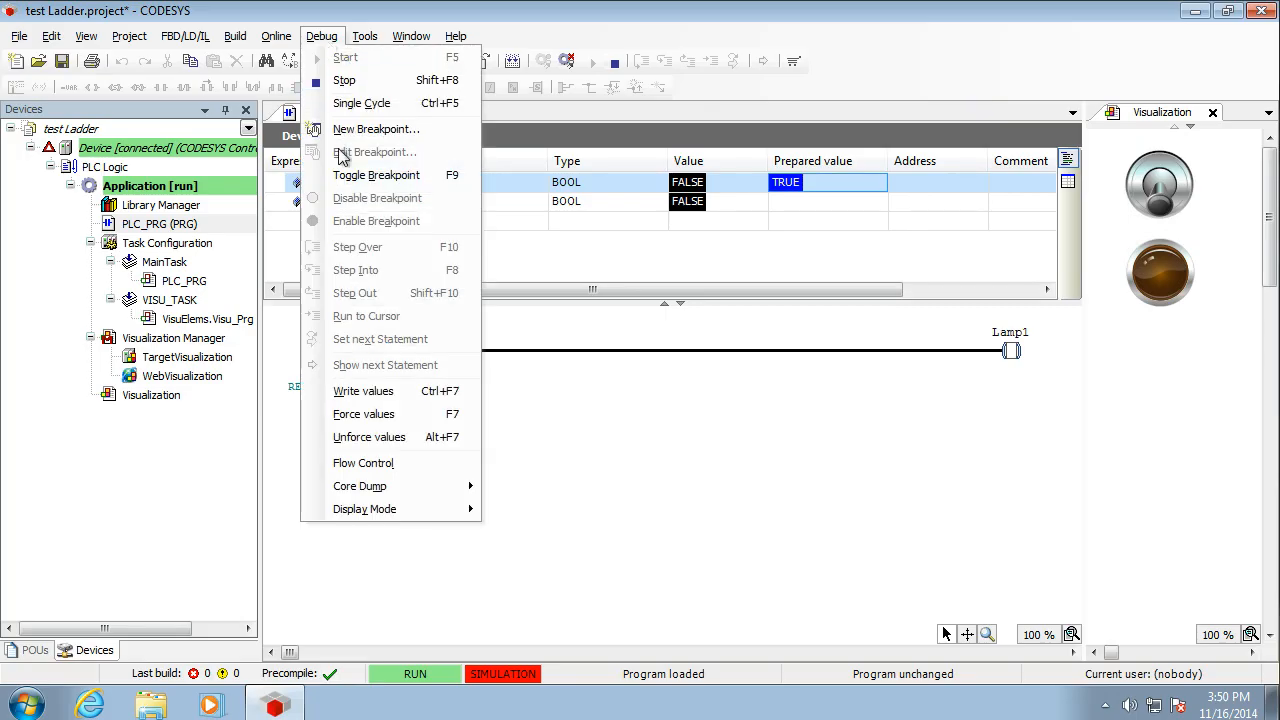
mouse_move(364, 390)
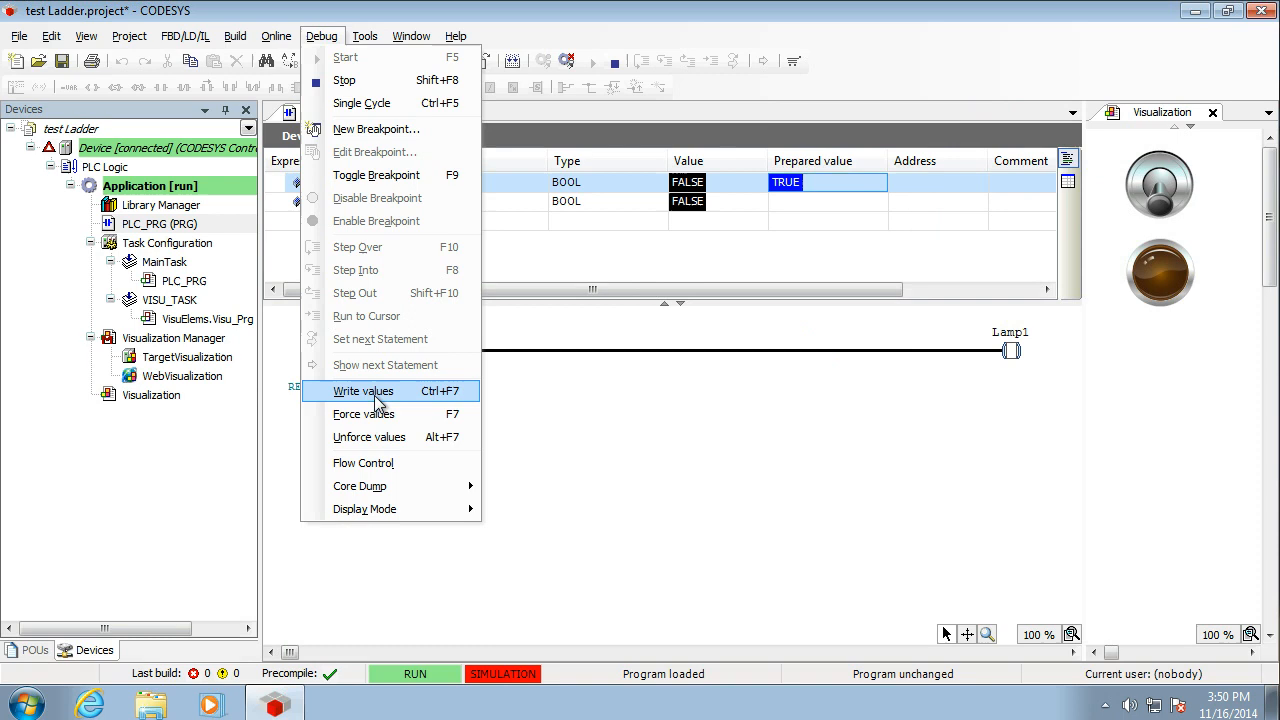
mouse_move(378, 402)
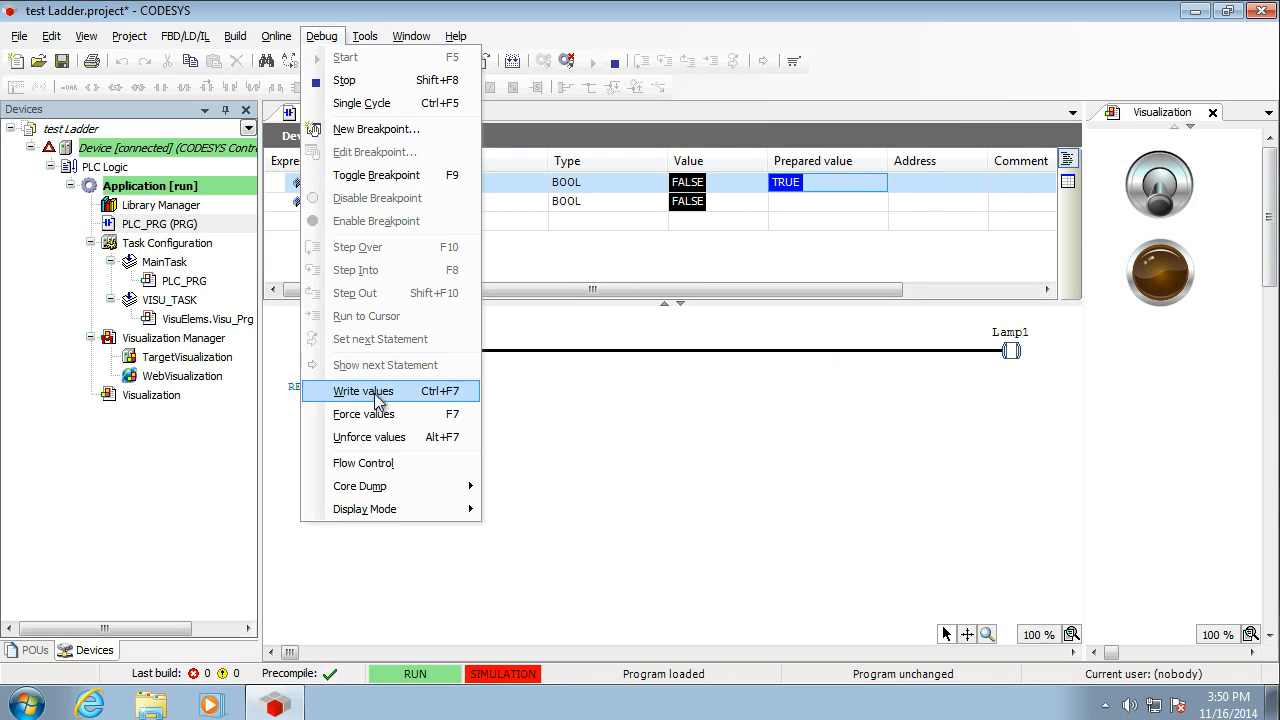
left_click(363, 391)
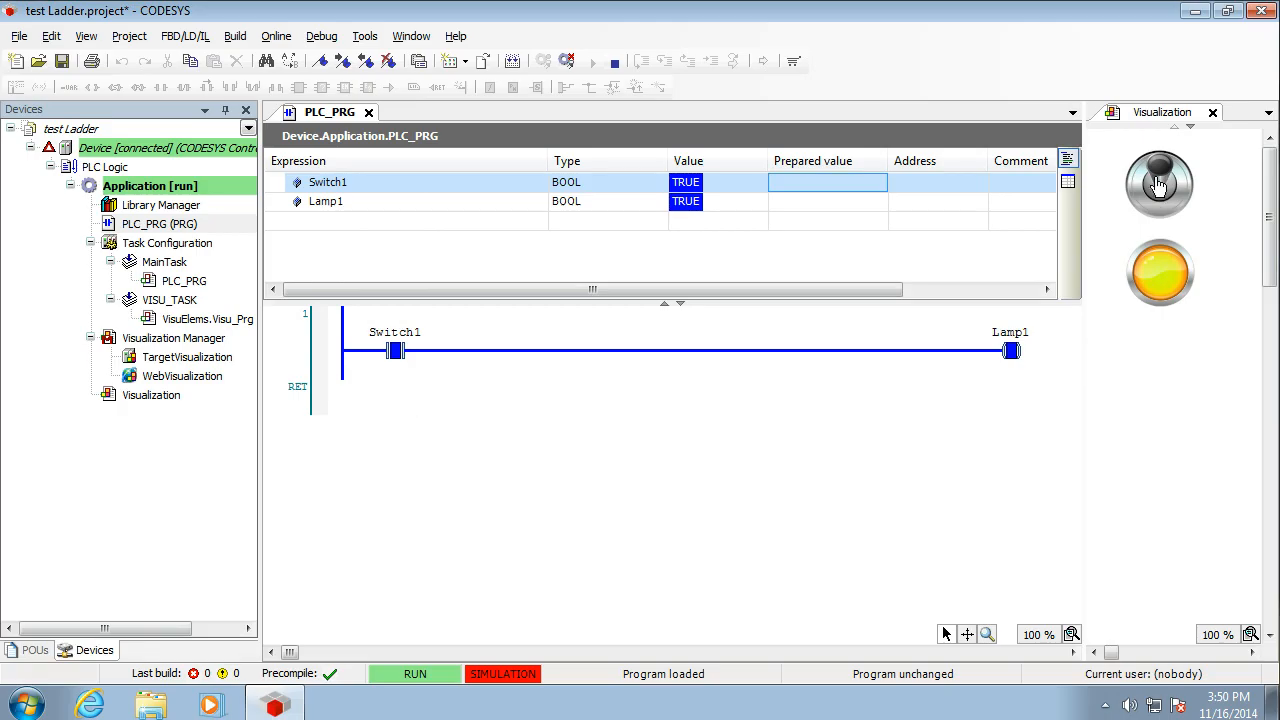
left_click(1158, 184)
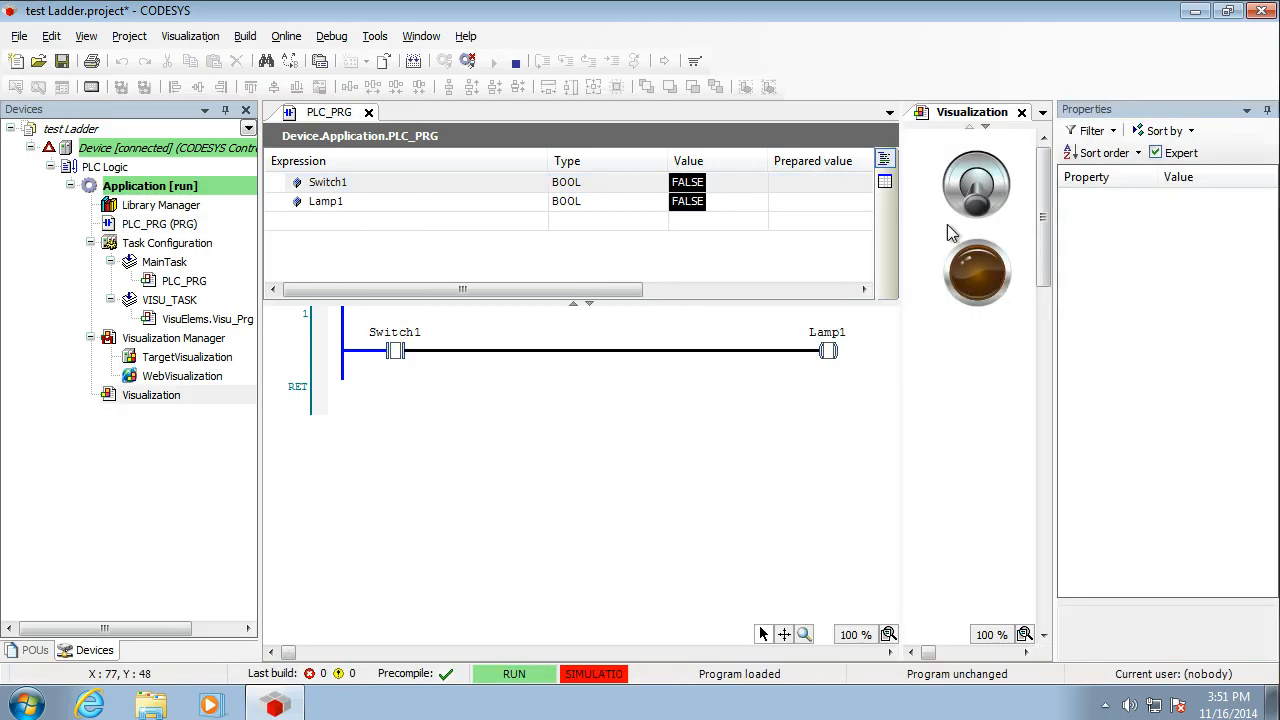
left_click(976, 183)
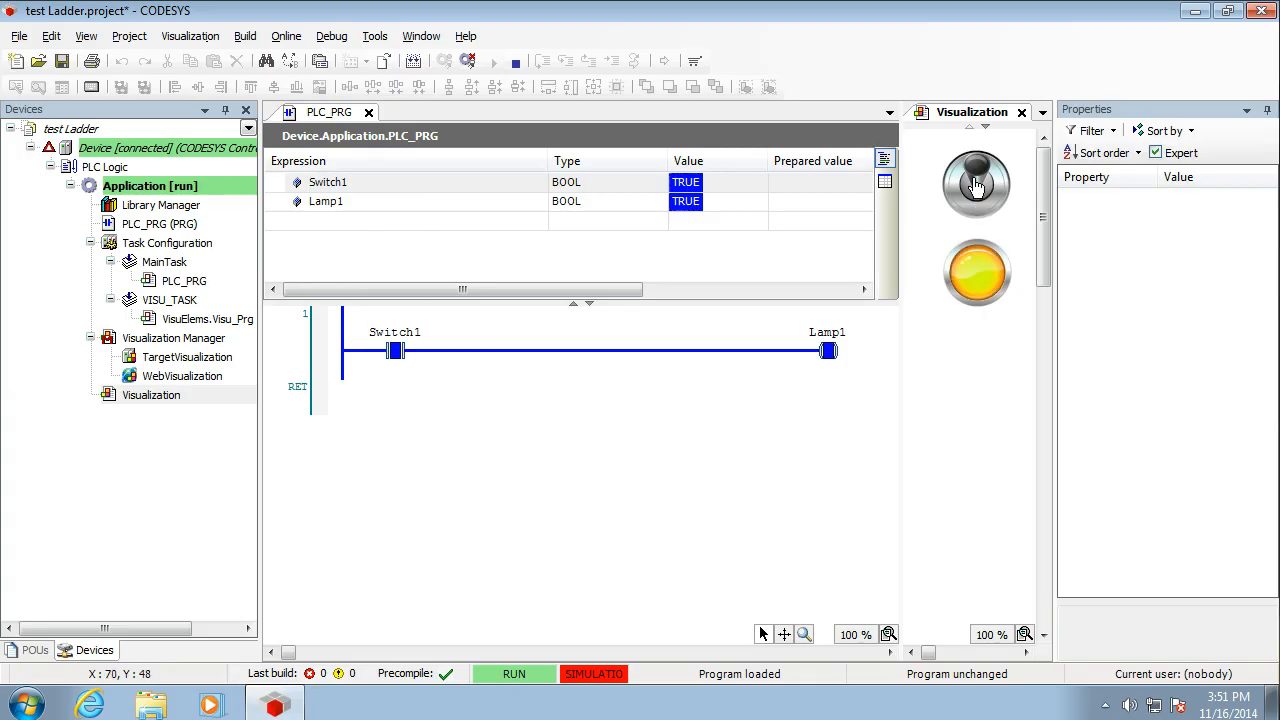
left_click(975, 185)
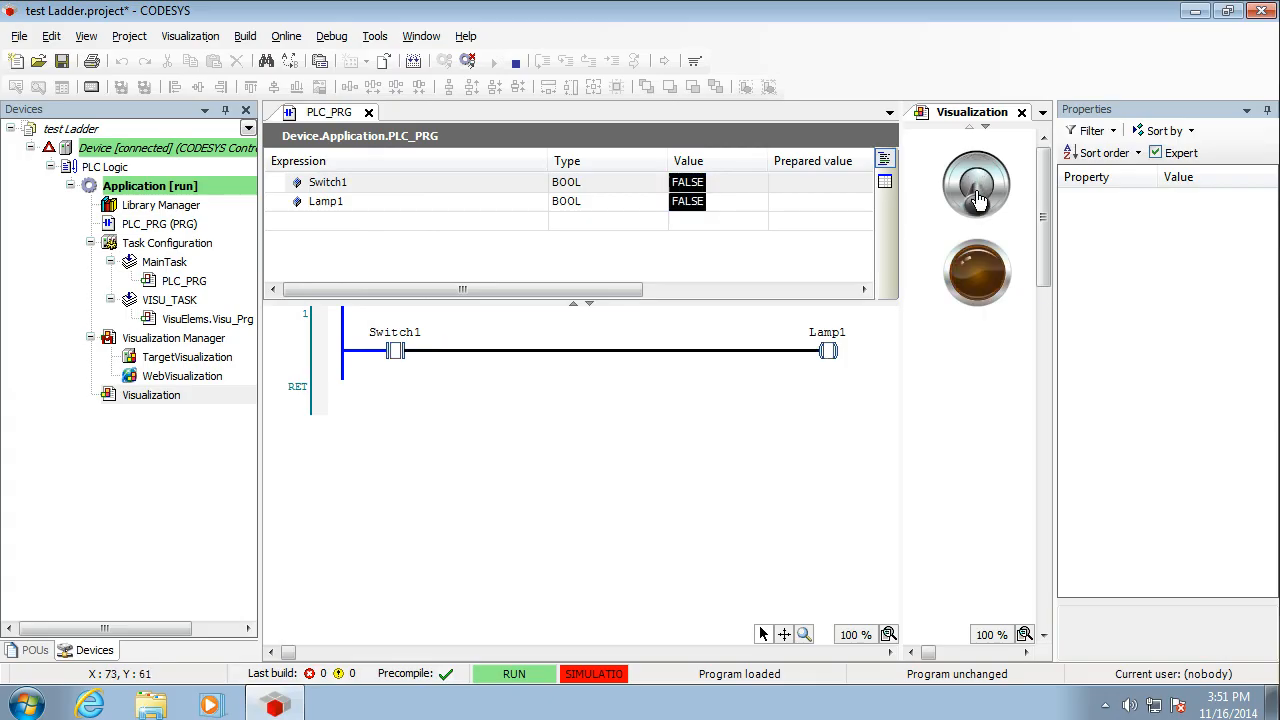
left_click(976, 185)
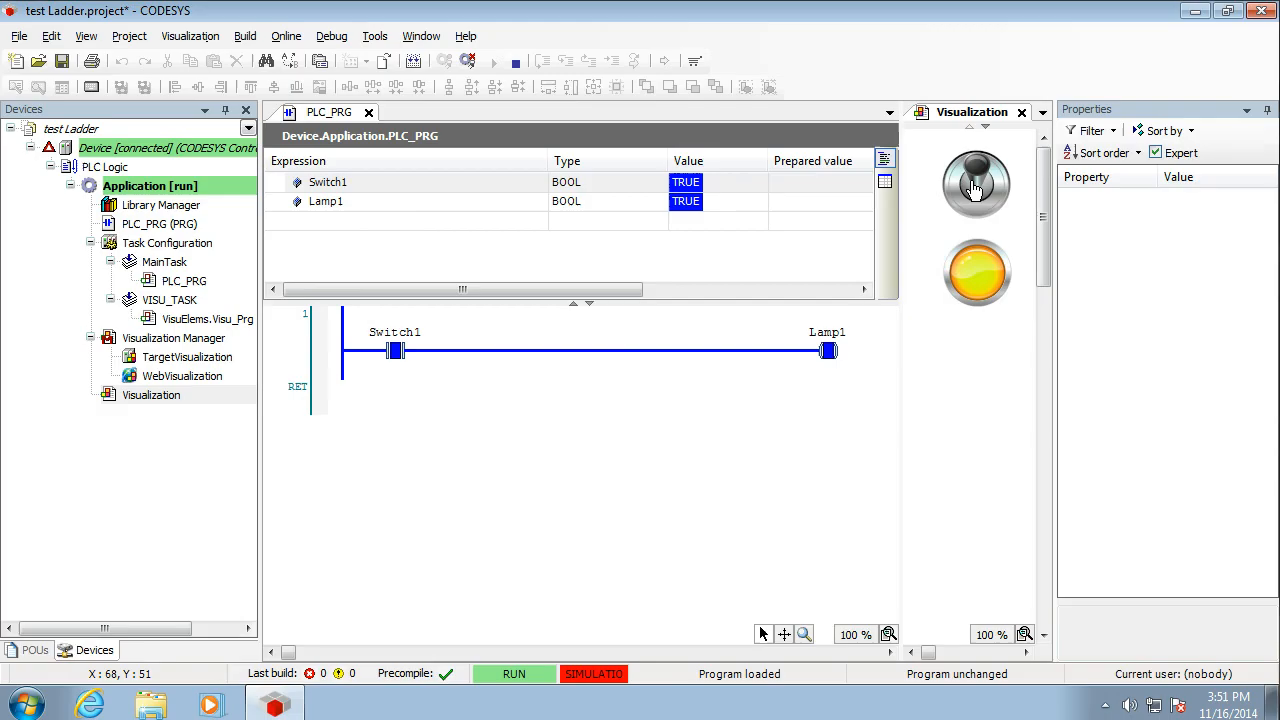
left_click(975, 185)
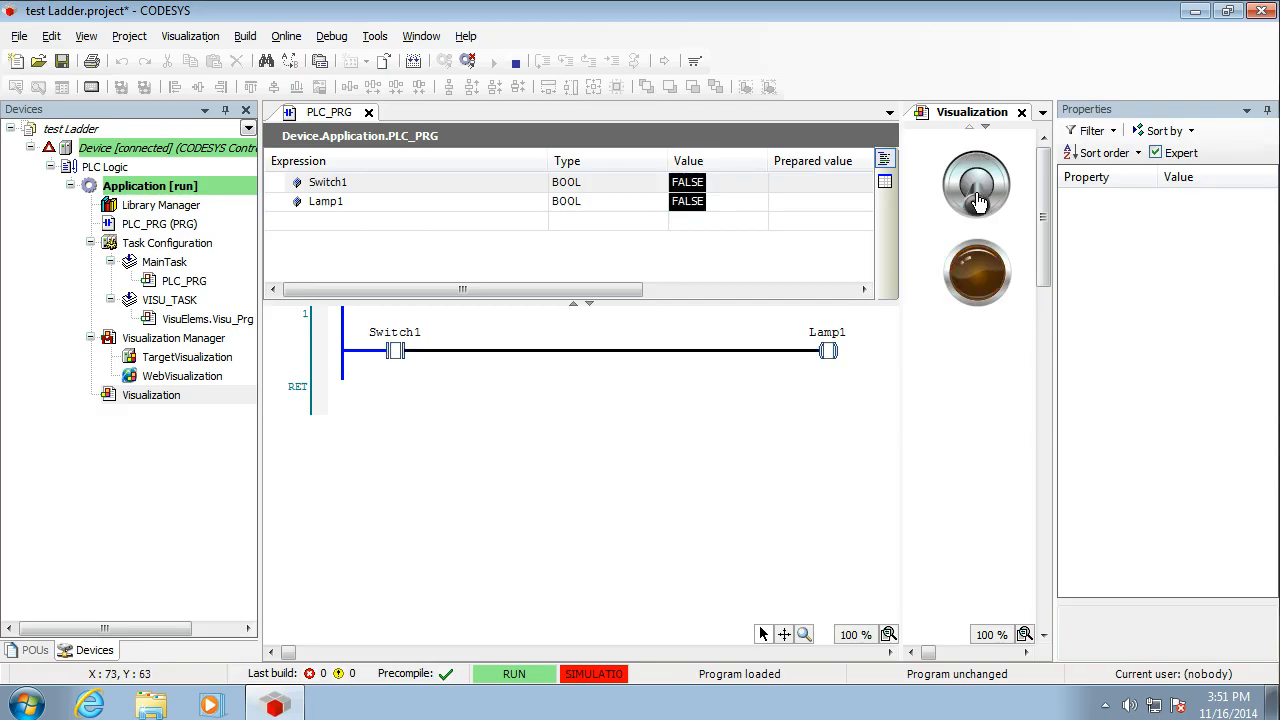
left_click(976, 185)
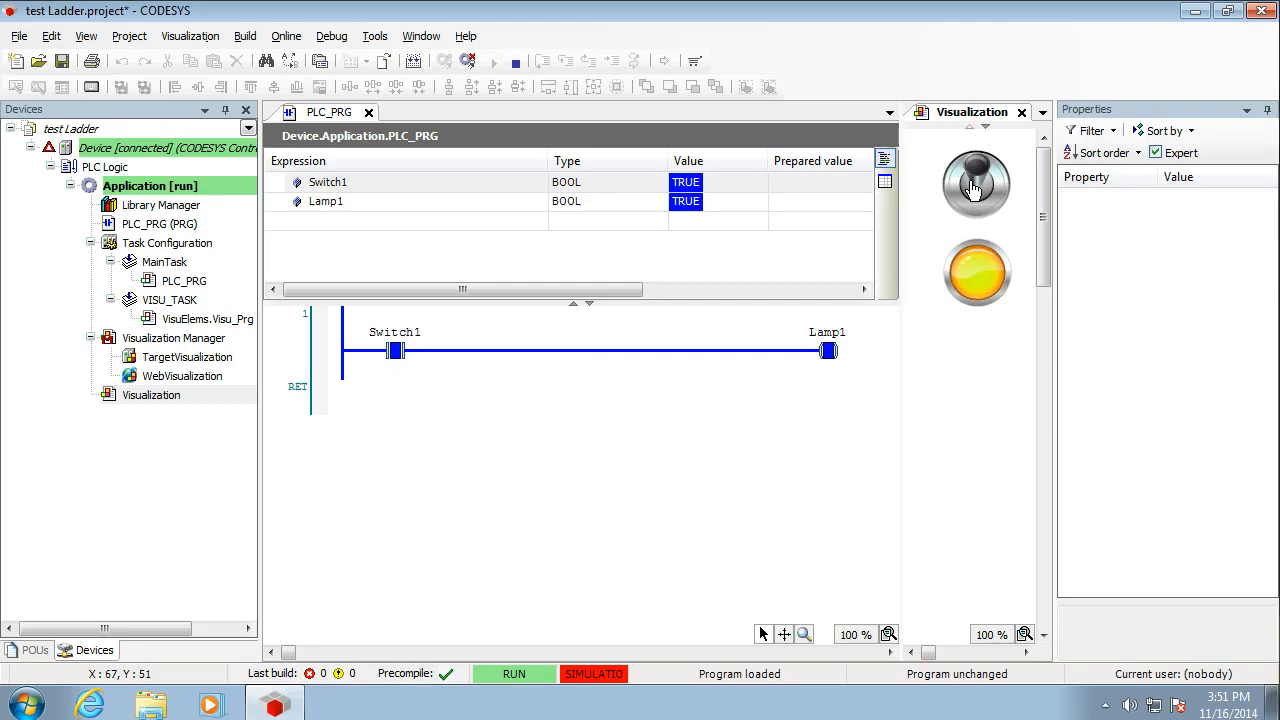
mouse_move(972, 188)
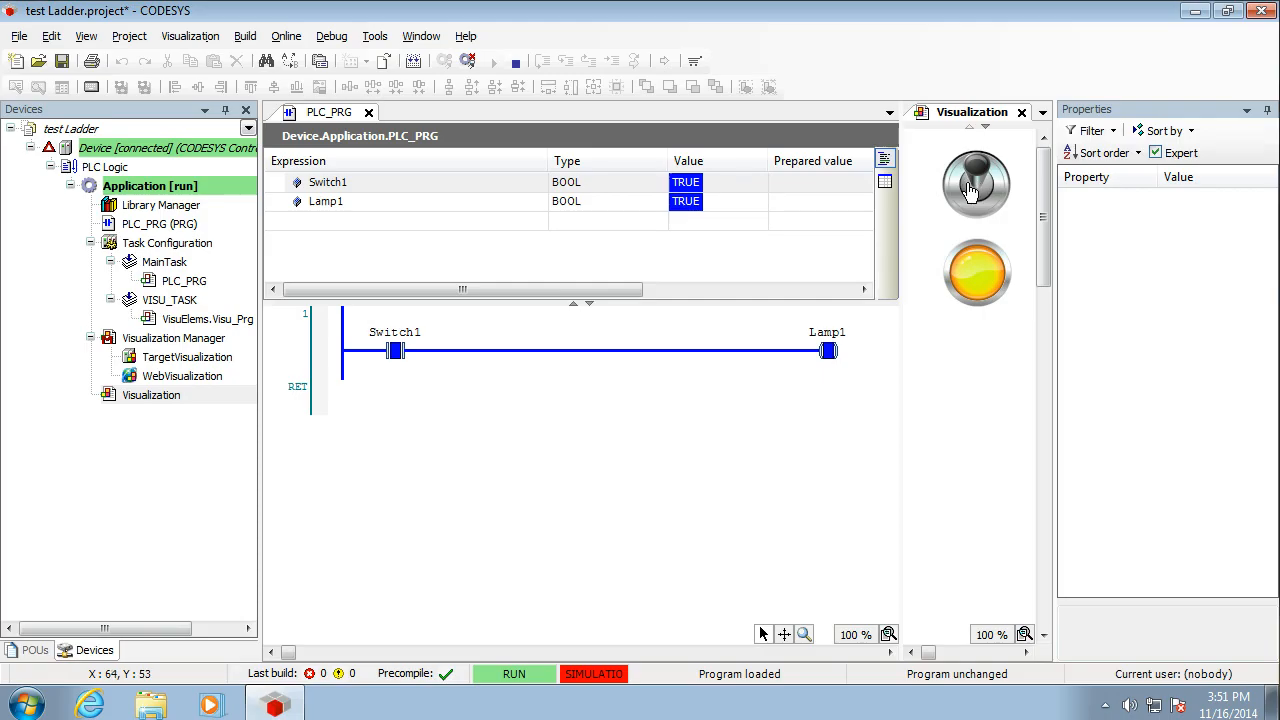
mouse_move(975, 185)
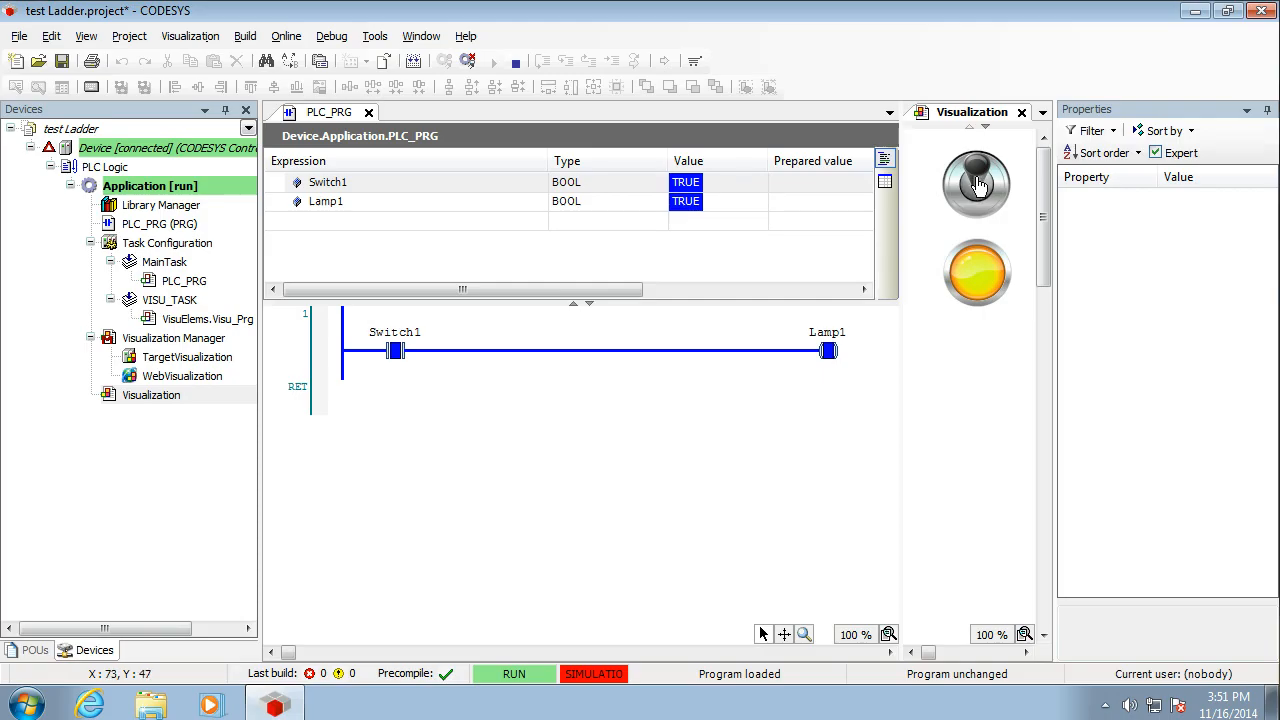
mouse_move(978, 190)
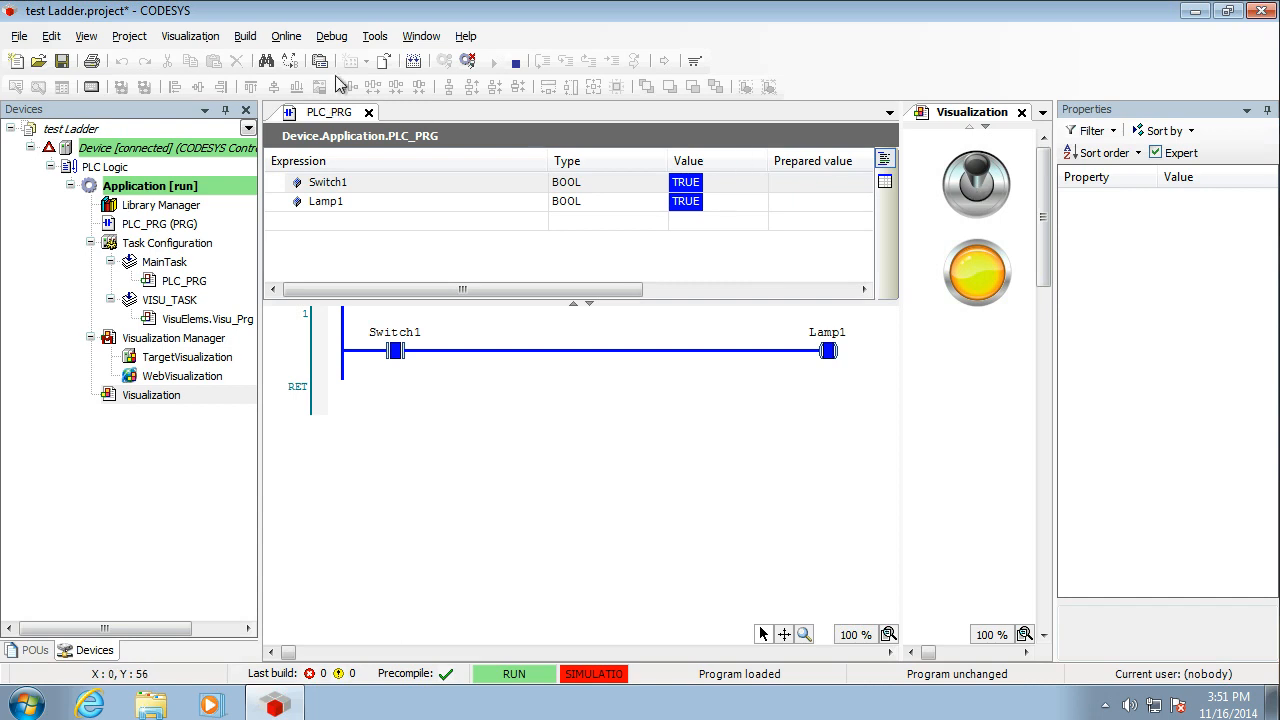
Step: Log out of the simulated device with Online > Logout
left_click(286, 36)
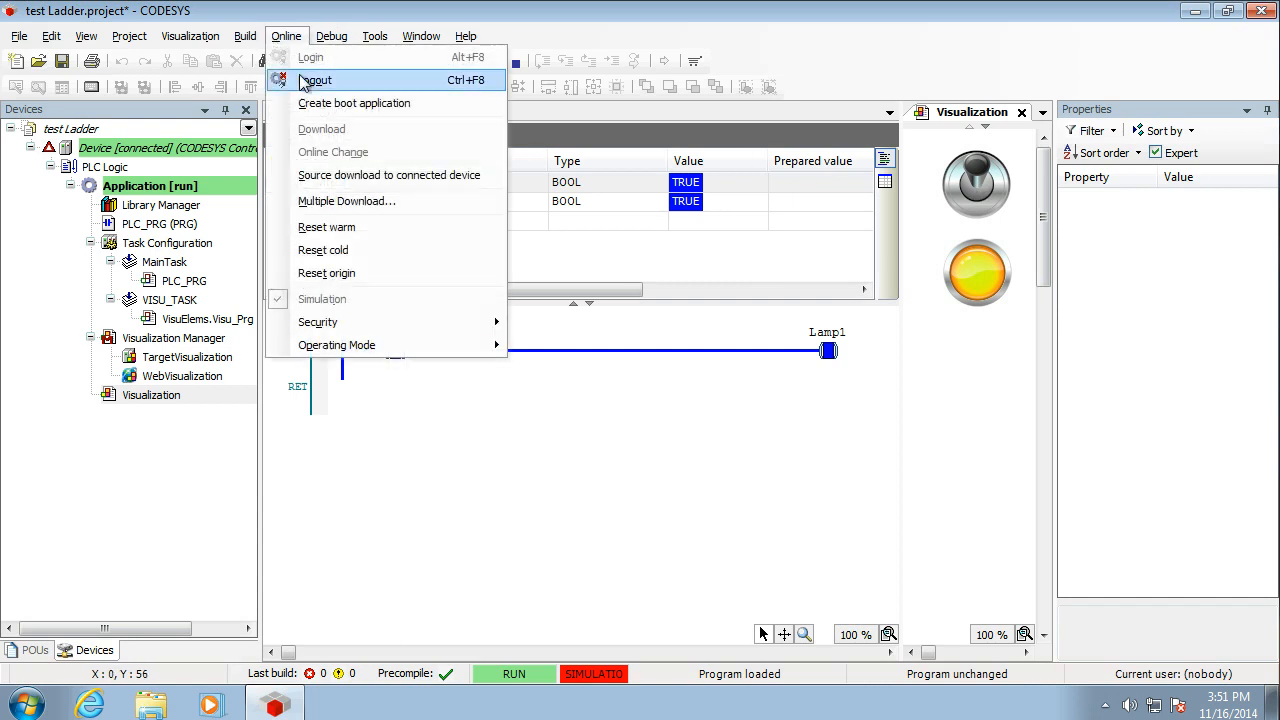
left_click(315, 80)
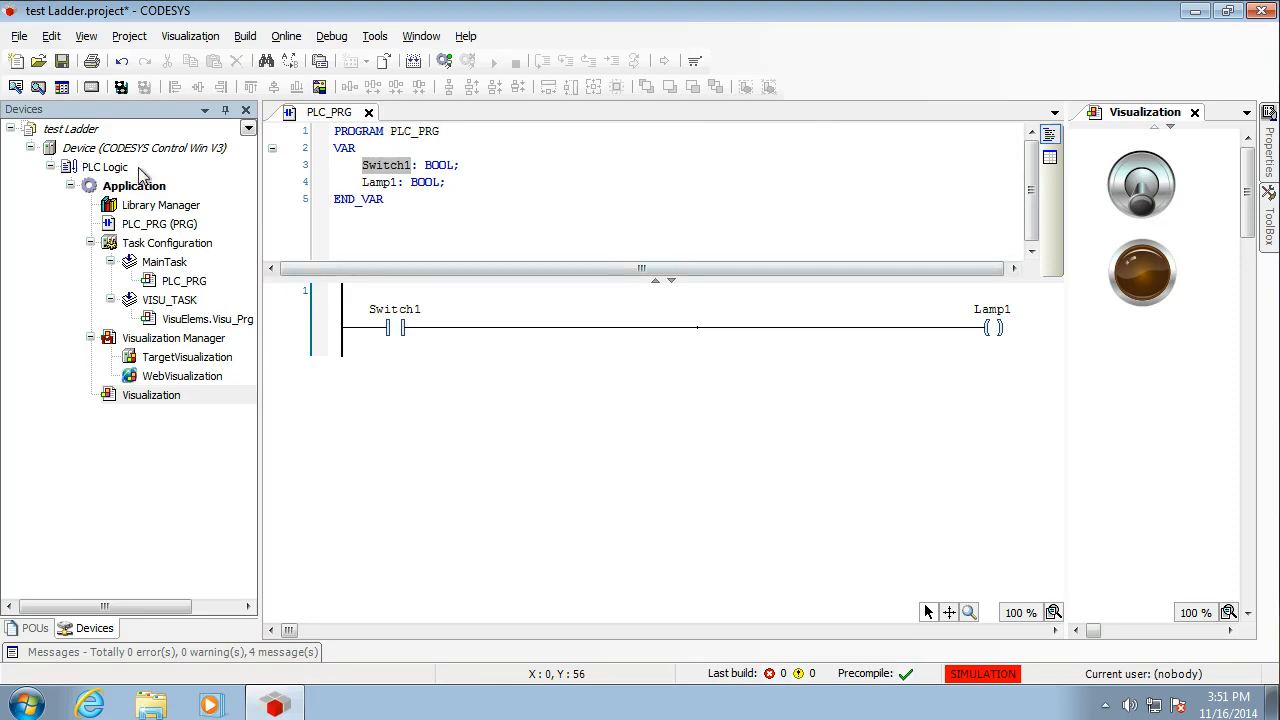